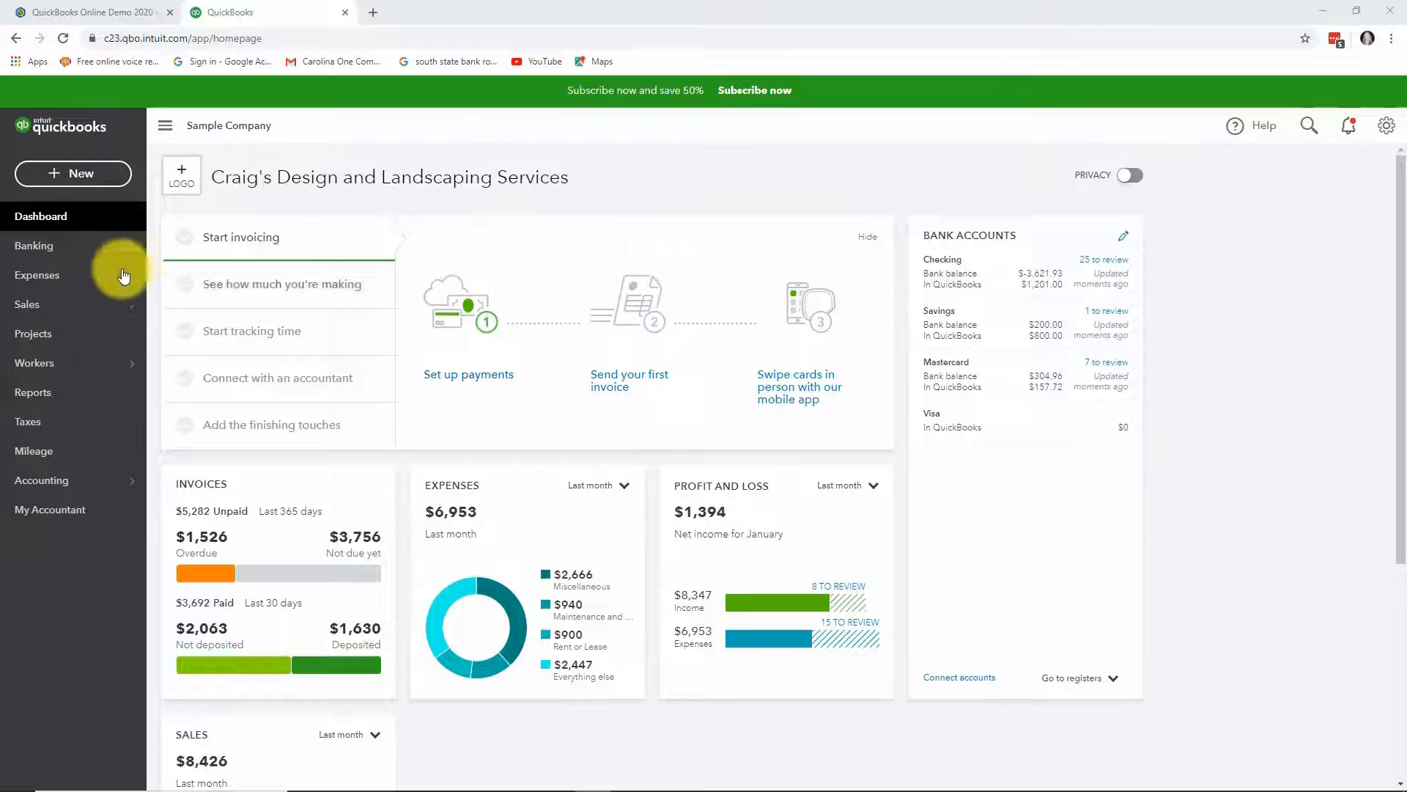
mouse_move(66, 396)
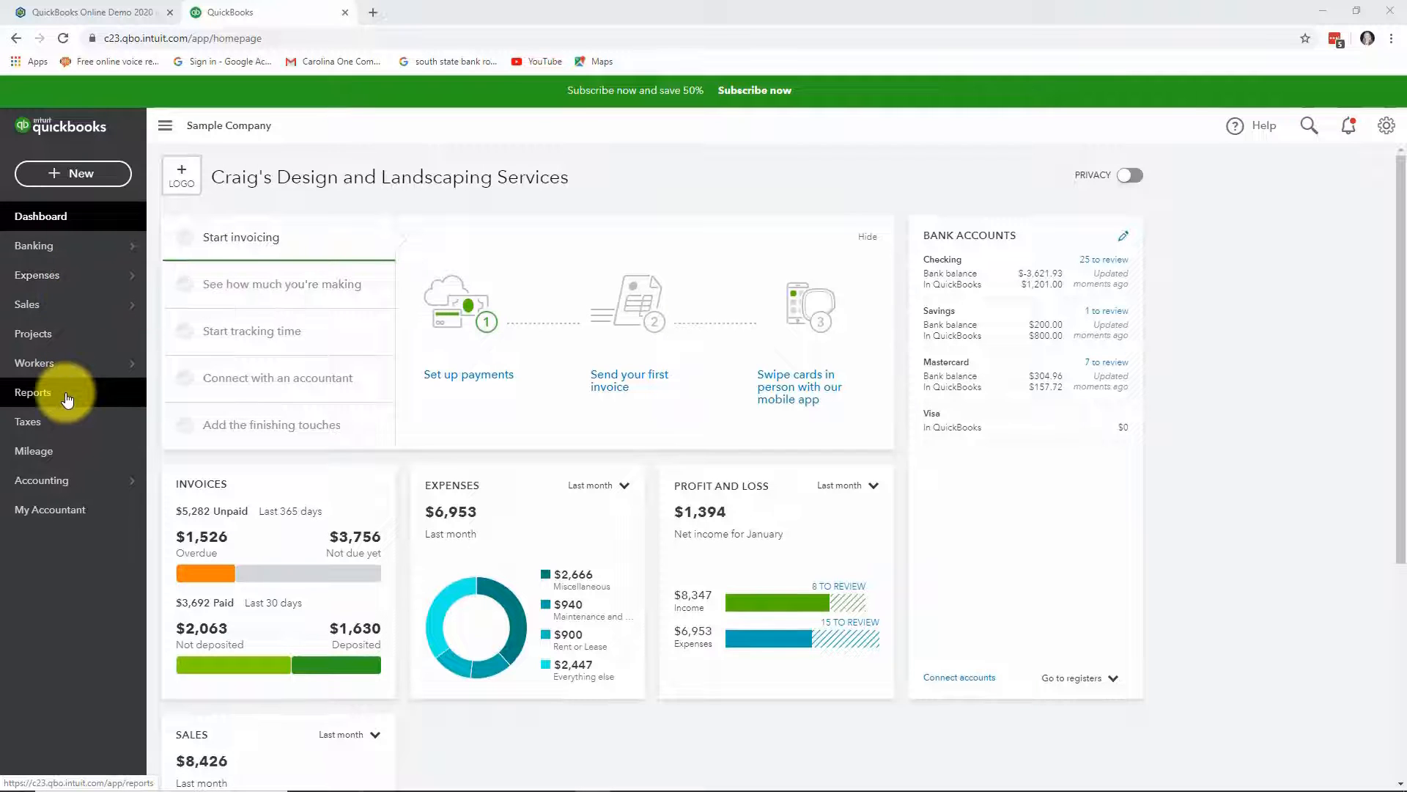
Go to Reports and bring the 'Who owes you' group of standard reports into view
click(32, 393)
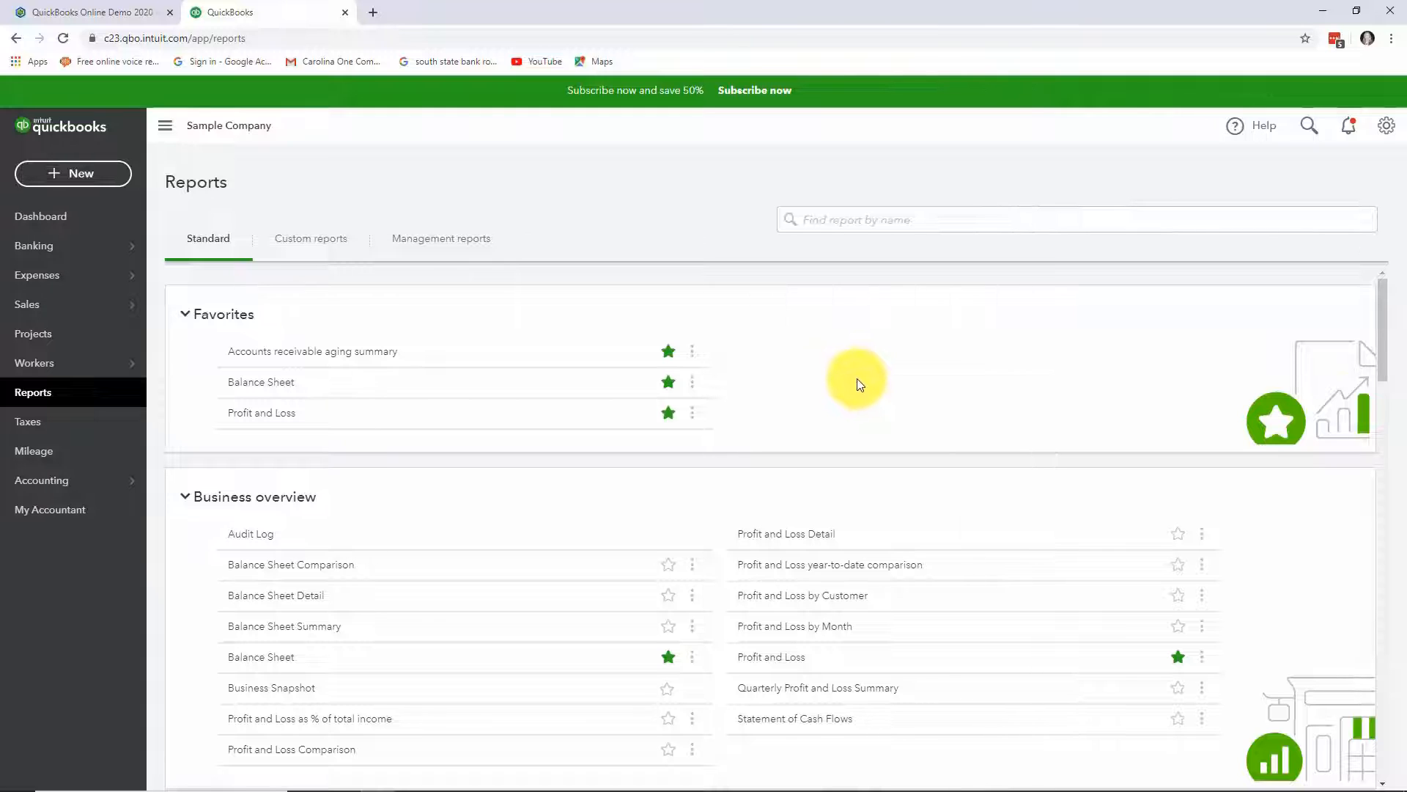
scroll(down, 3)
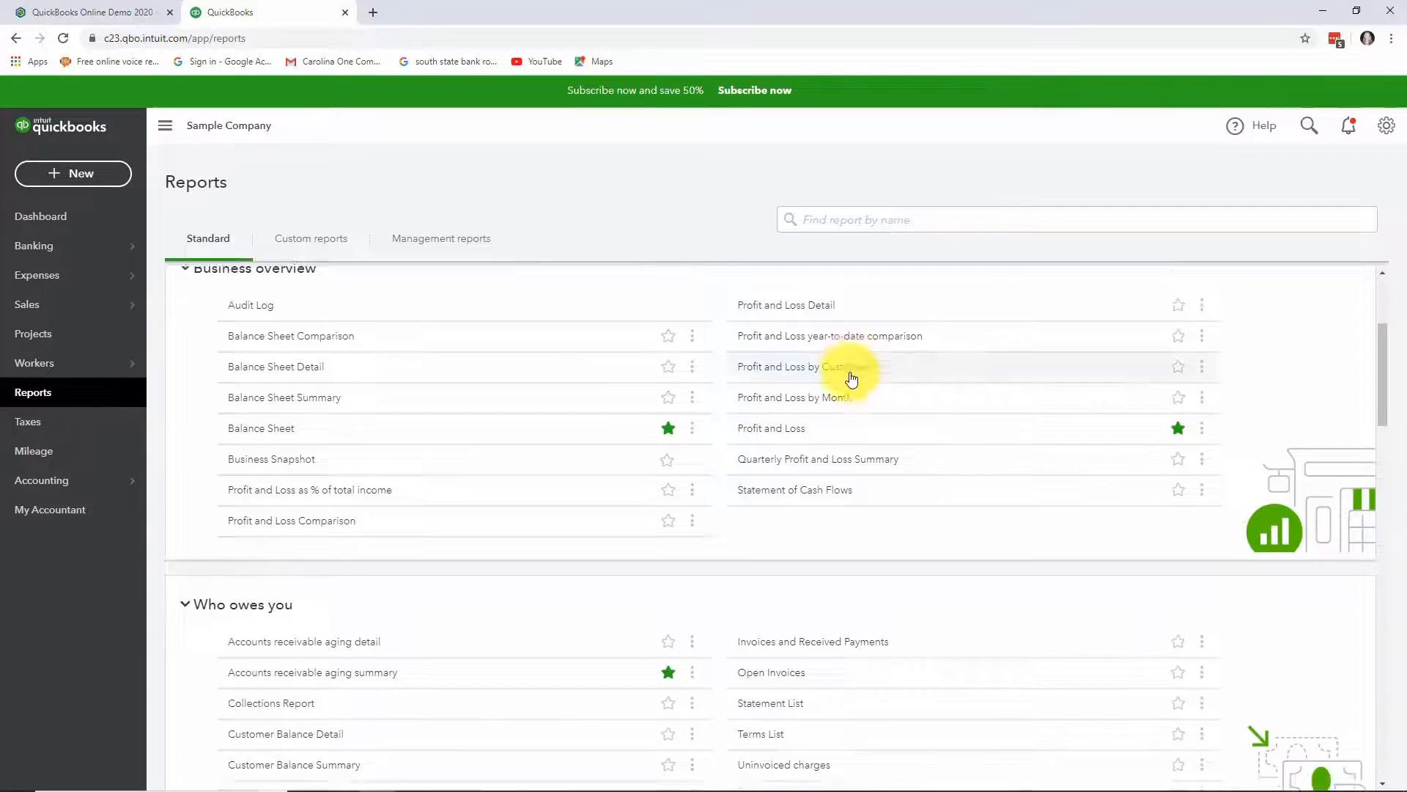
scroll(down, 3)
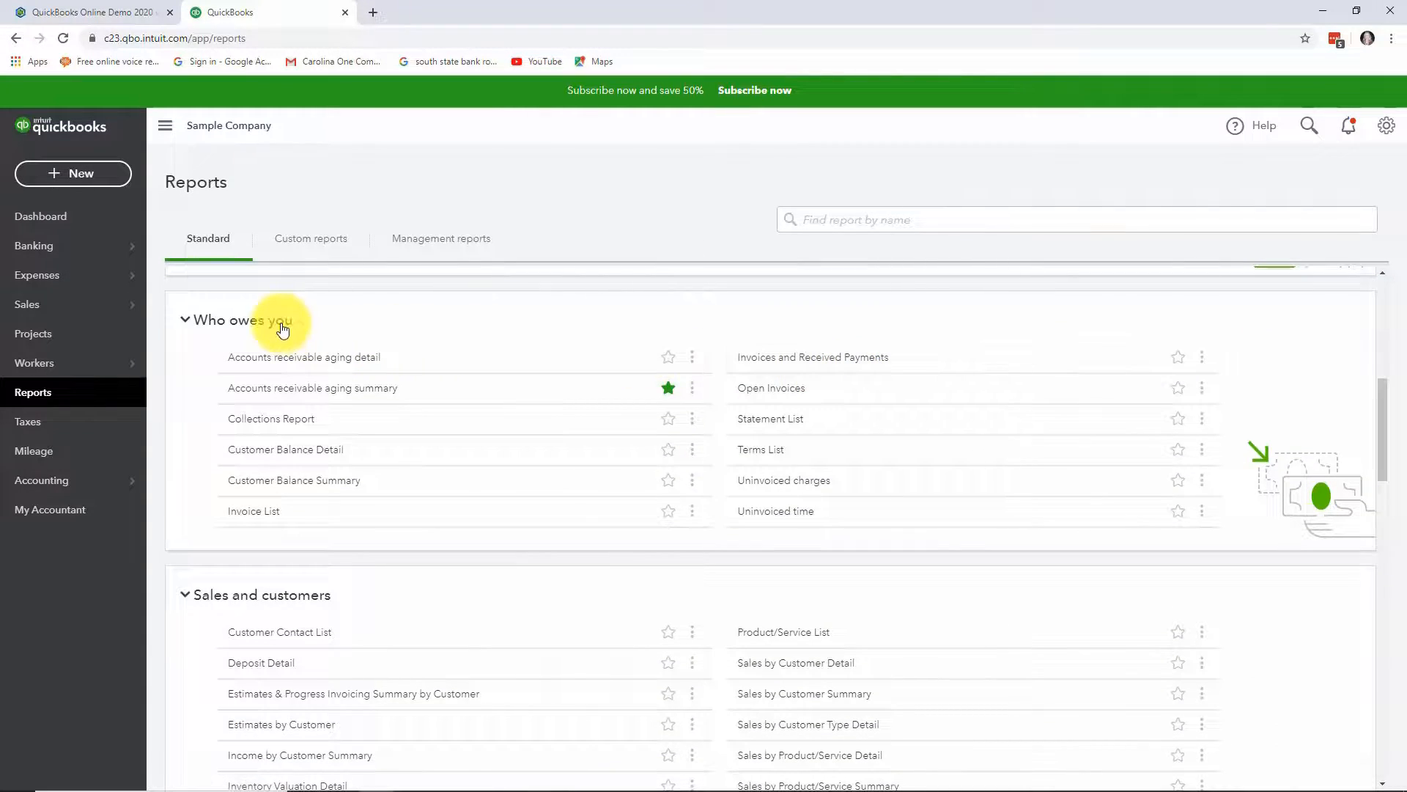
mouse_move(263, 608)
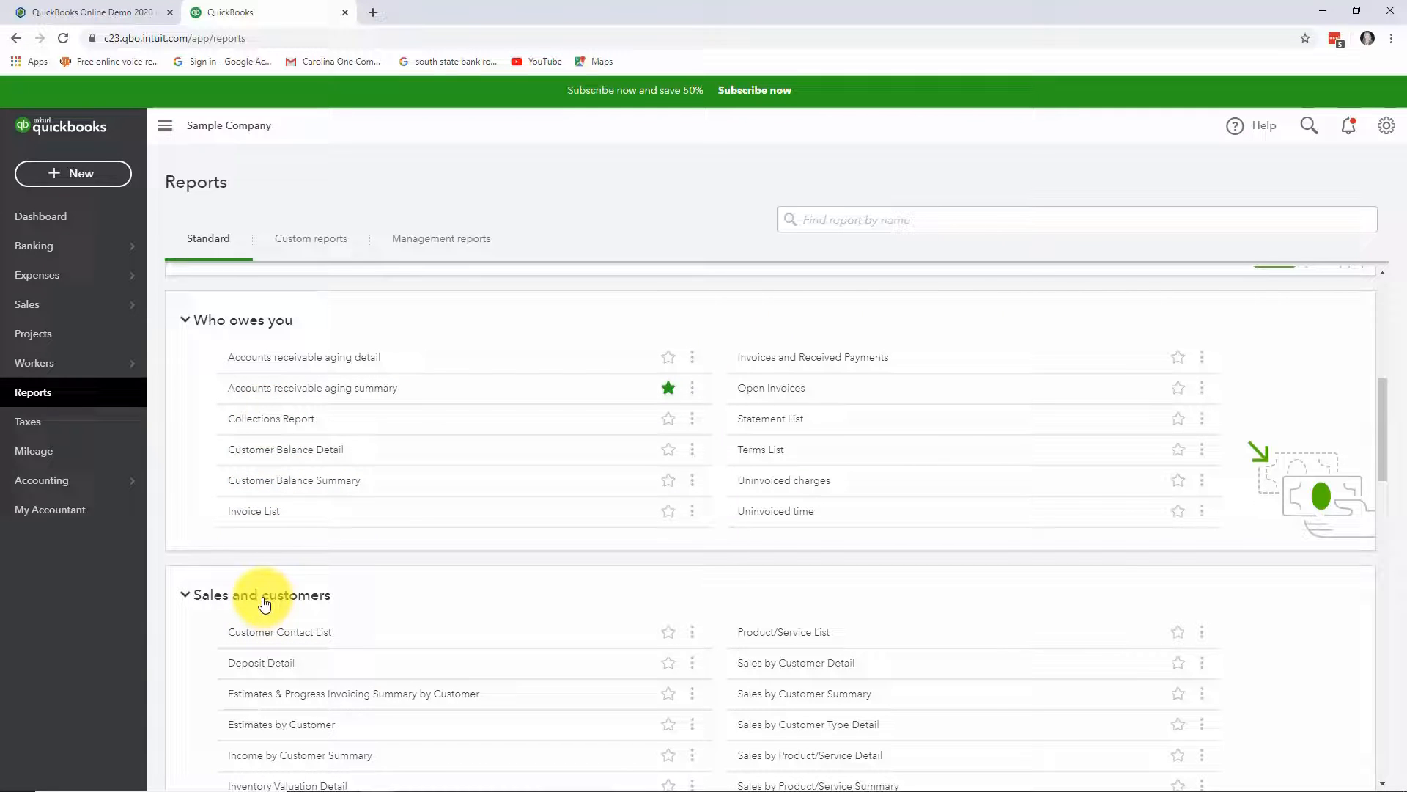
mouse_move(434, 510)
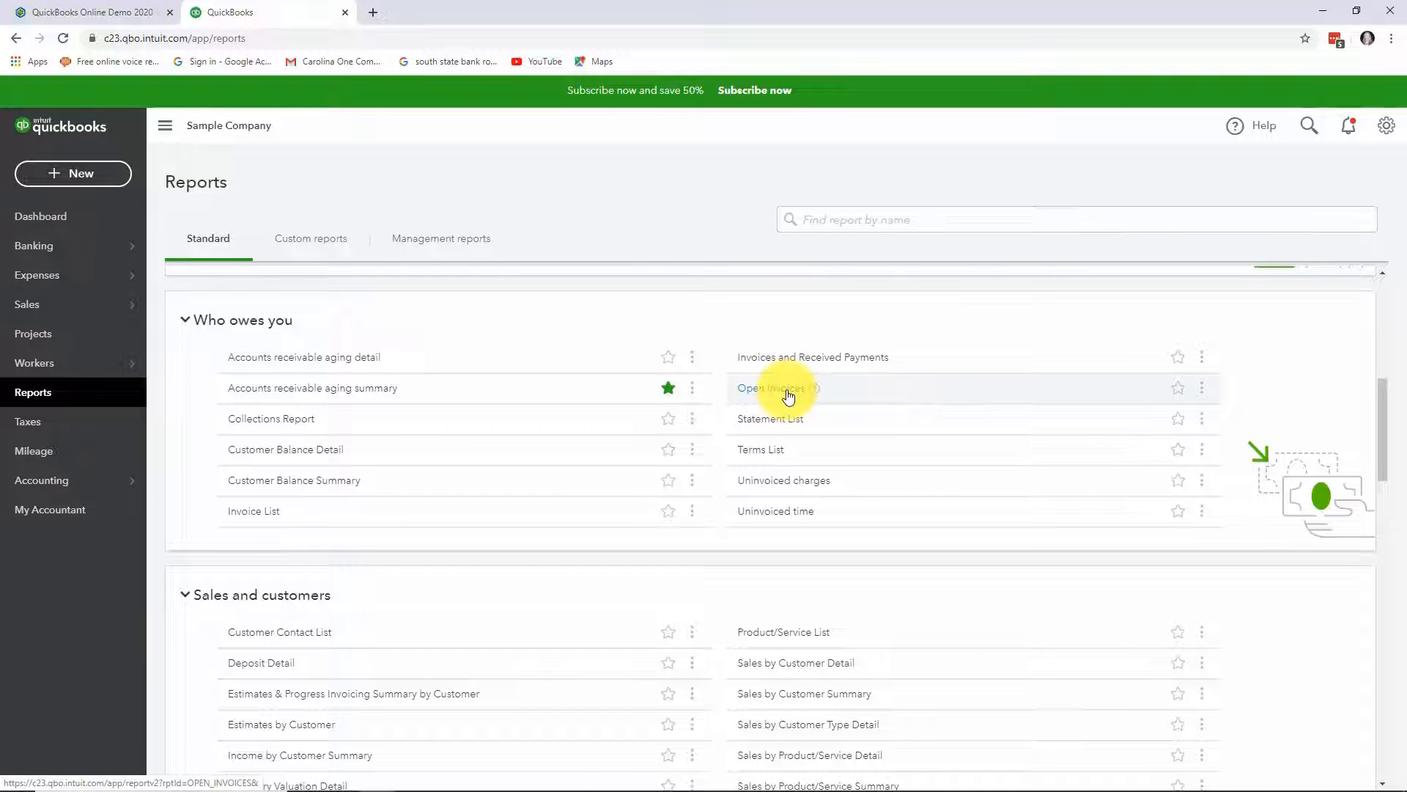
Run the Open Invoices report and look through each customer's unpaid invoices and balances
click(770, 387)
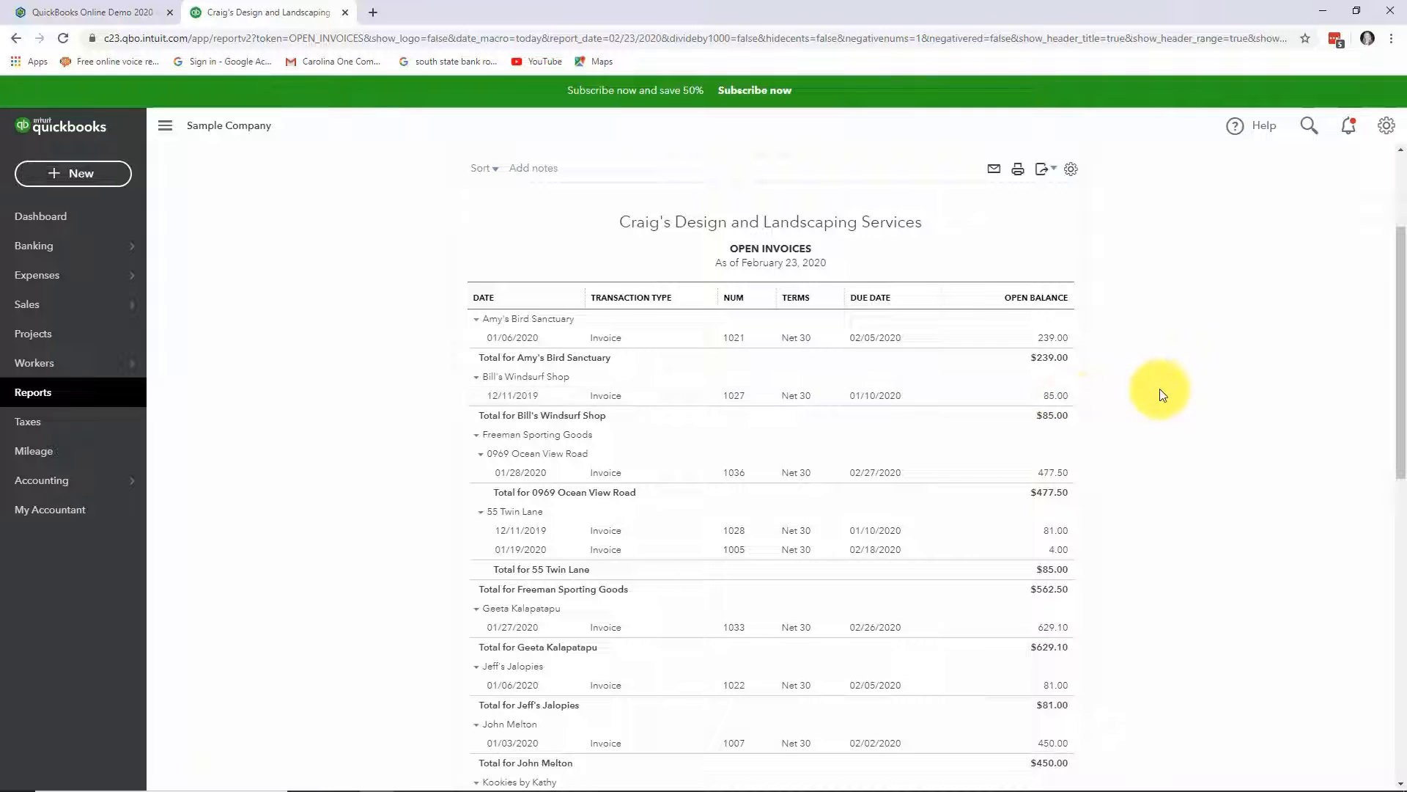
scroll(down, 3)
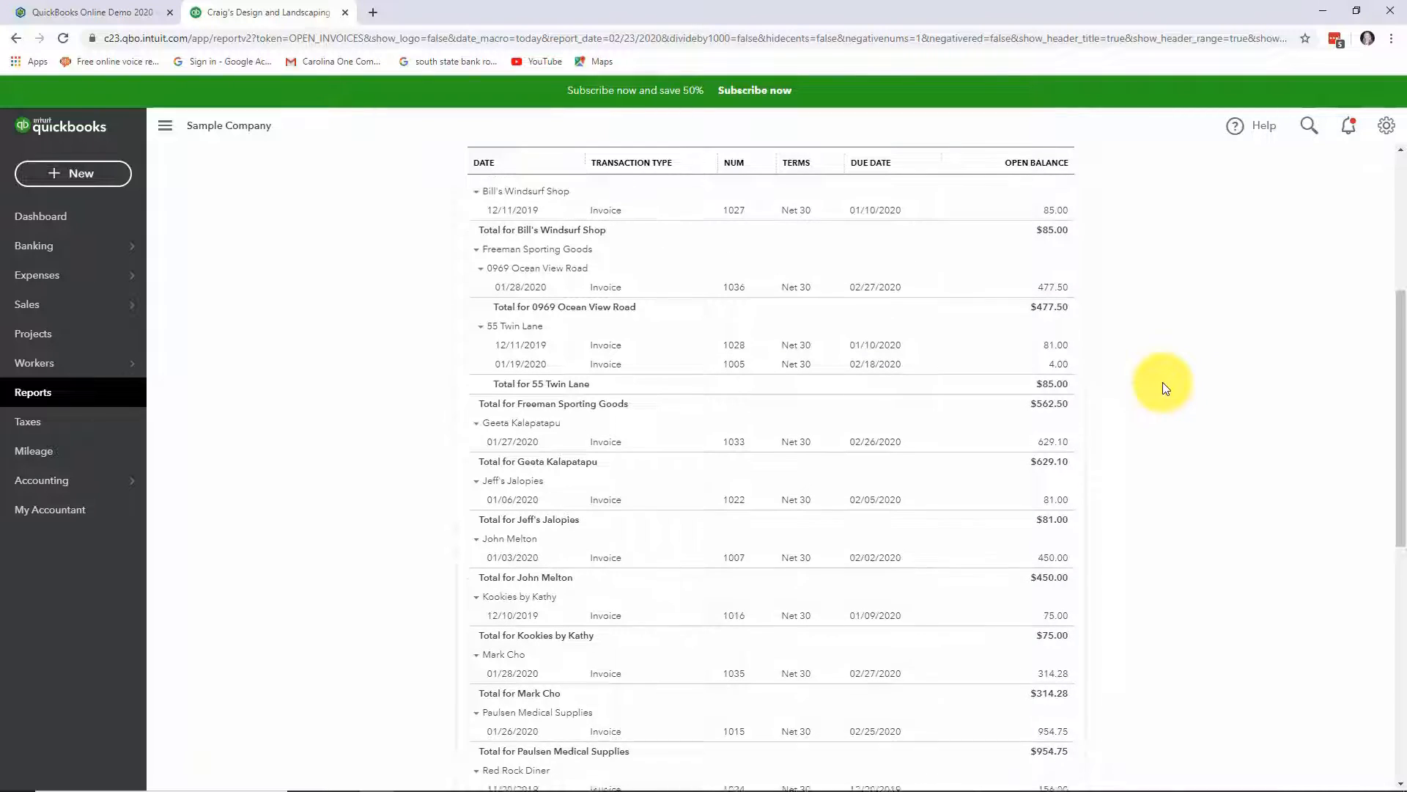
scroll(down, 3)
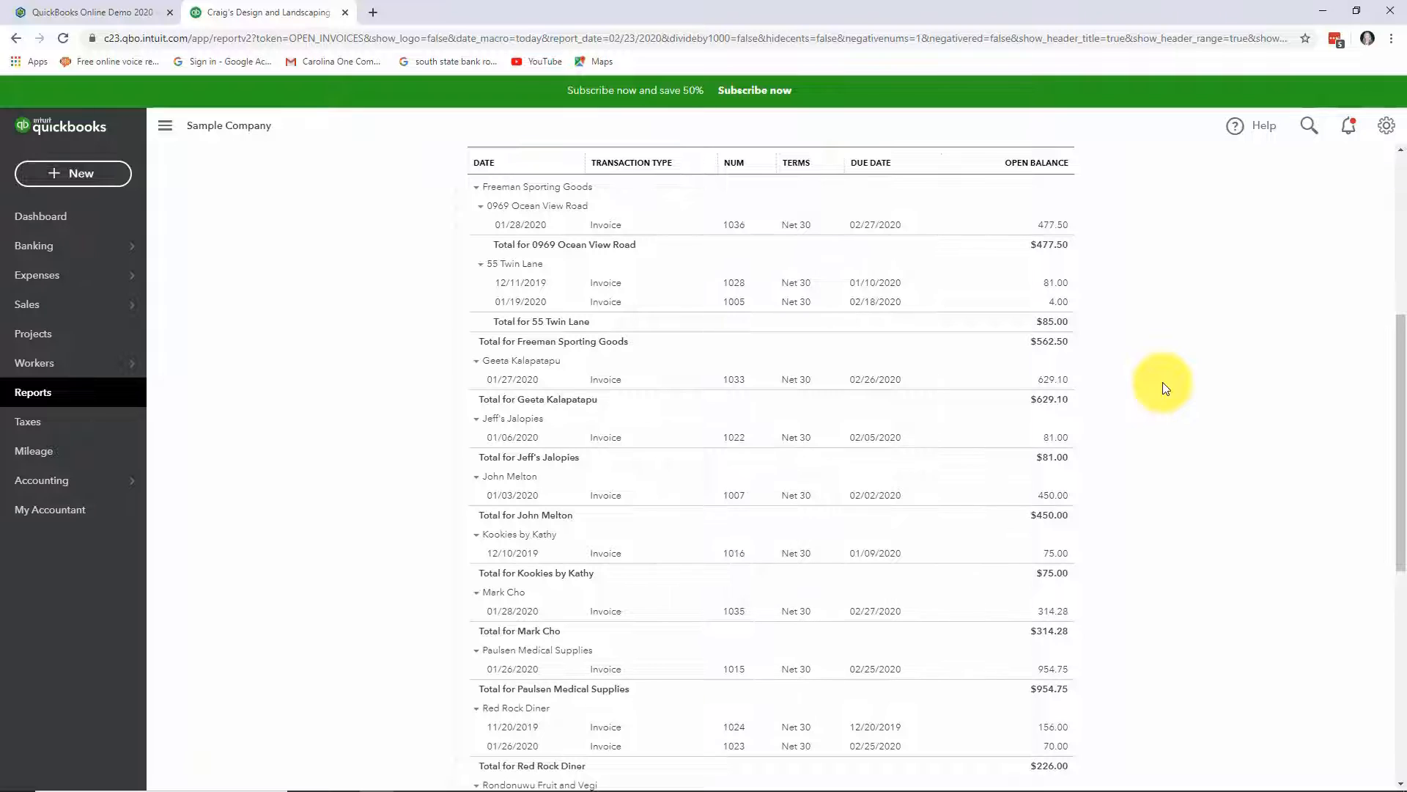
mouse_move(548, 399)
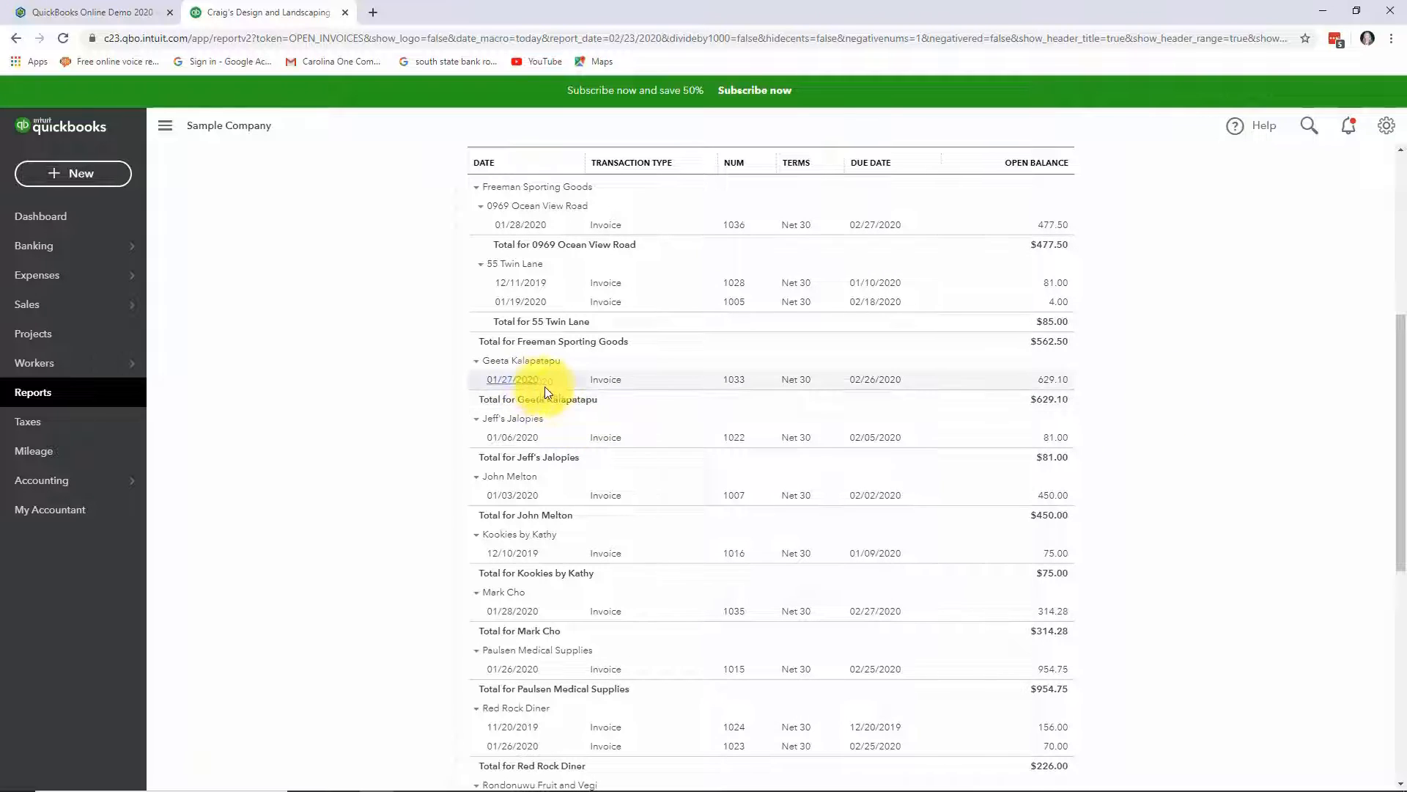
mouse_move(1046, 384)
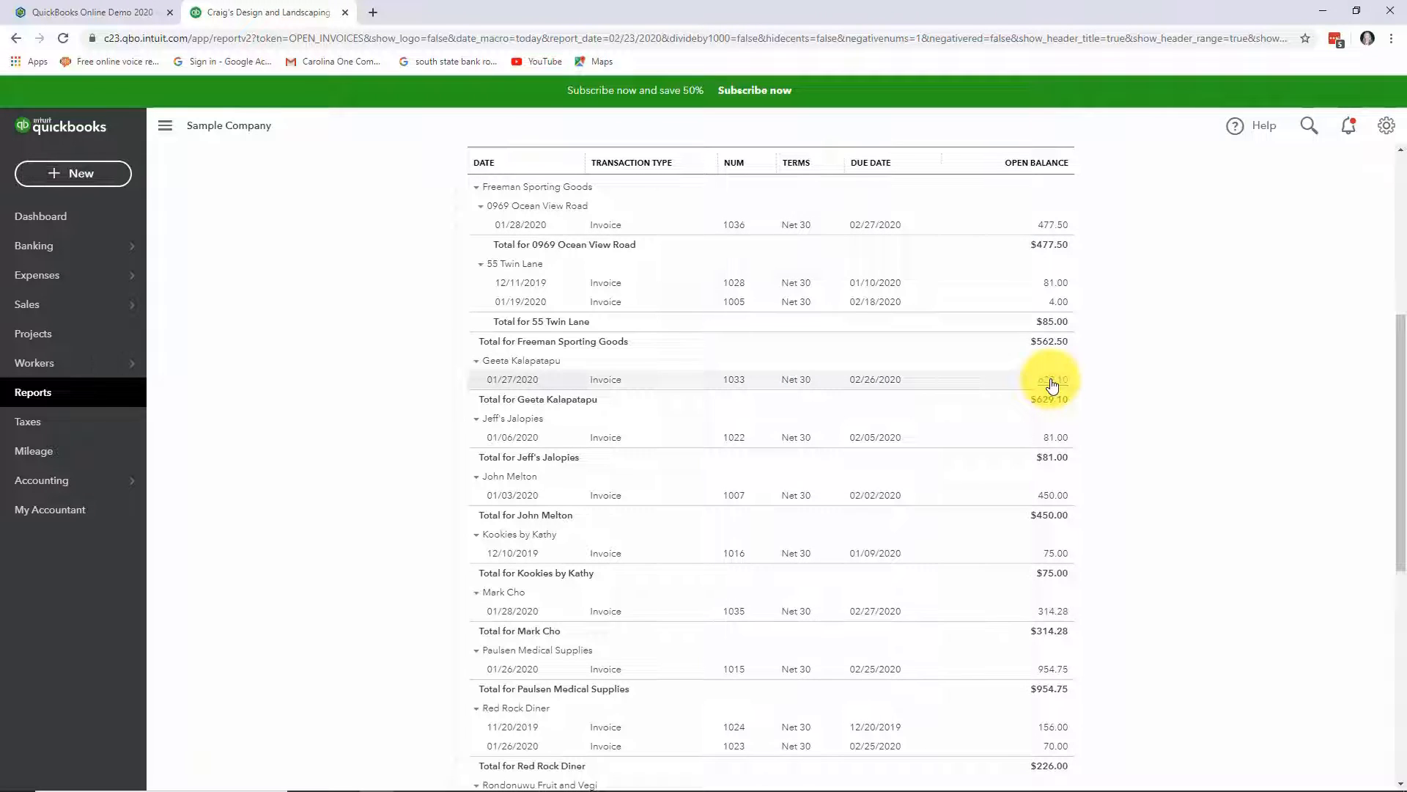
mouse_move(802, 384)
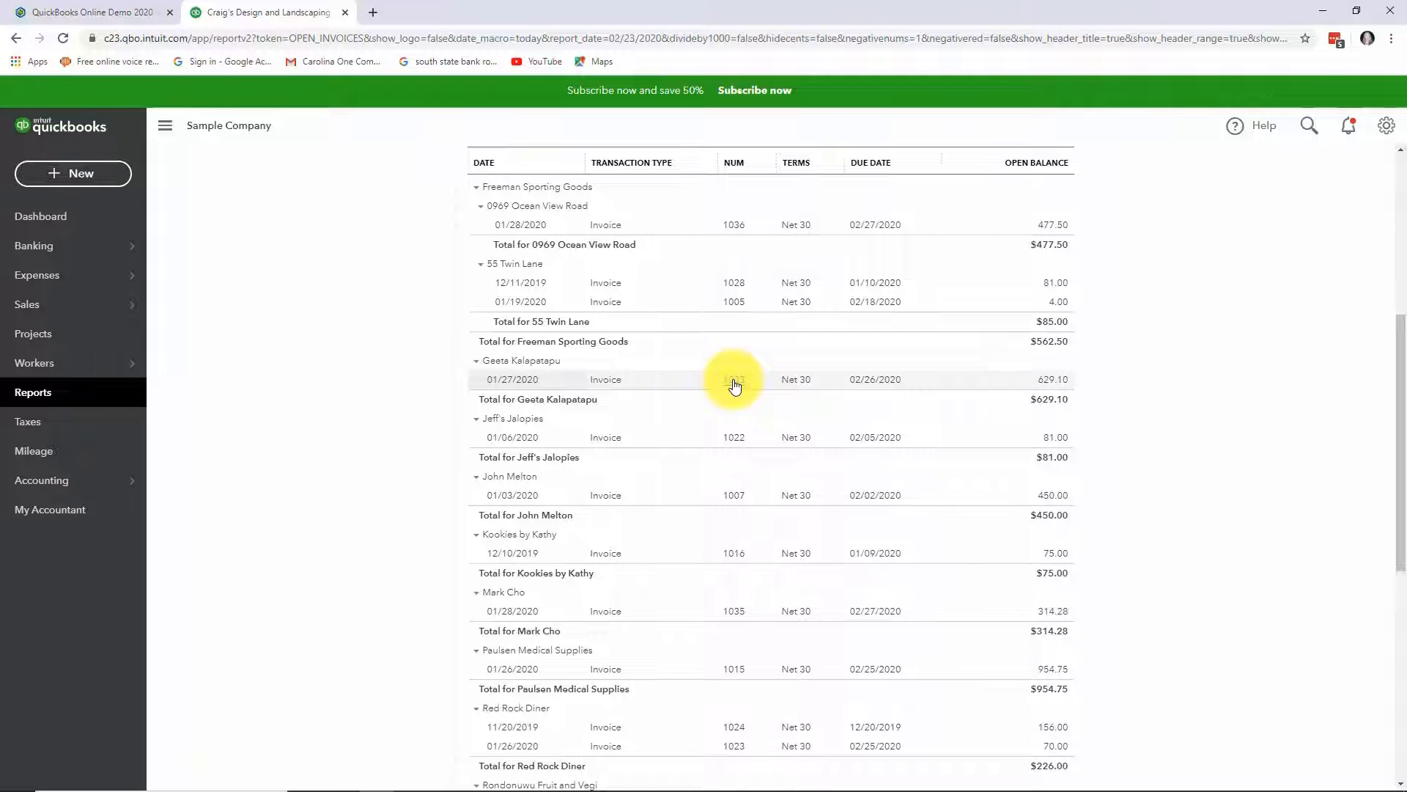
mouse_move(686, 414)
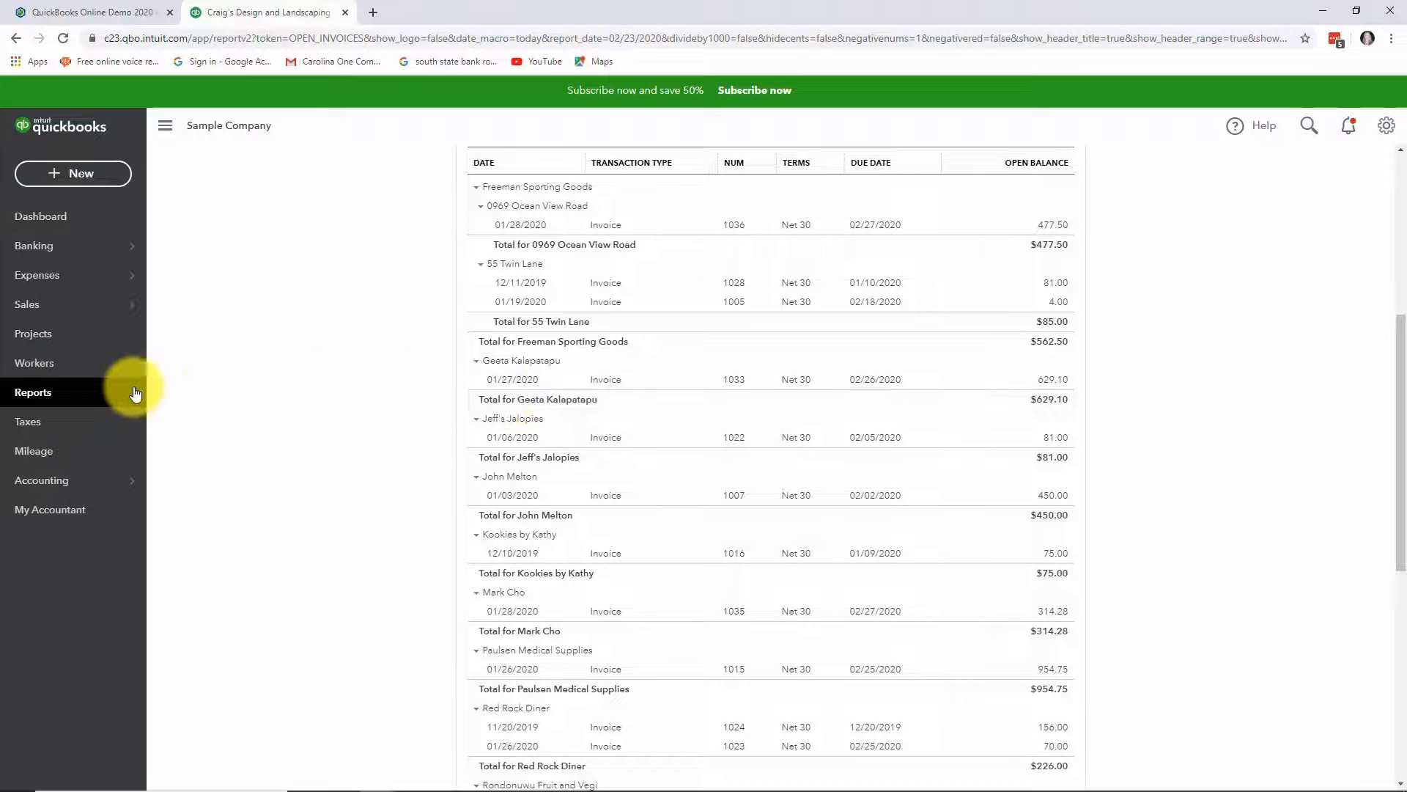
Return to the report list and run the Customer Balance Detail report
click(32, 393)
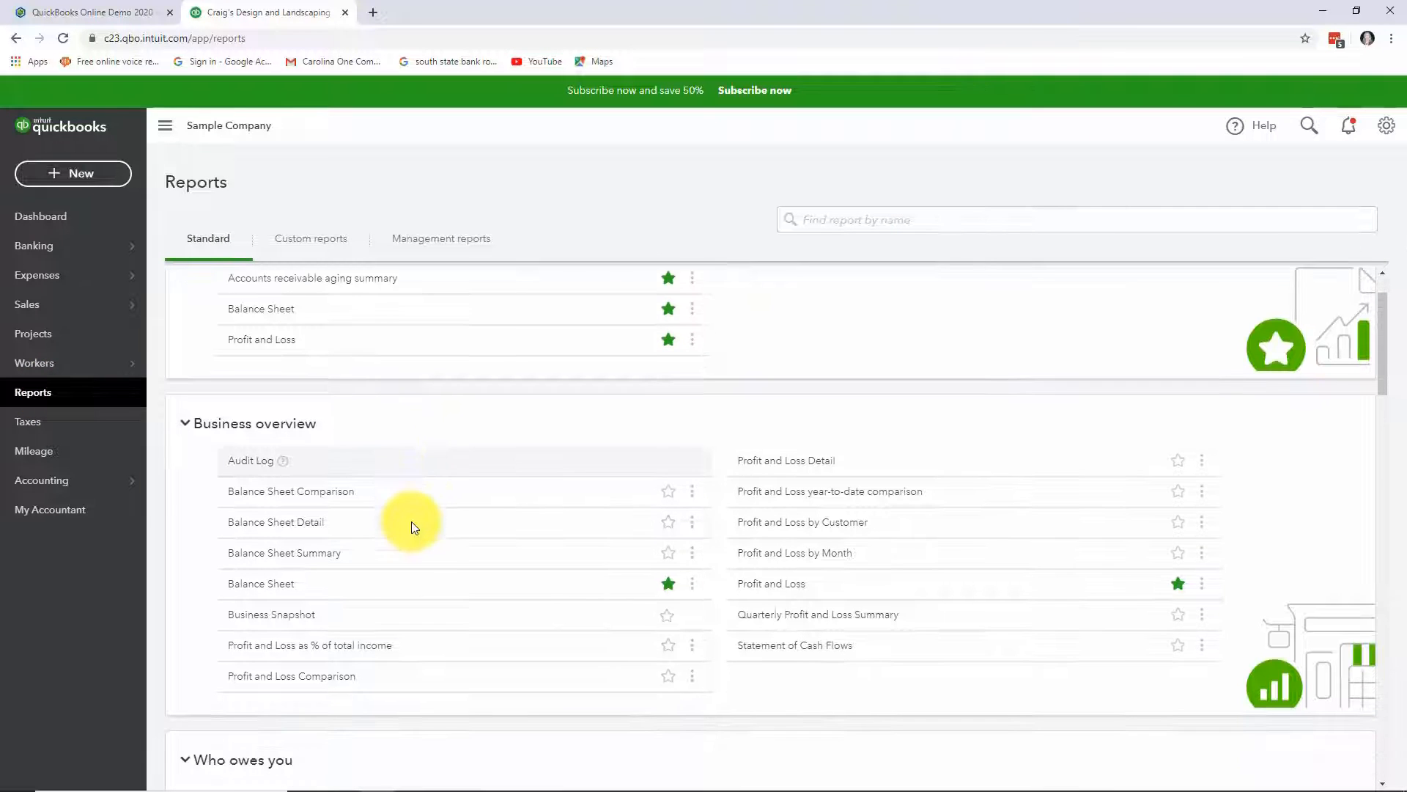
scroll(down, 3)
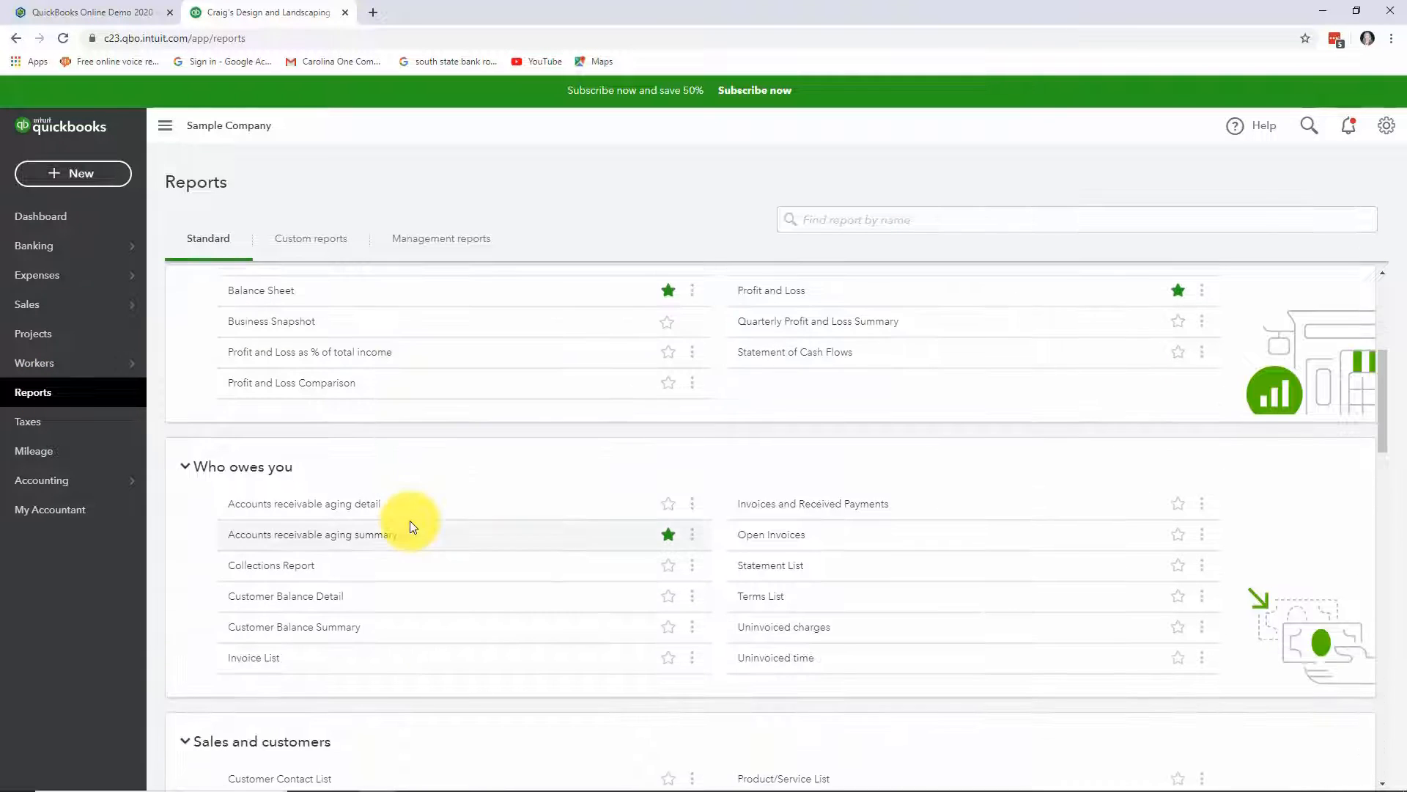
scroll(down, 3)
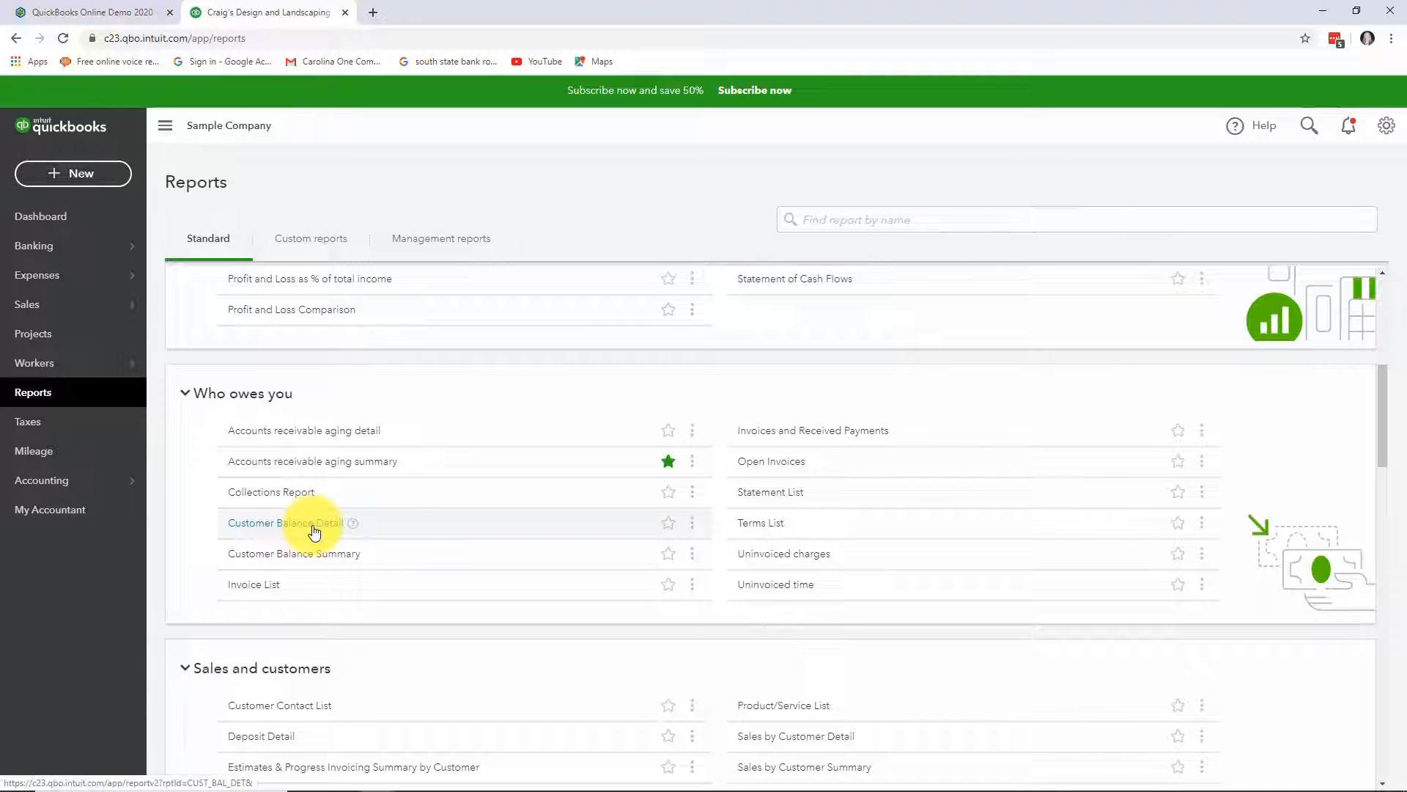
click(283, 522)
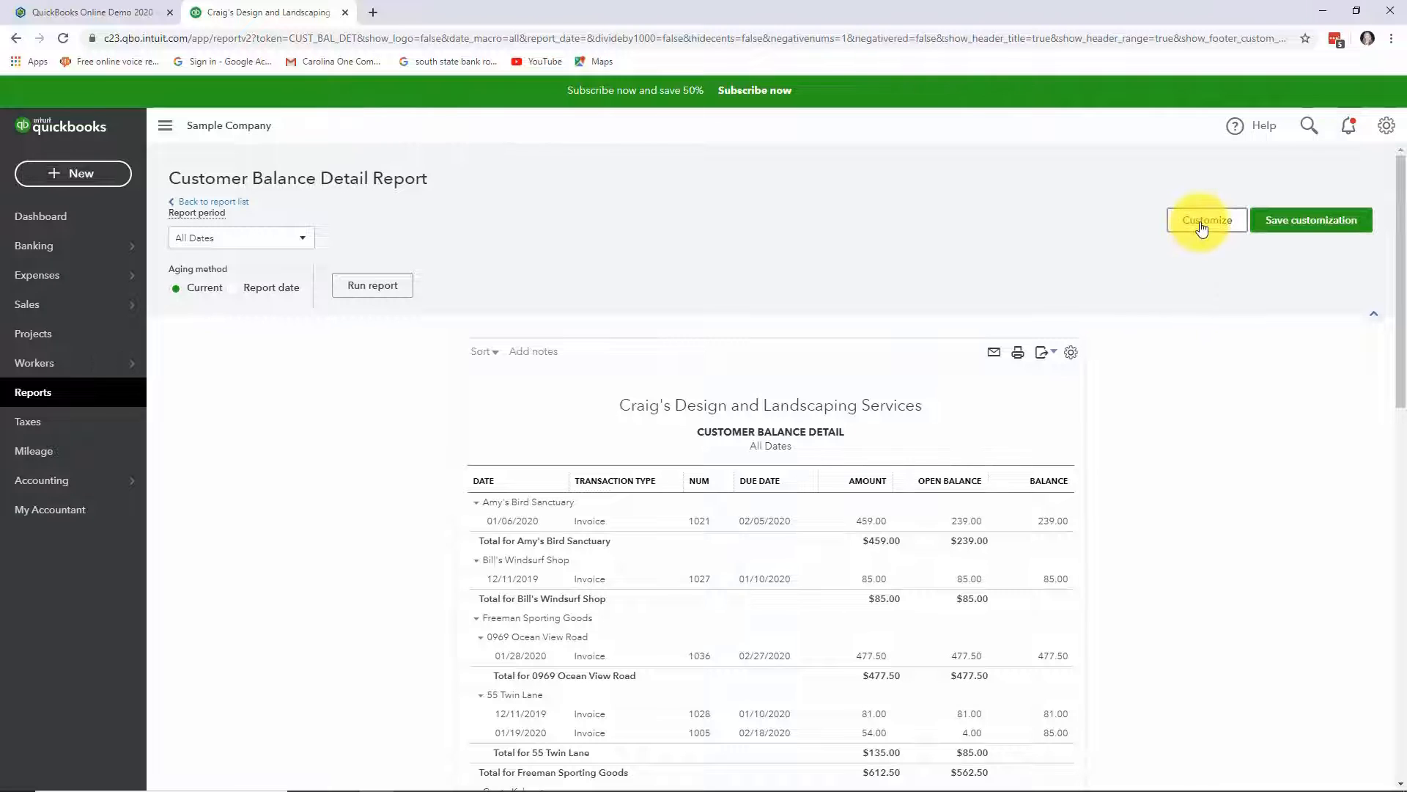
click(1207, 220)
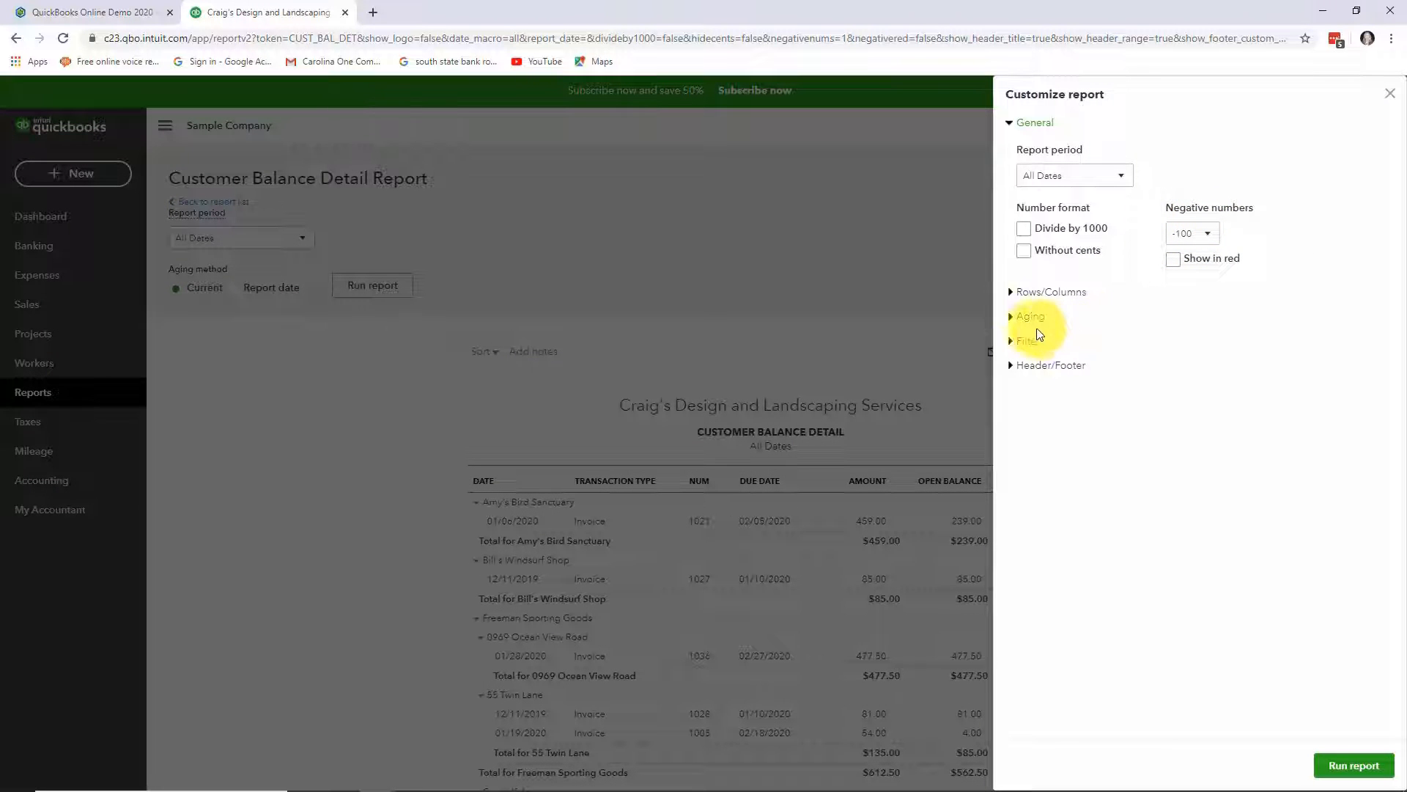
click(1023, 340)
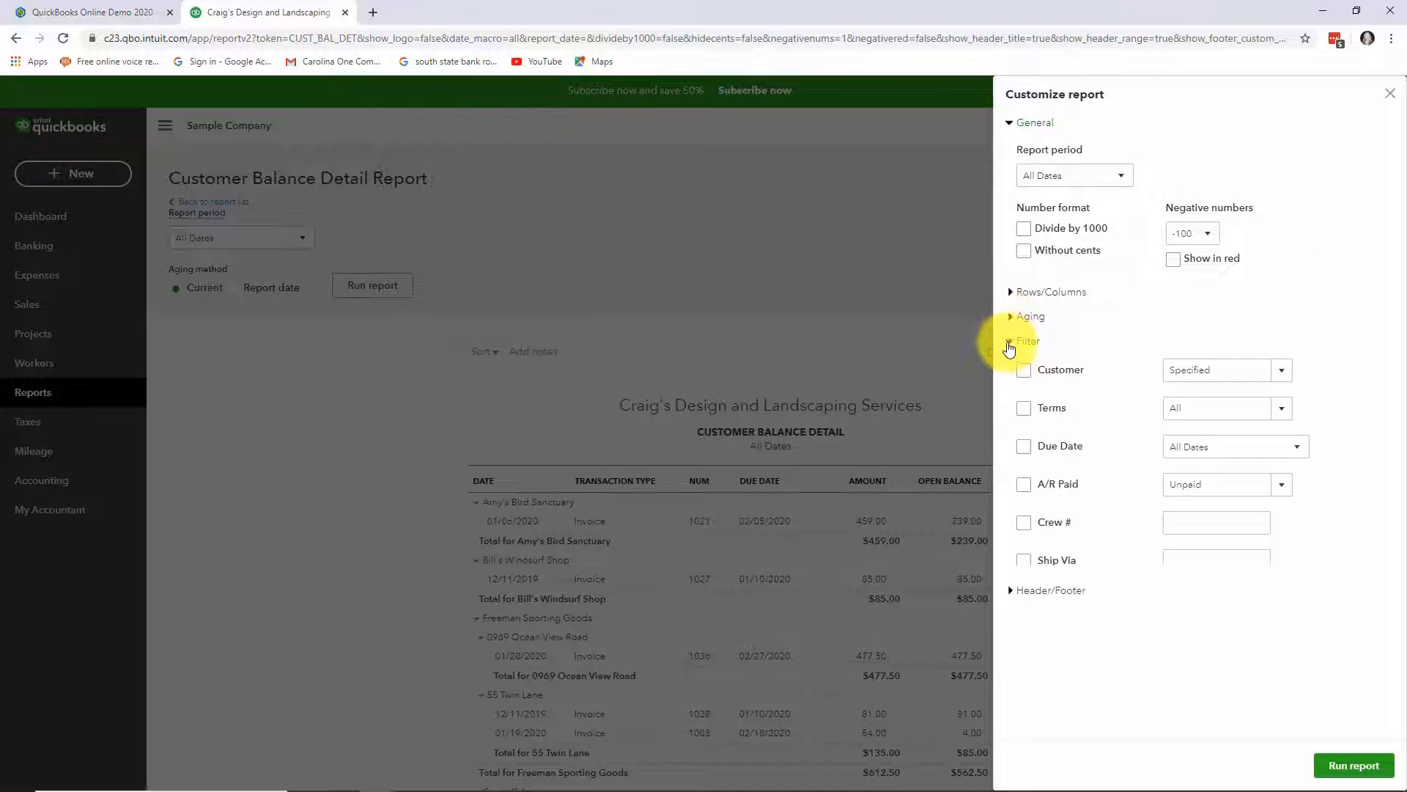
click(1012, 340)
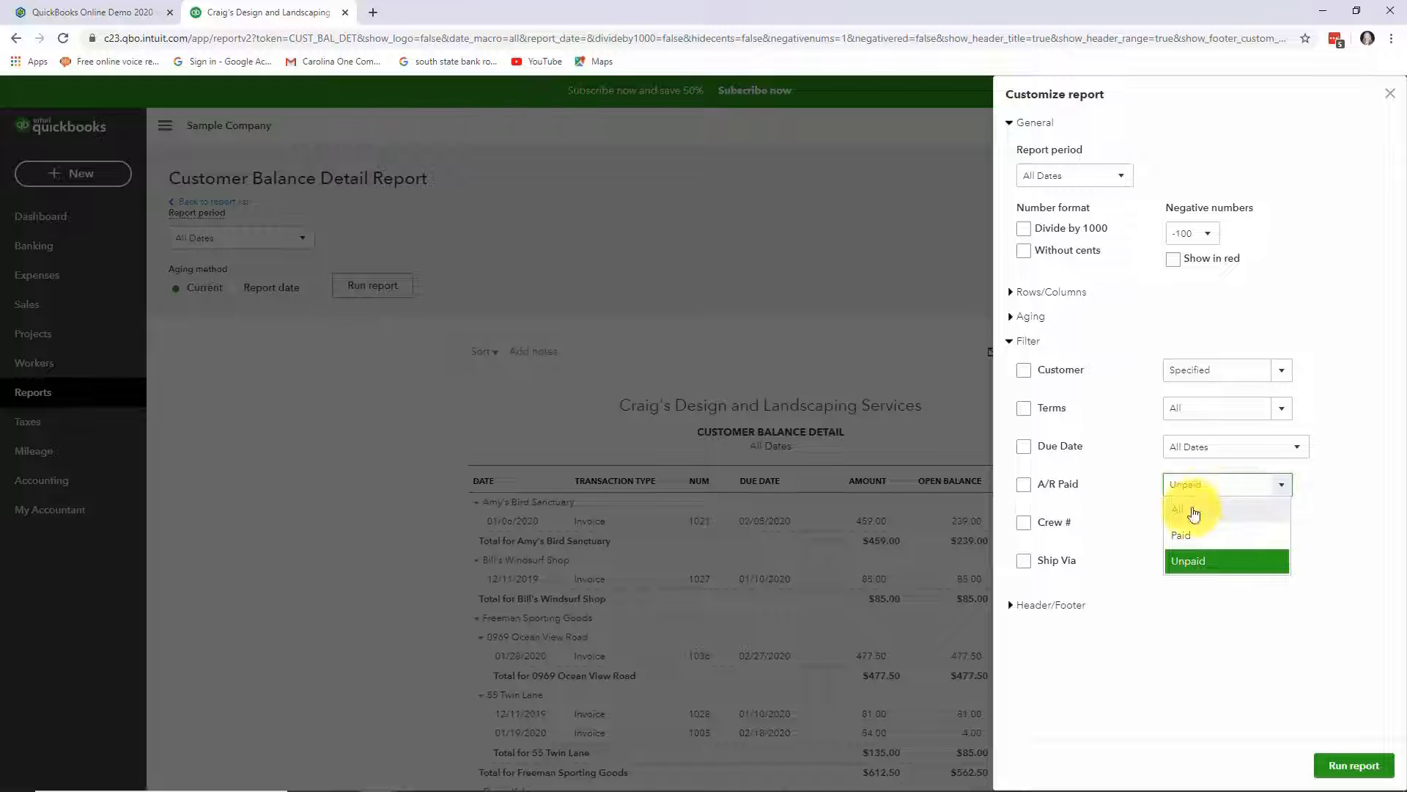
click(1177, 510)
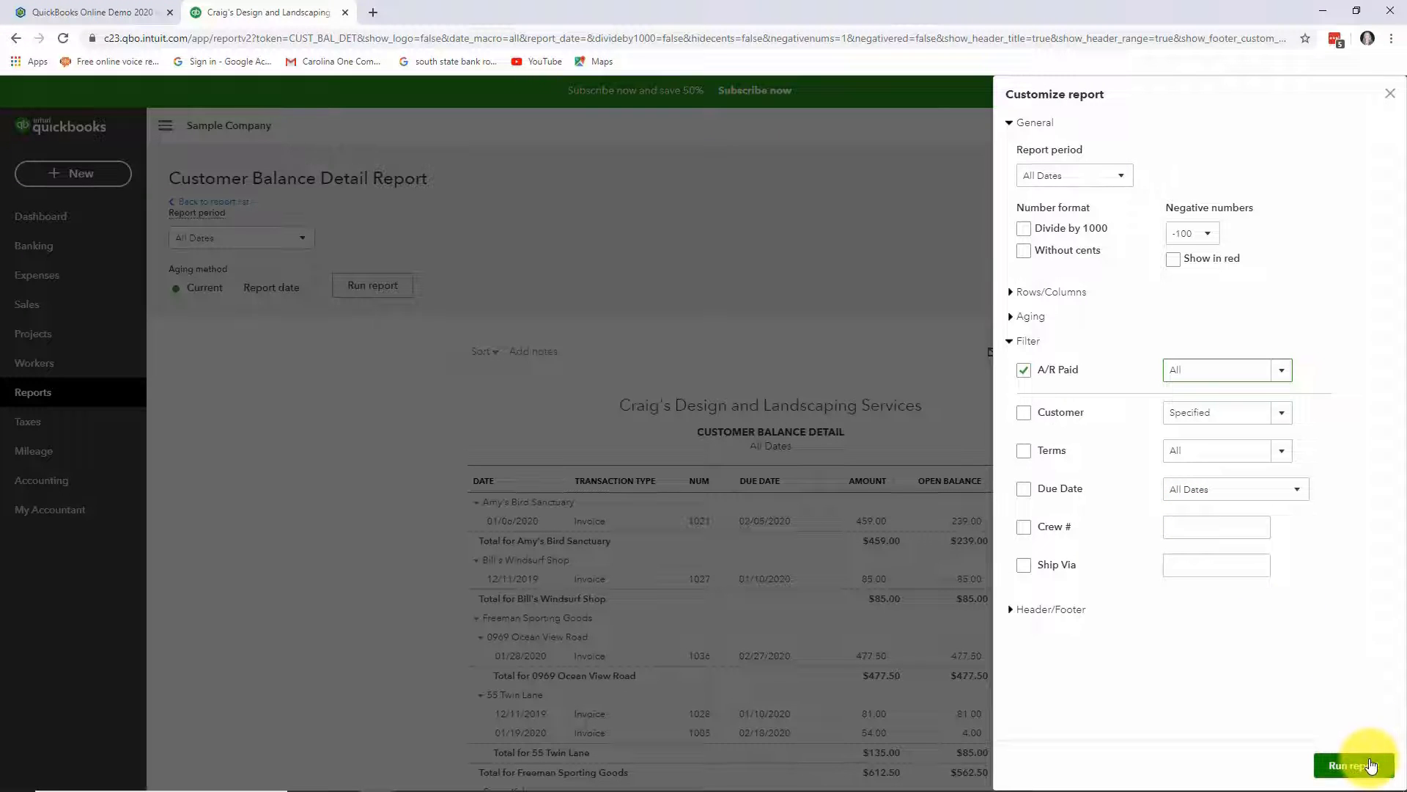
click(1348, 765)
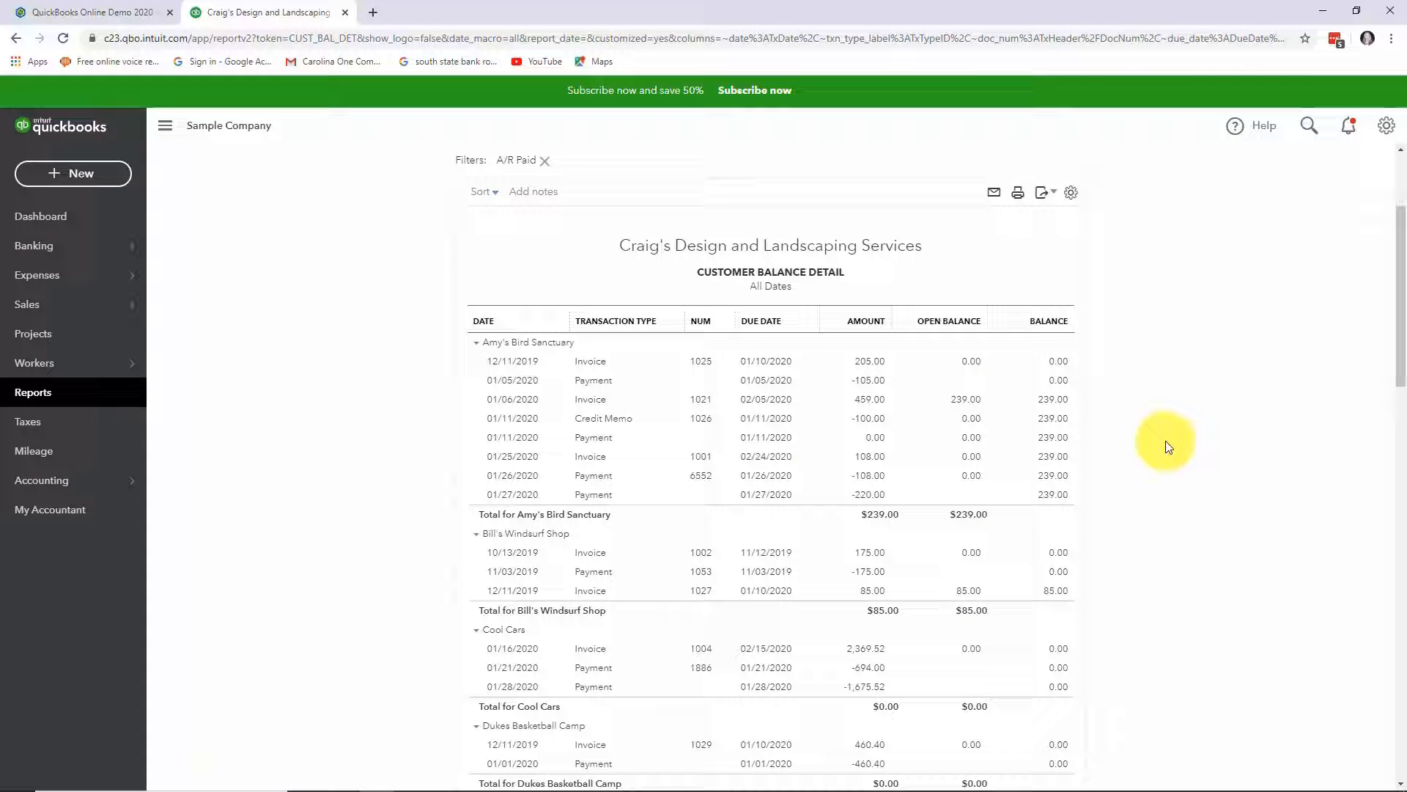
mouse_move(648, 439)
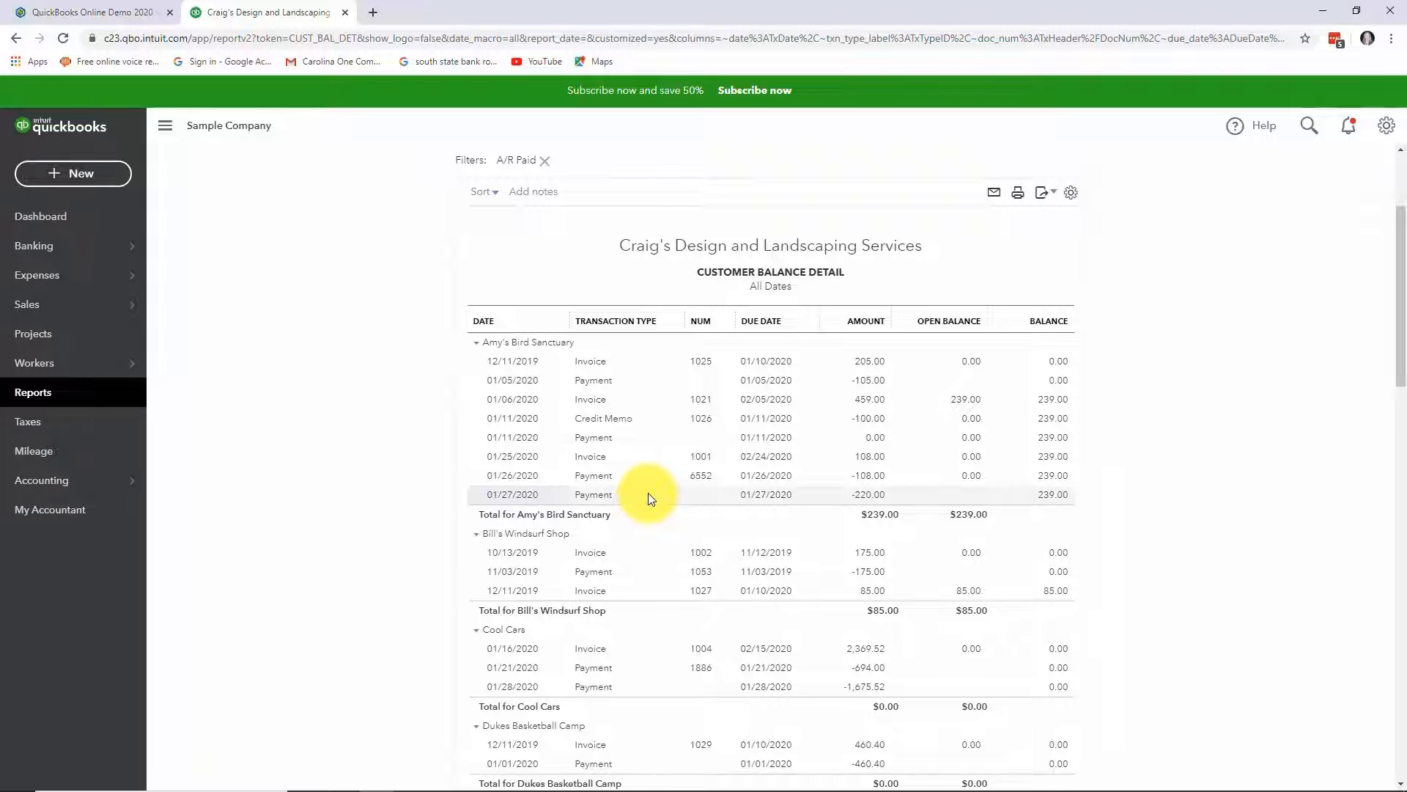
mouse_move(37, 395)
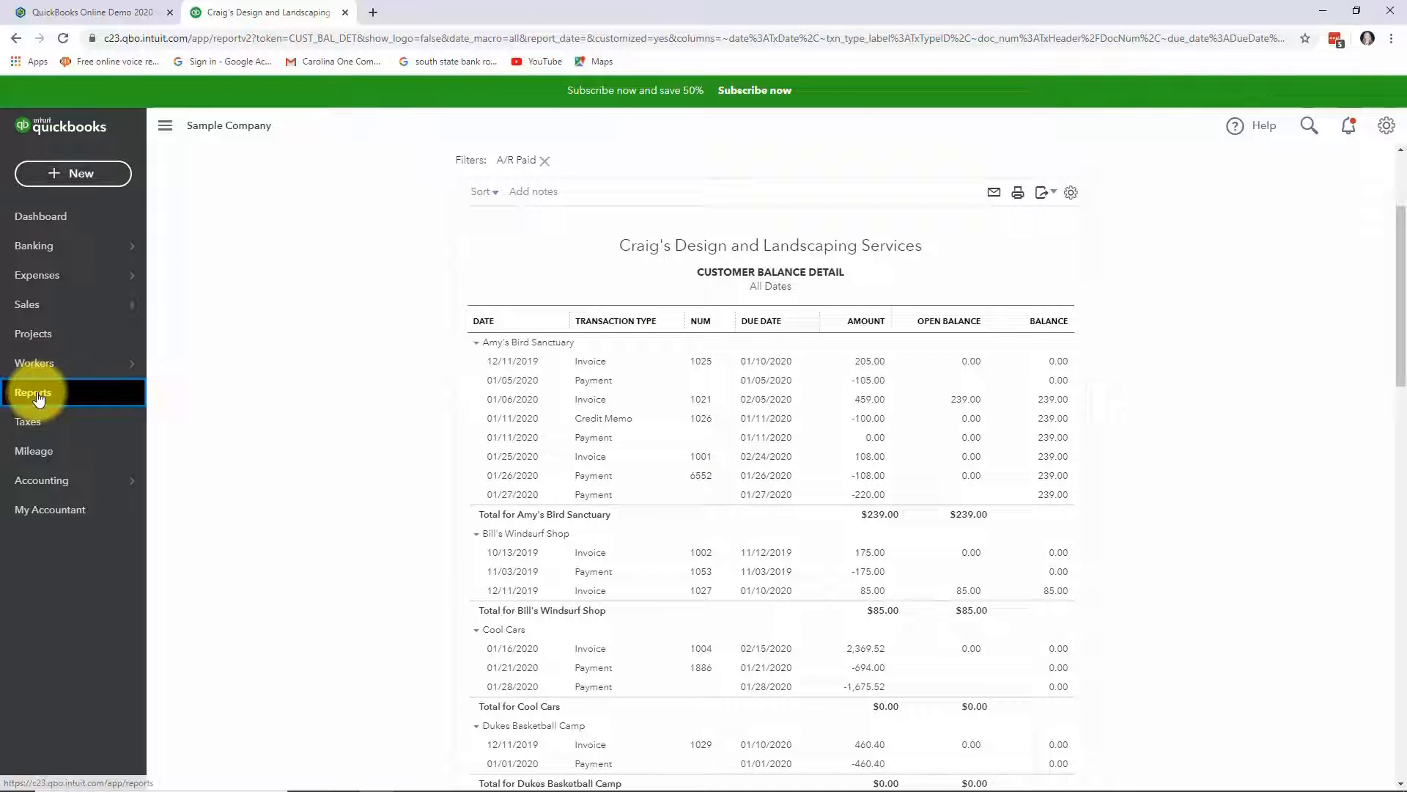
Return to the report list and run the Collections Report
click(33, 392)
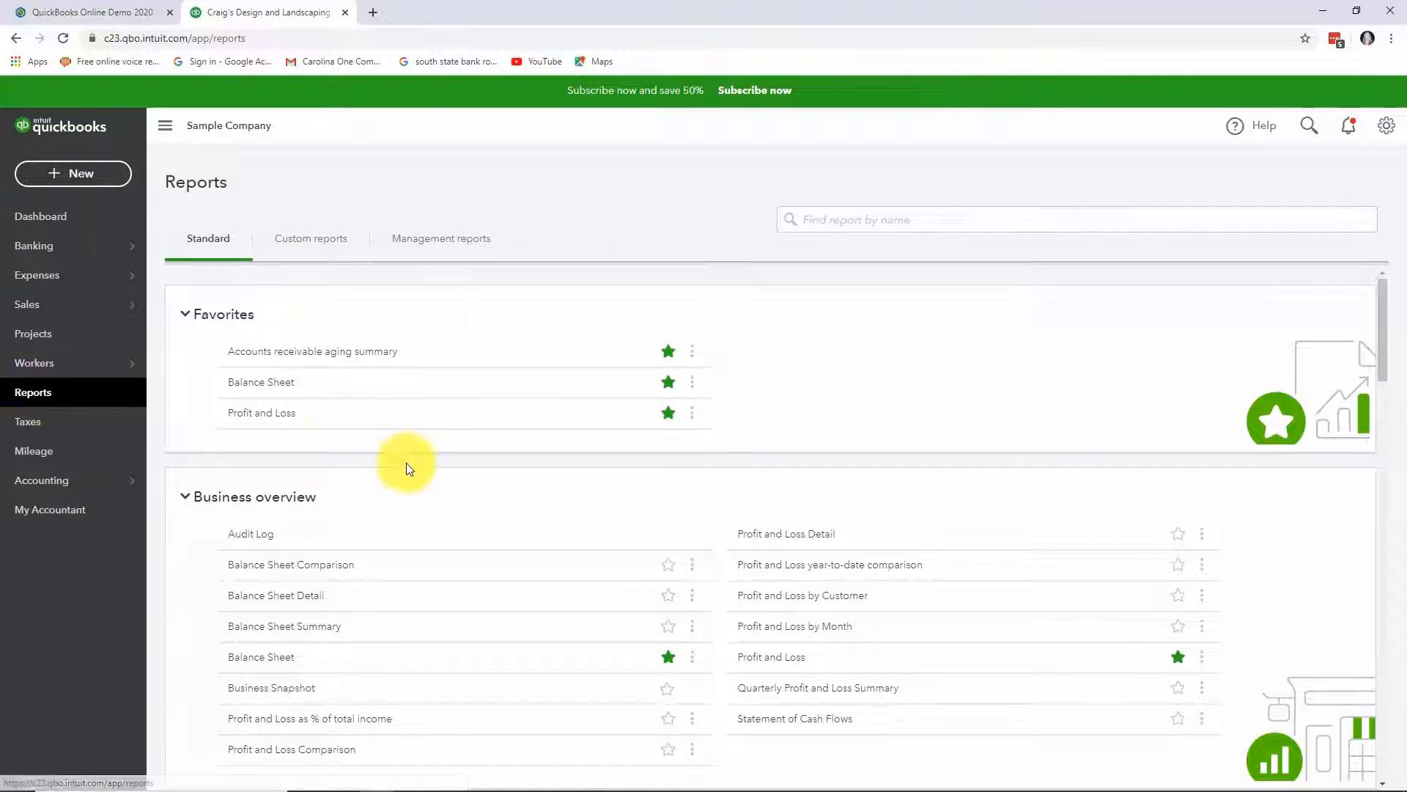
scroll(down, 3)
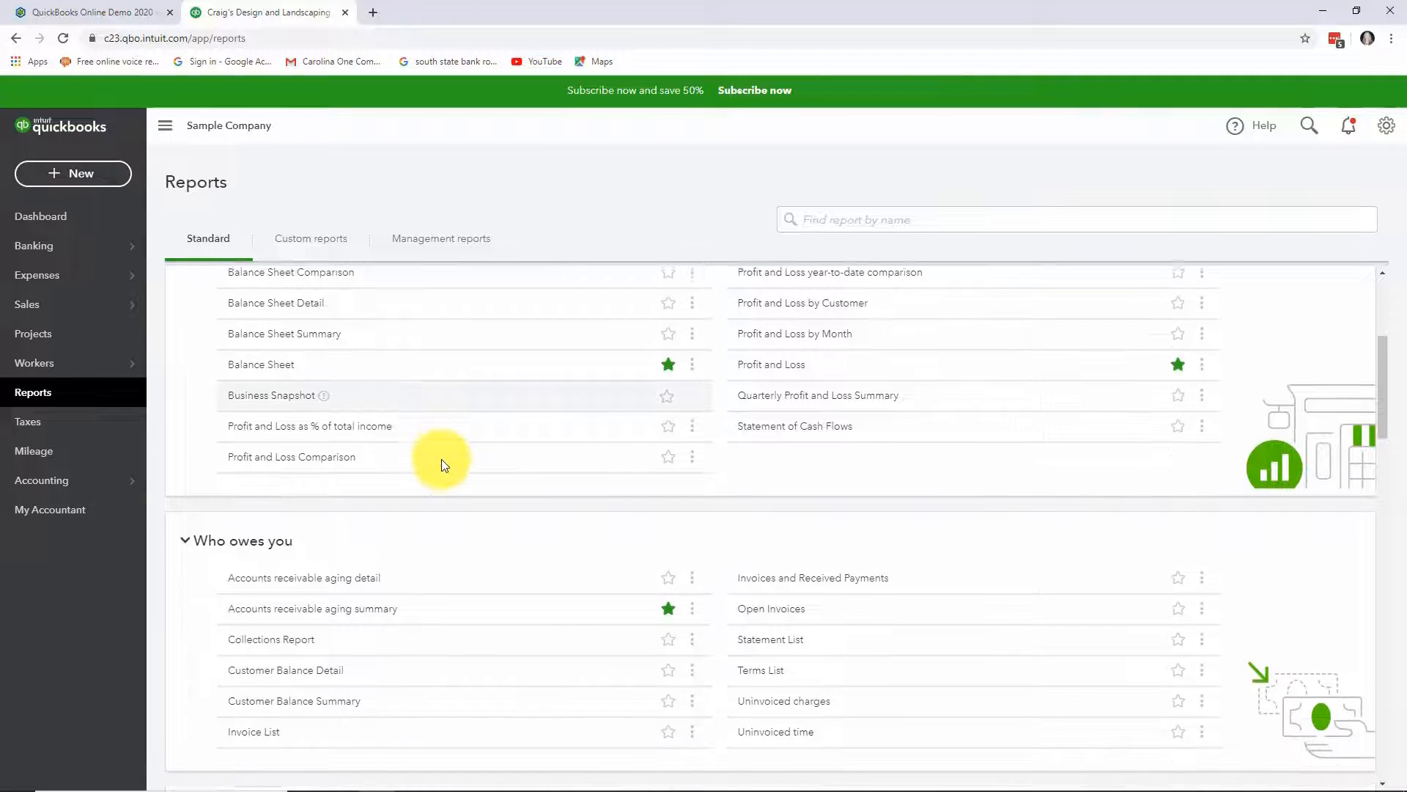
scroll(down, 3)
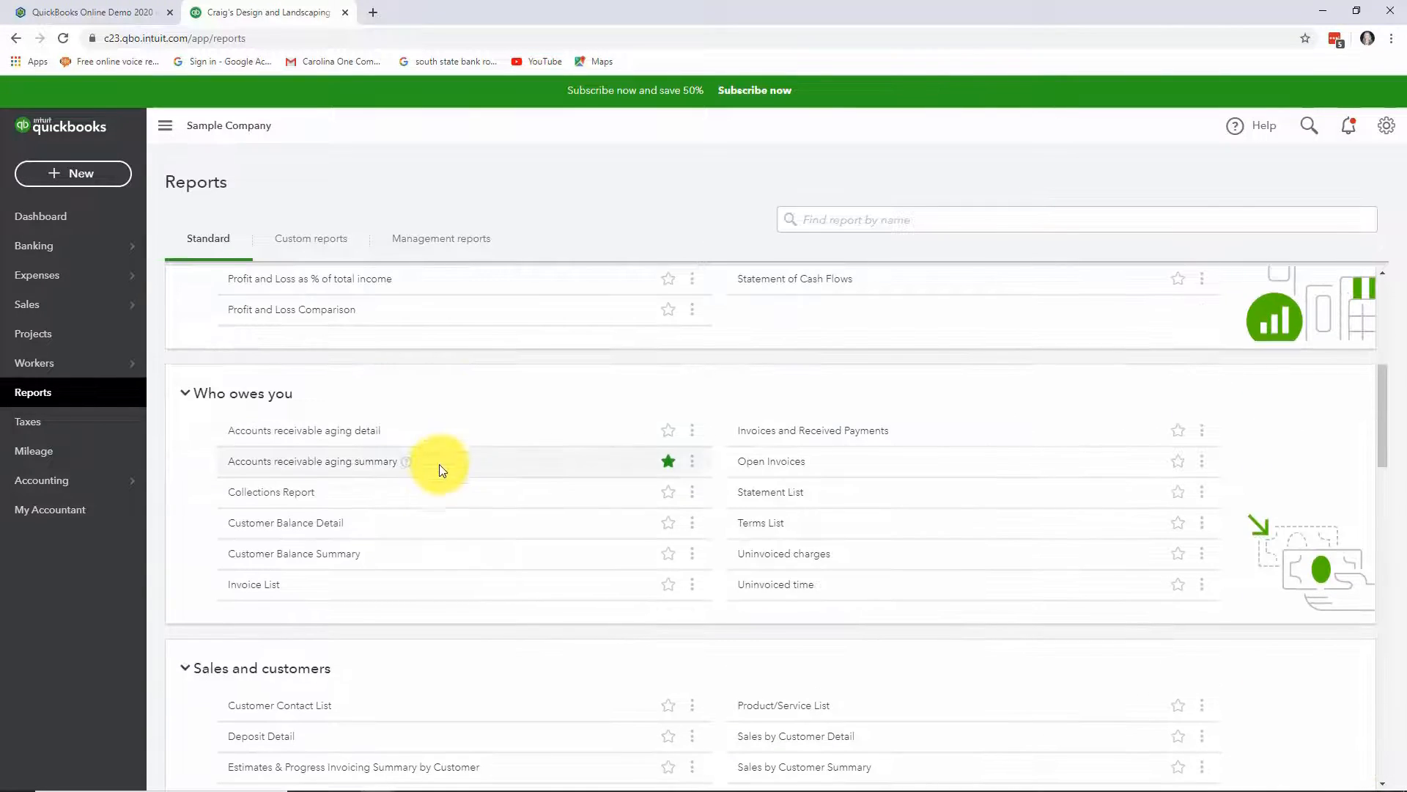
mouse_move(391, 472)
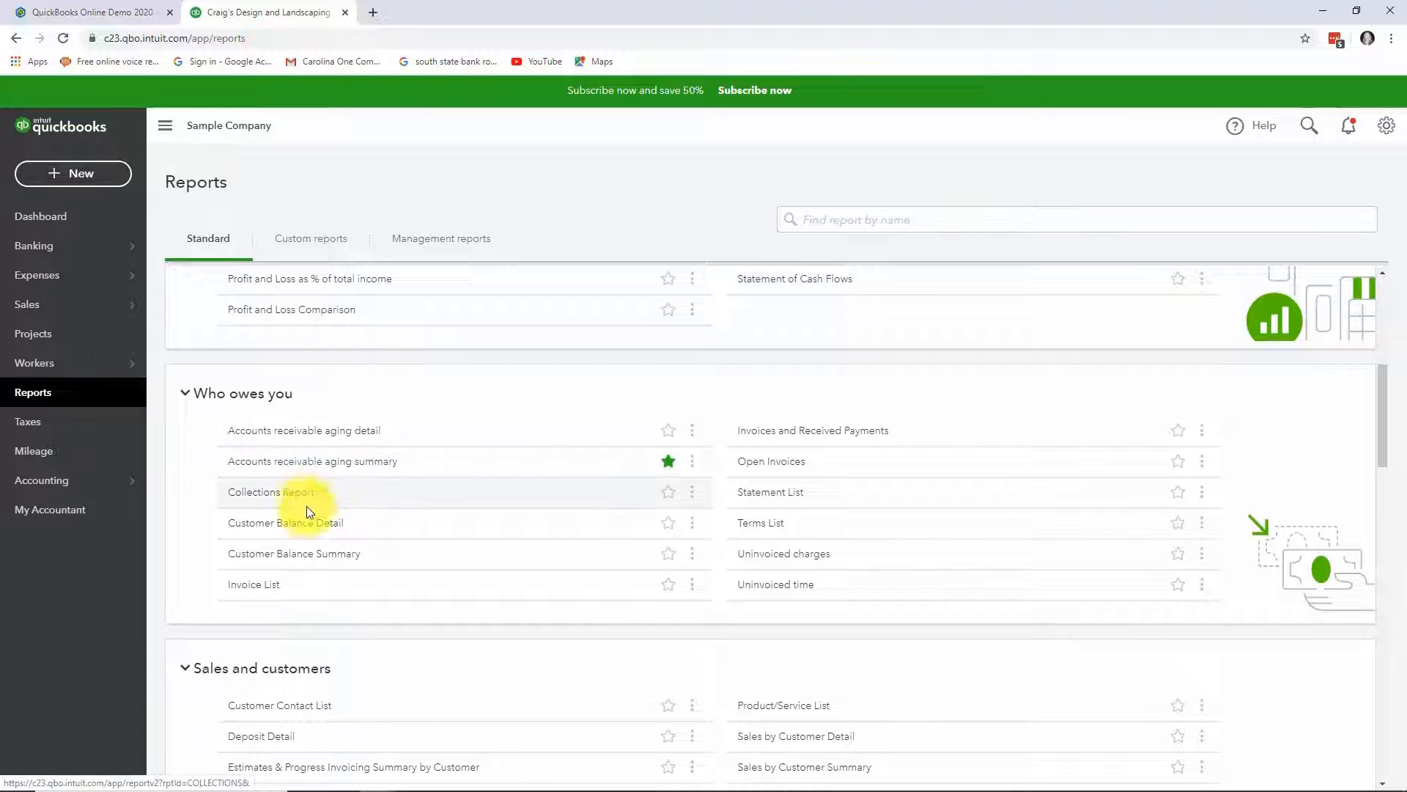
click(252, 492)
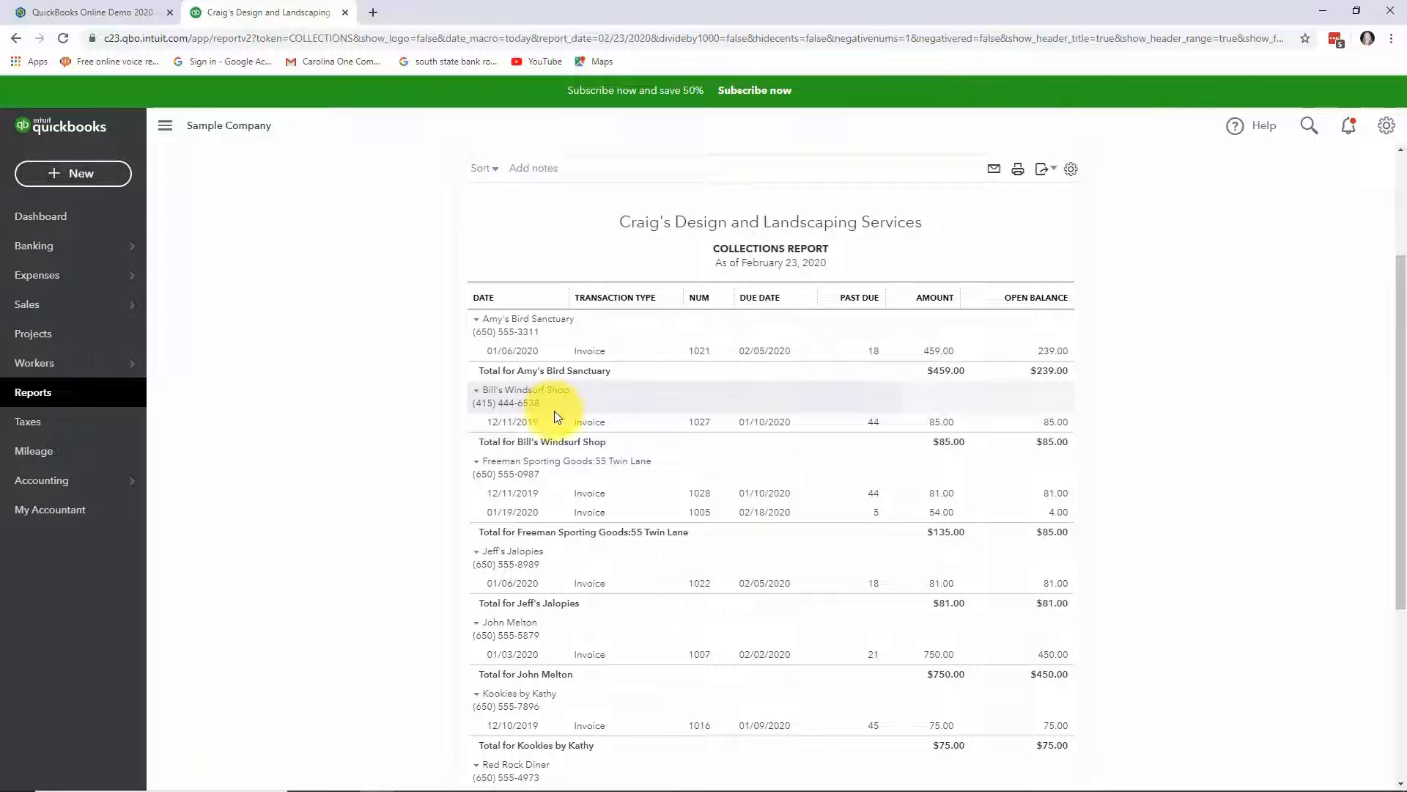
mouse_move(352, 481)
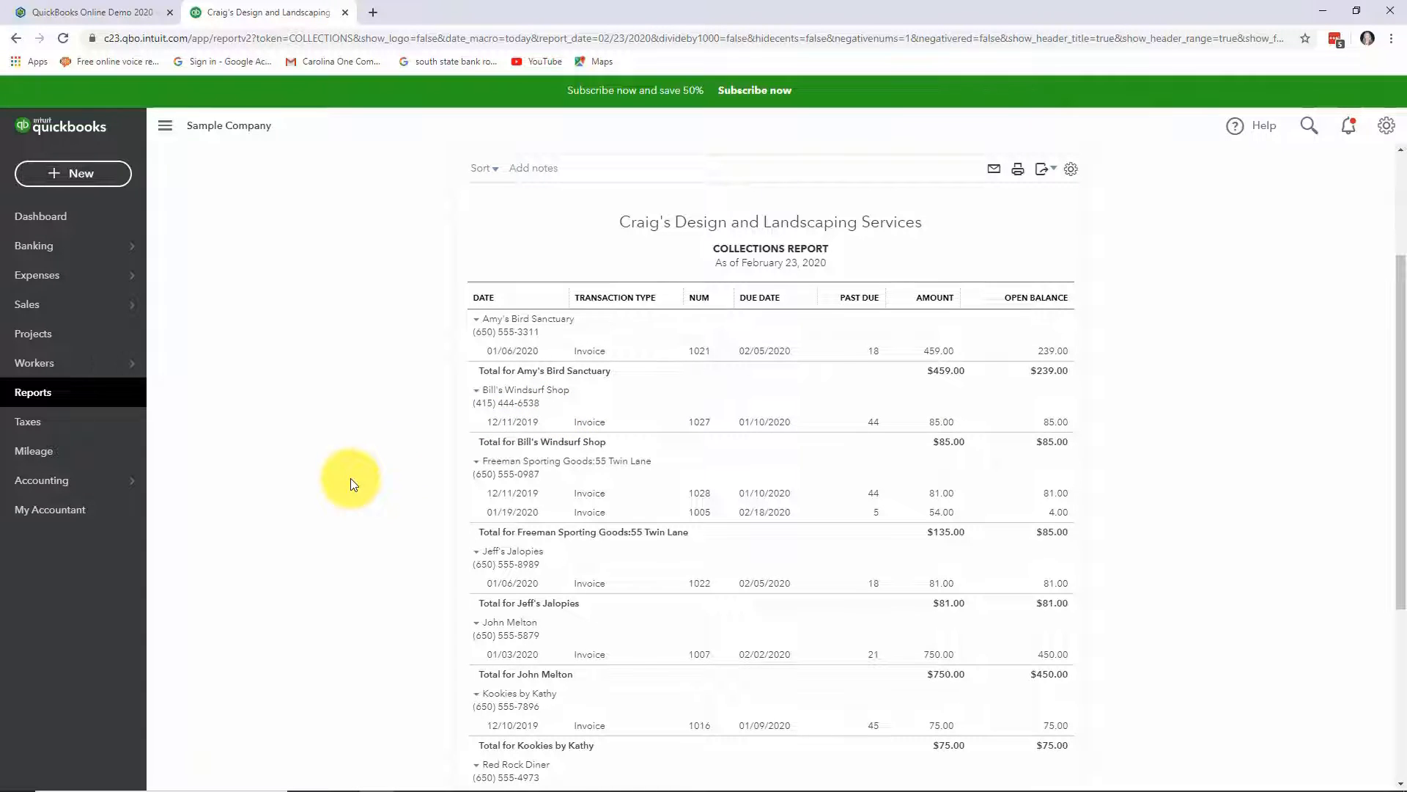
mouse_move(50, 393)
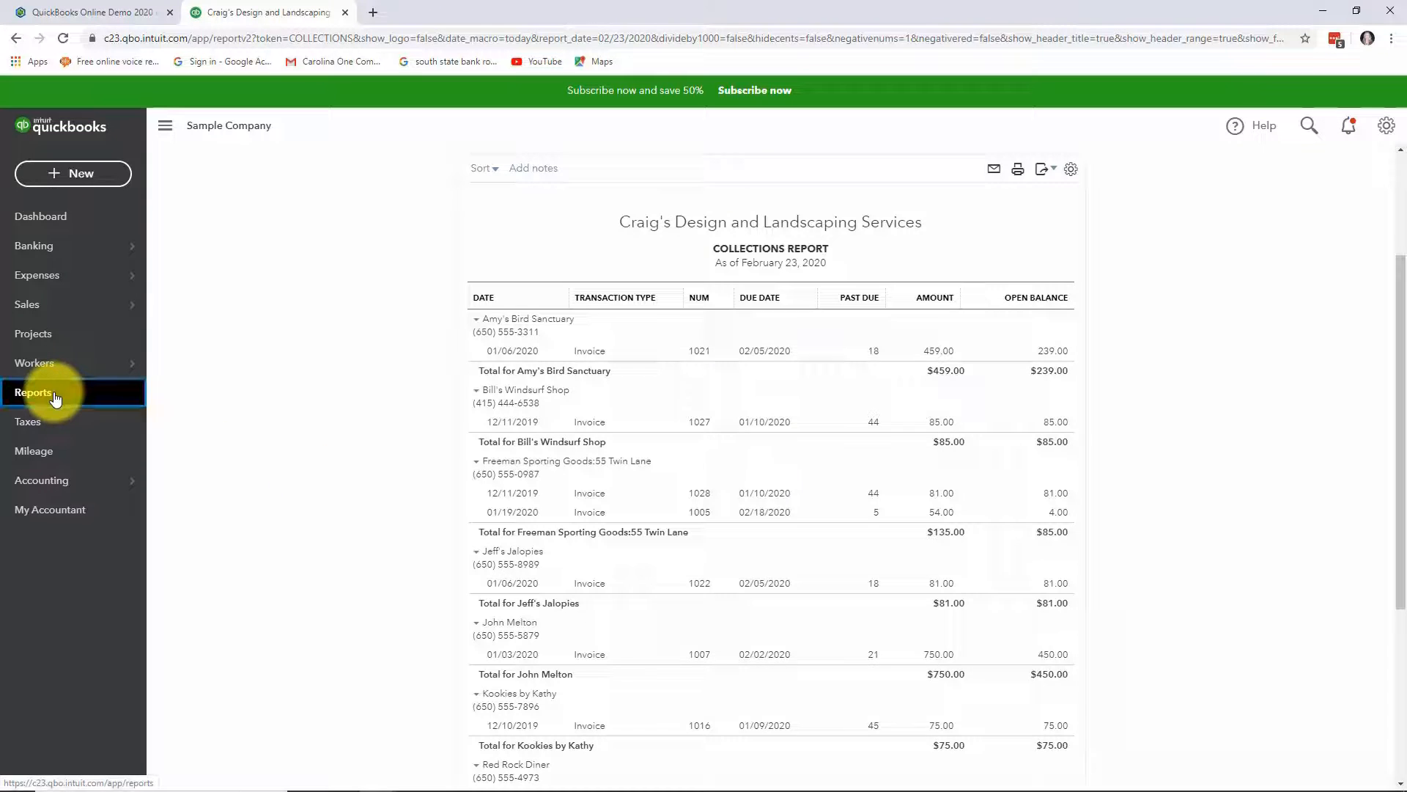
Go back to the standard reports and bring the 'Sales and customers' group into view
click(33, 393)
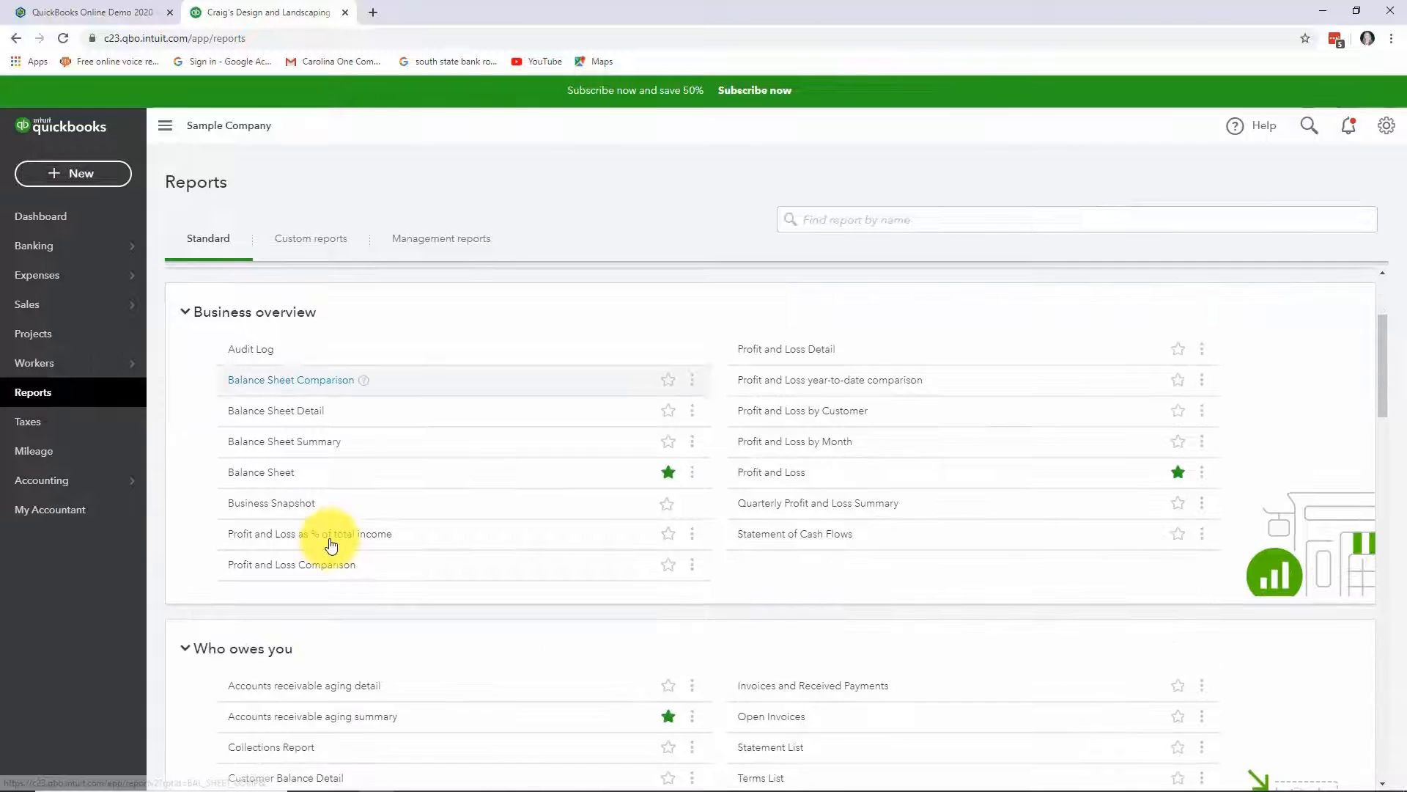
scroll(down, 3)
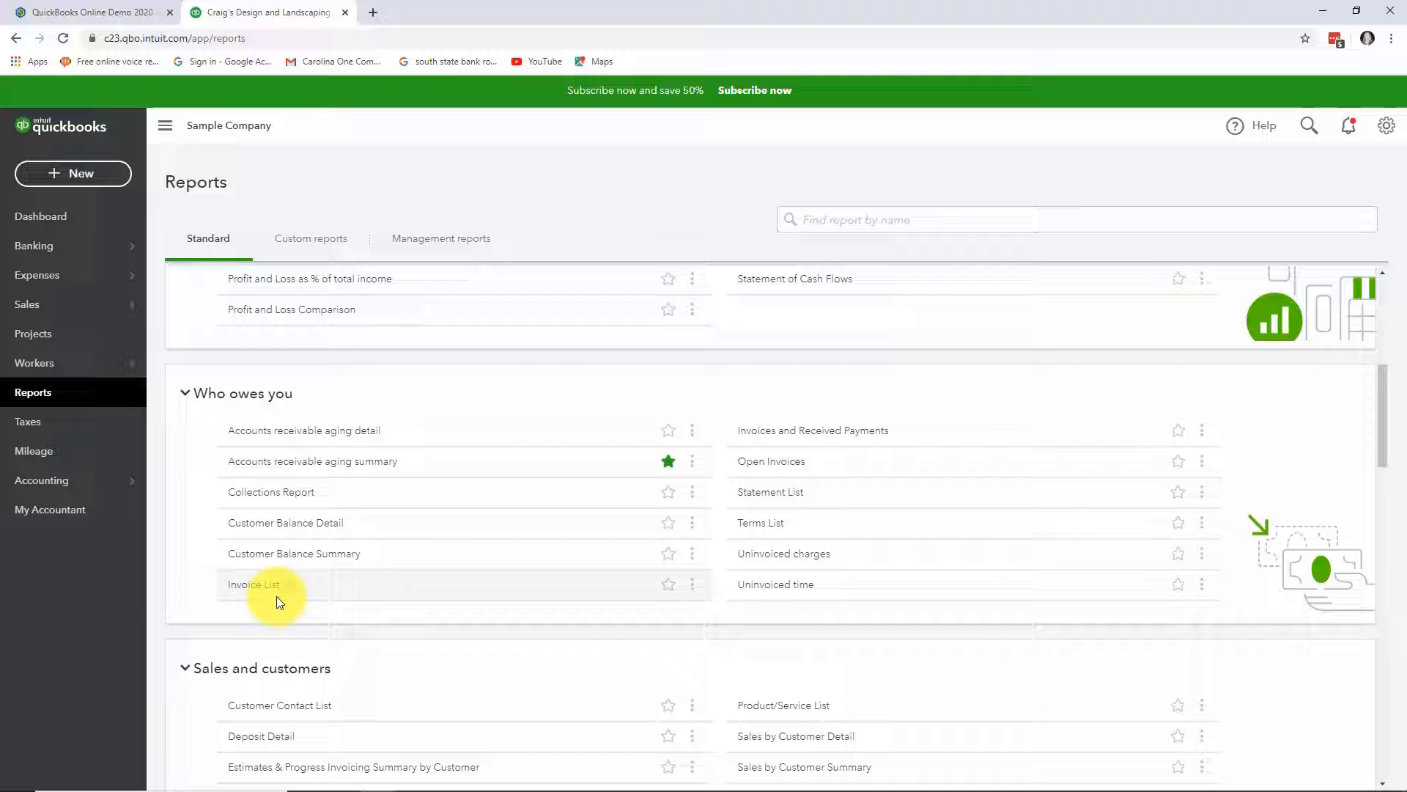
mouse_move(357, 443)
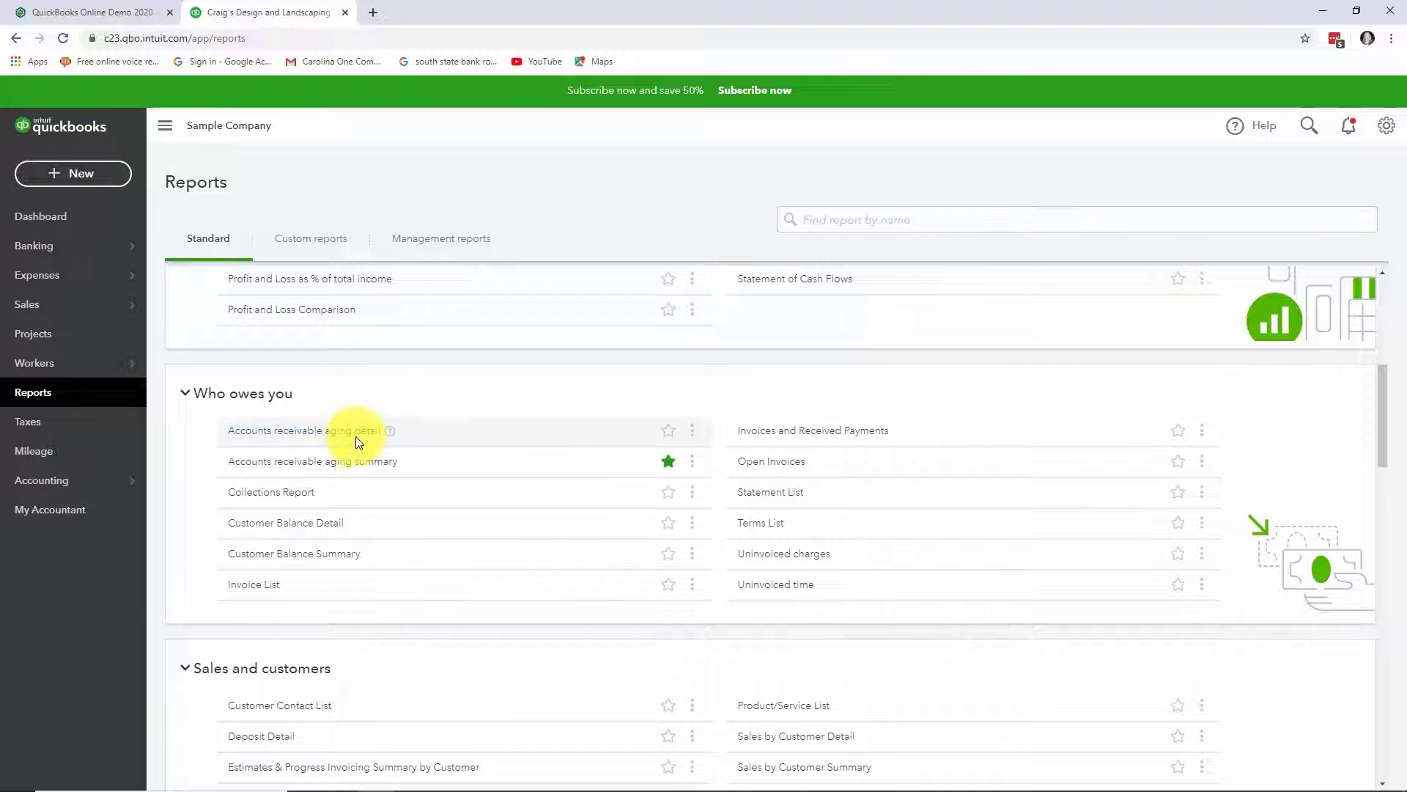
mouse_move(356, 437)
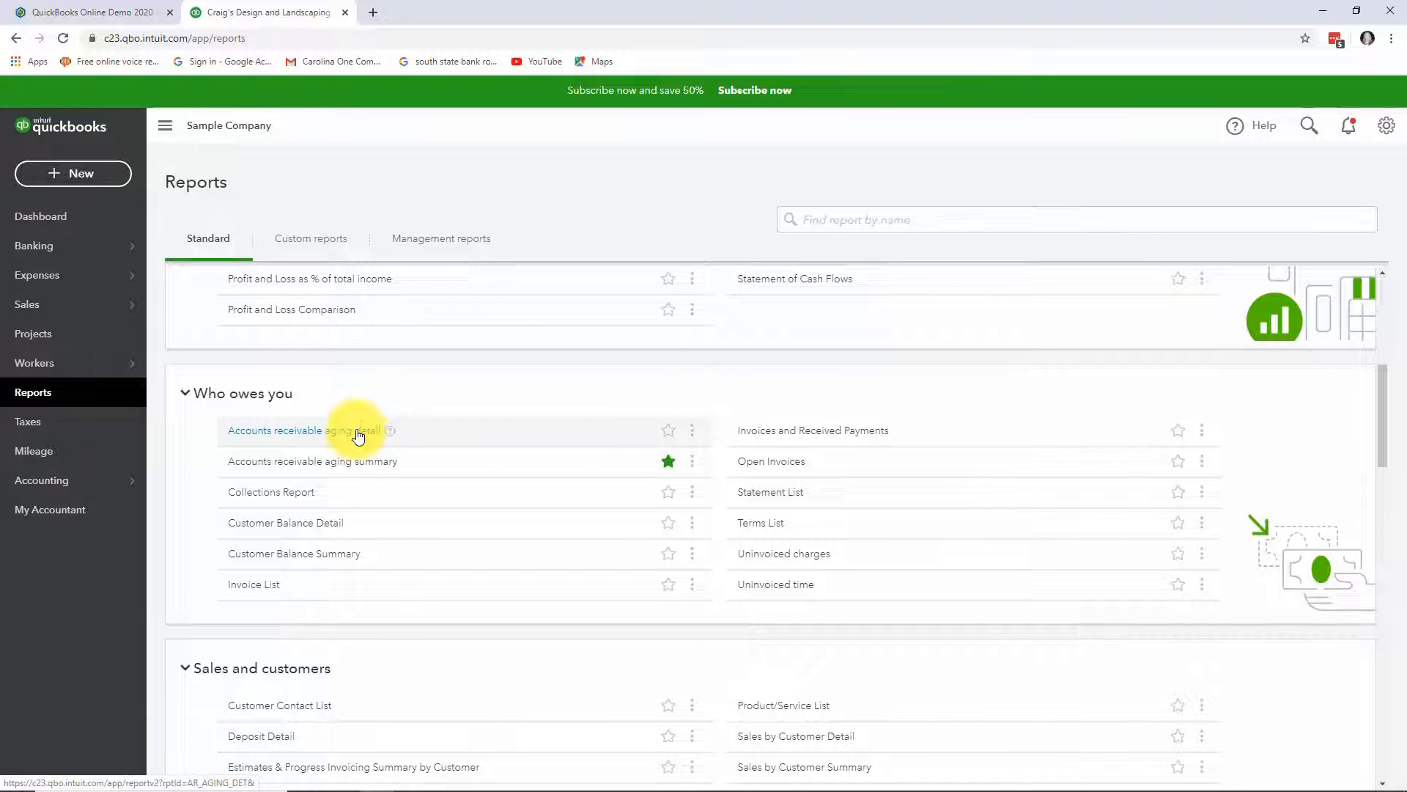
mouse_move(349, 469)
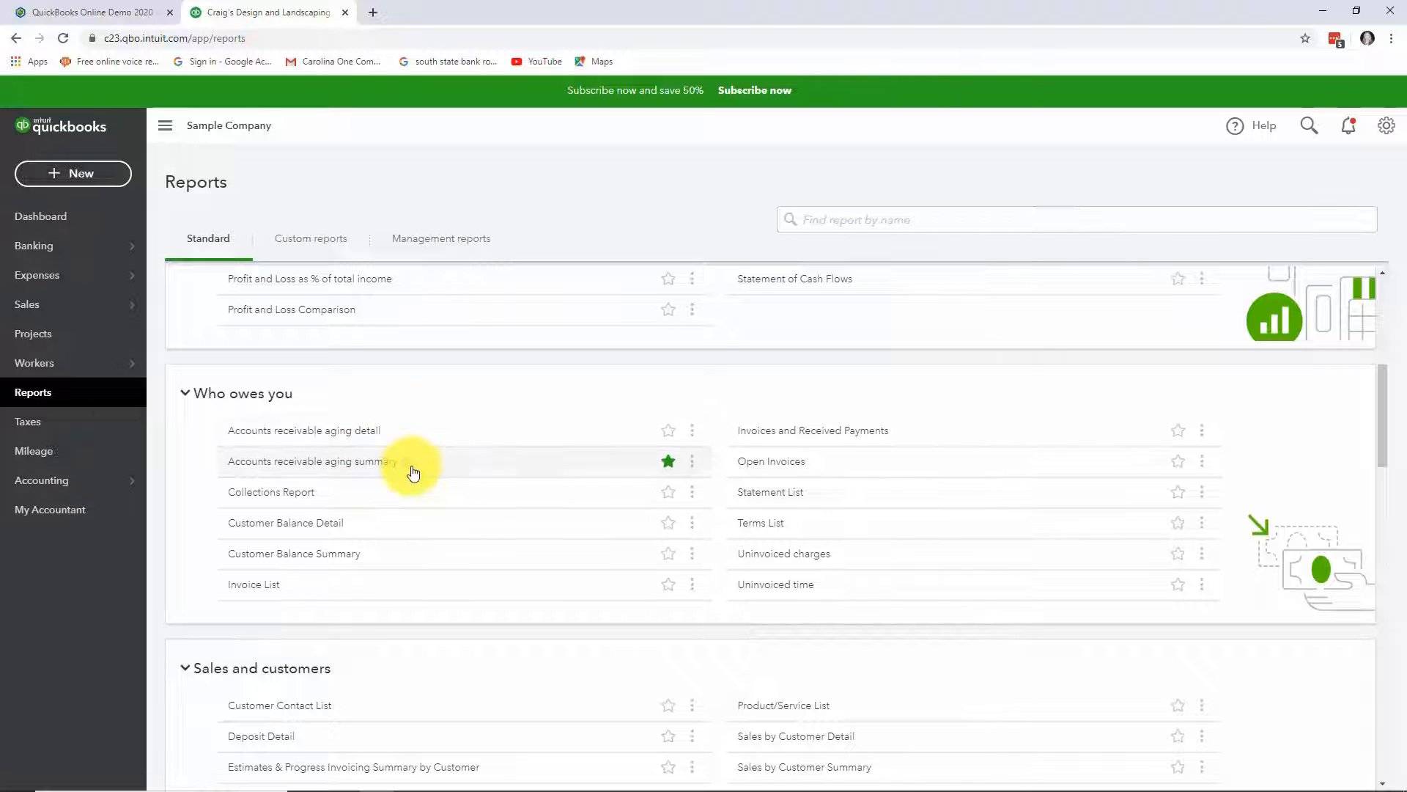
mouse_move(428, 474)
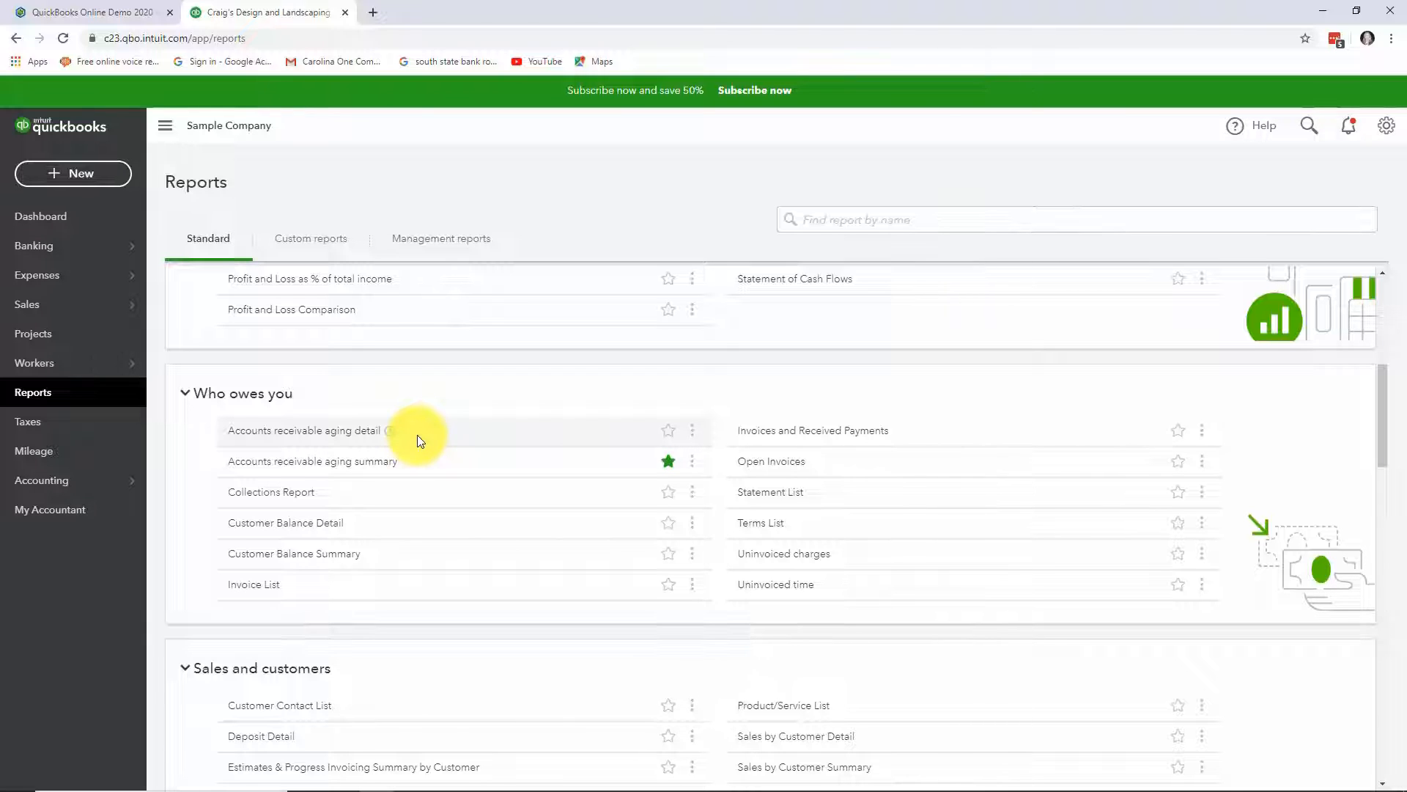
scroll(down, 3)
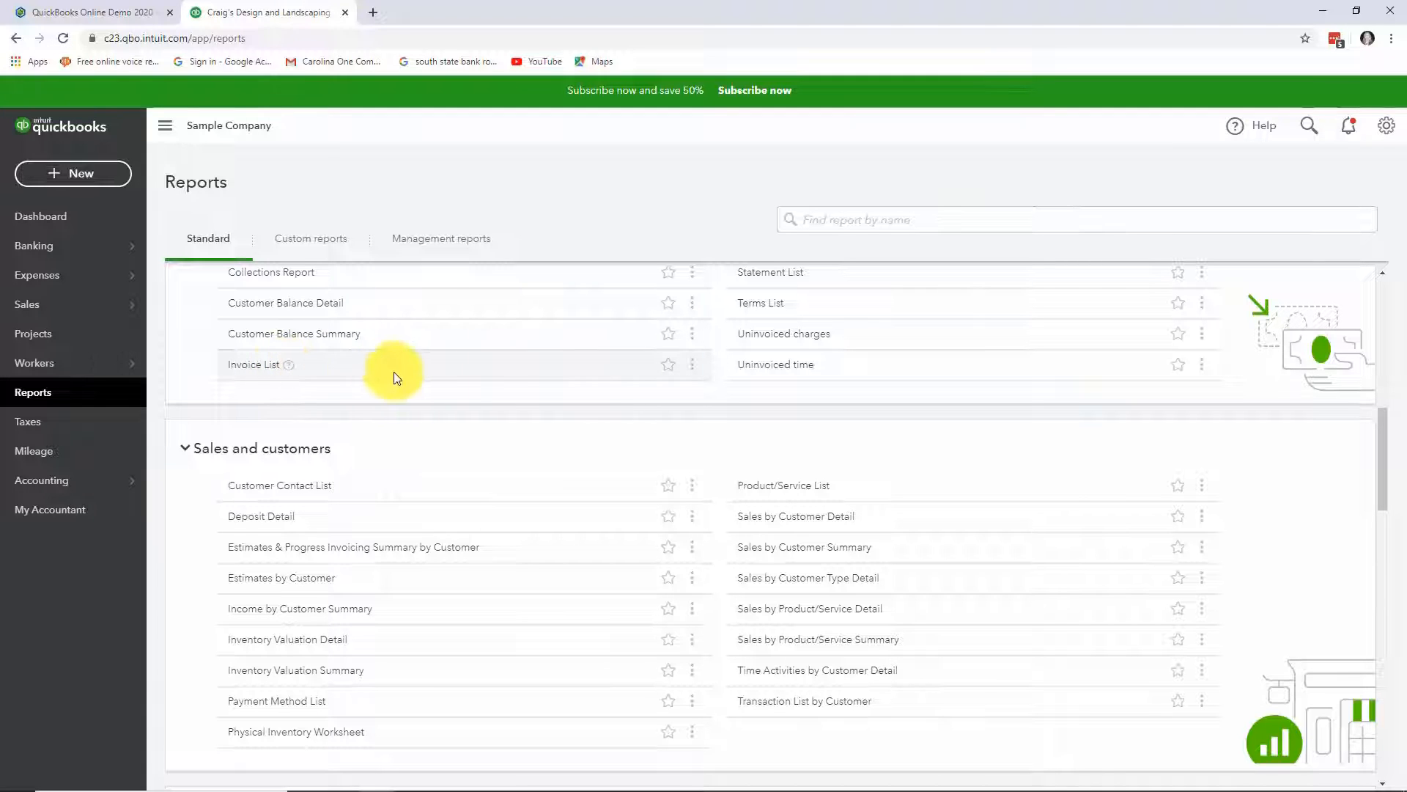
mouse_move(768, 309)
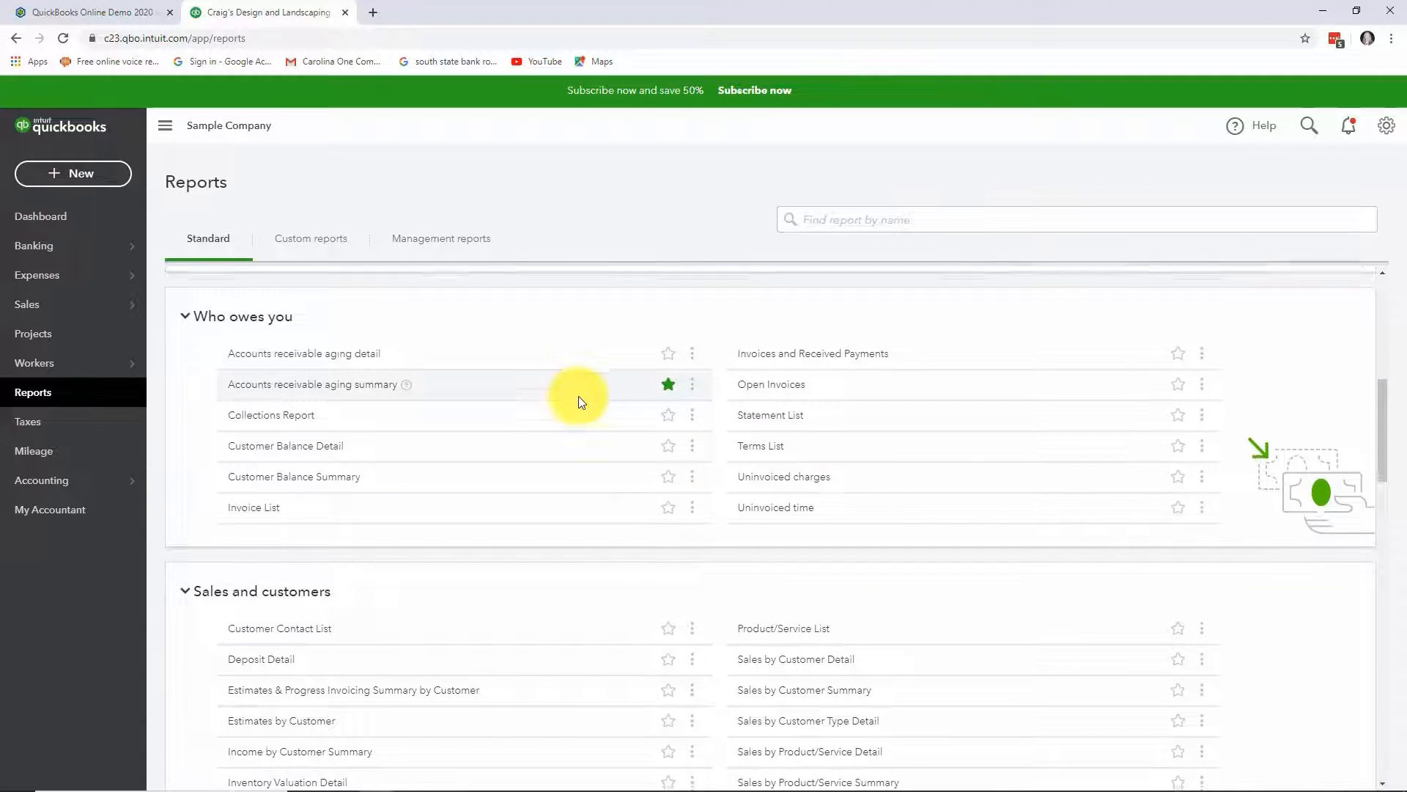
scroll(down, 3)
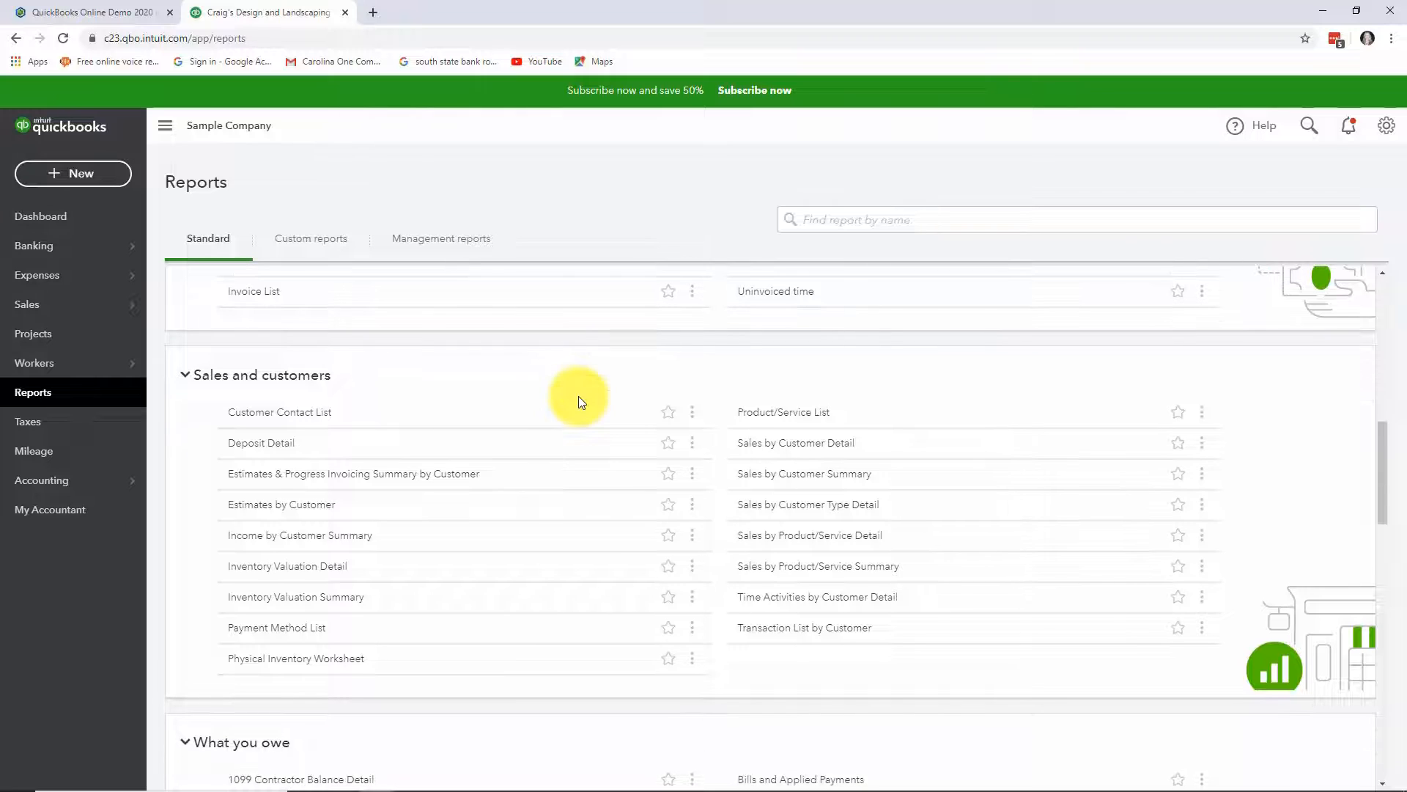
mouse_move(296, 420)
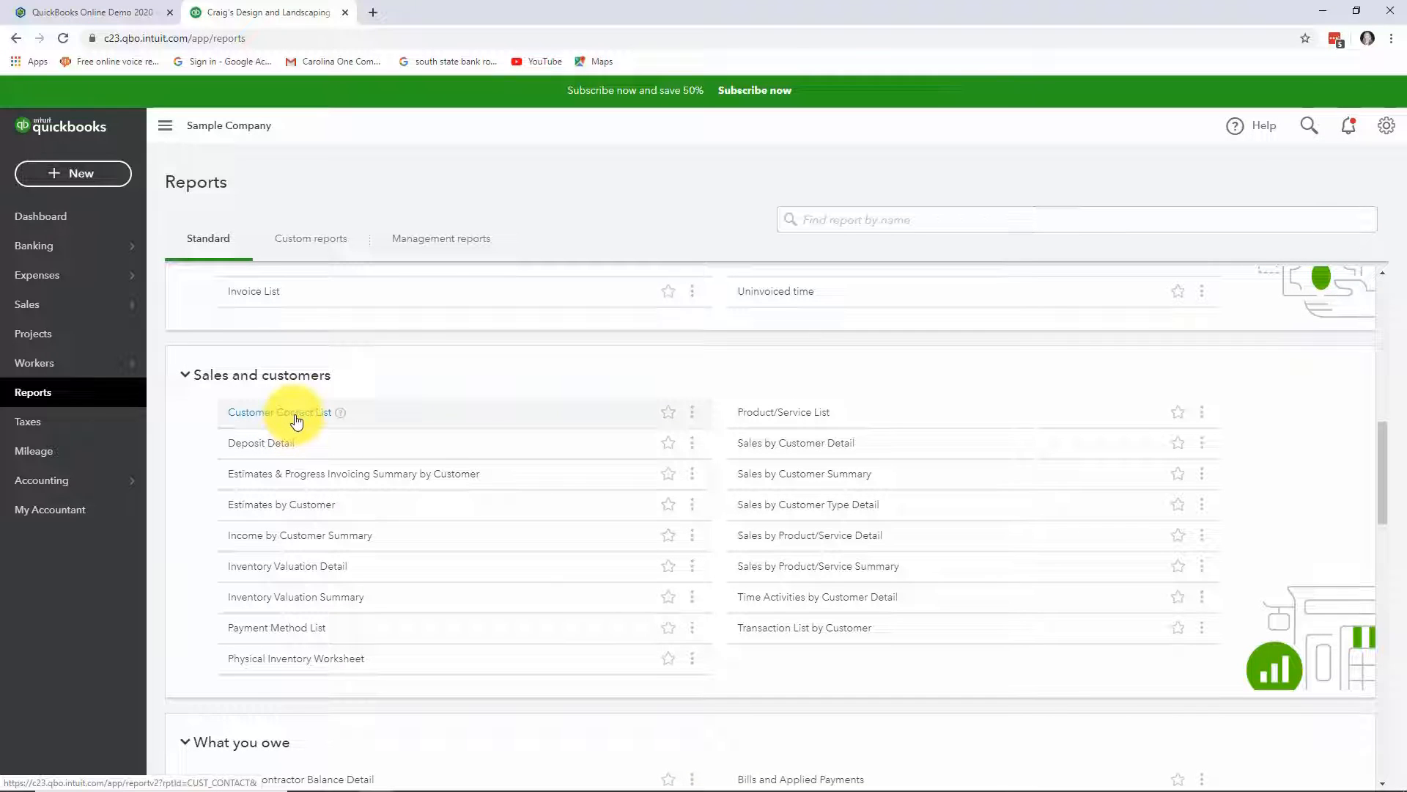
Briefly view the Customer Contact List, then run the Sales by Customer Detail report
click(279, 412)
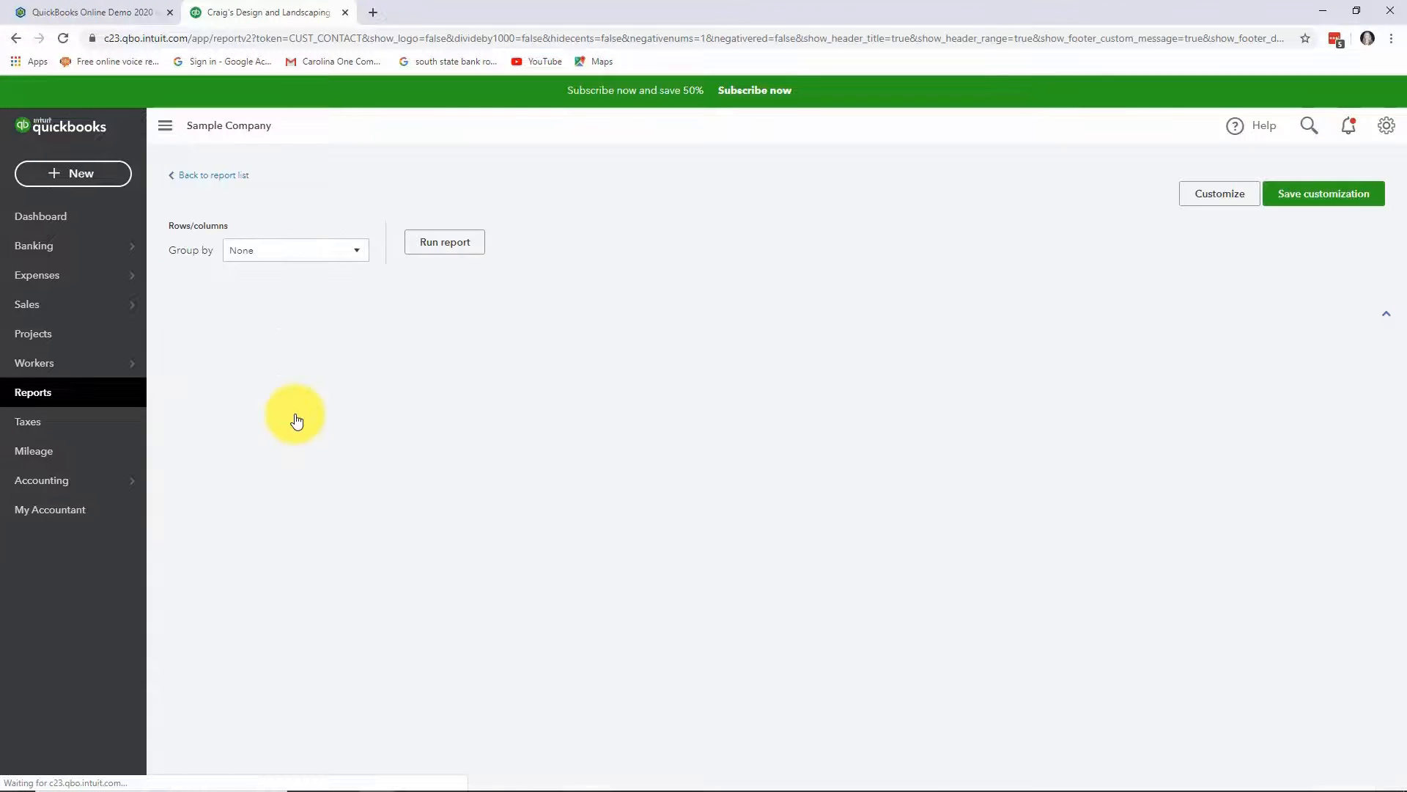
click(444, 242)
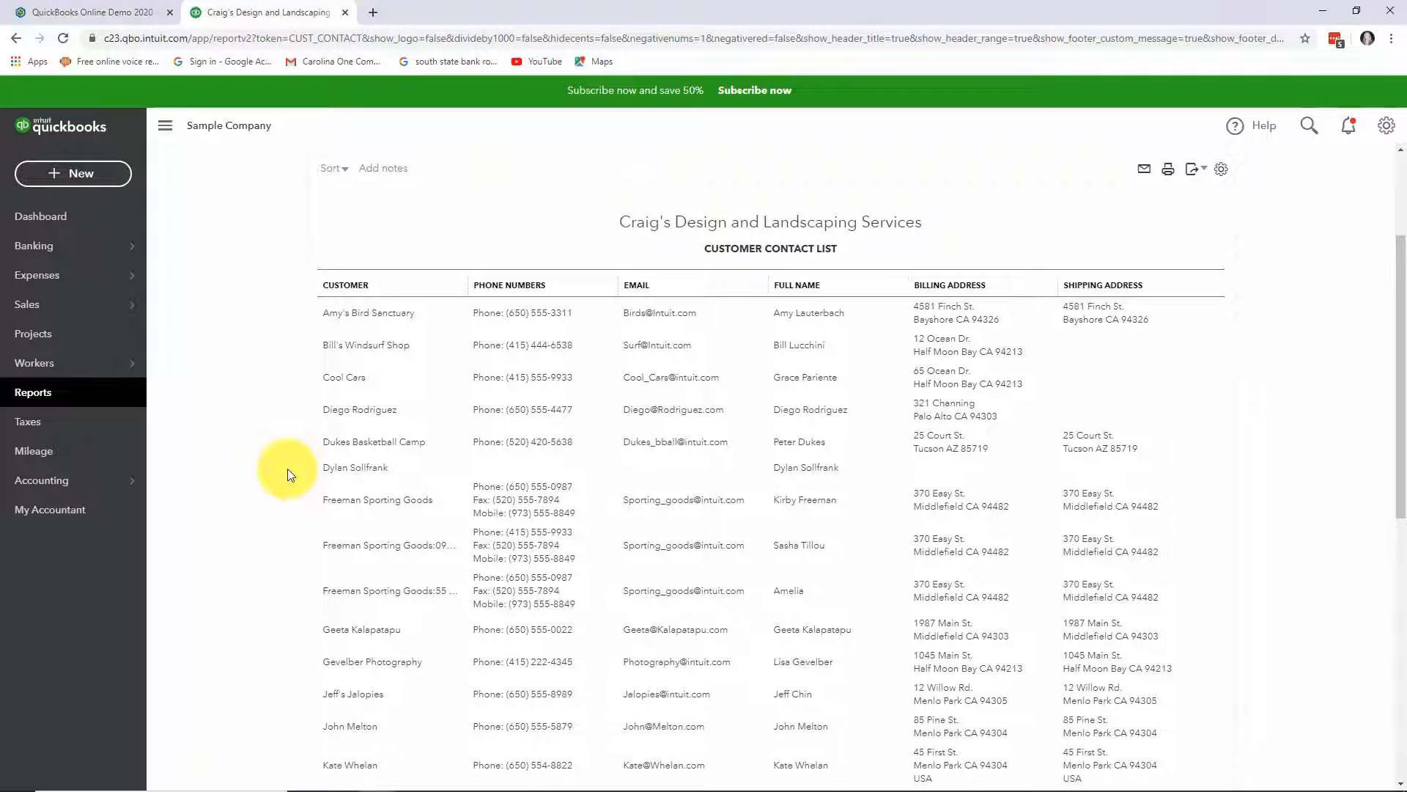
click(32, 393)
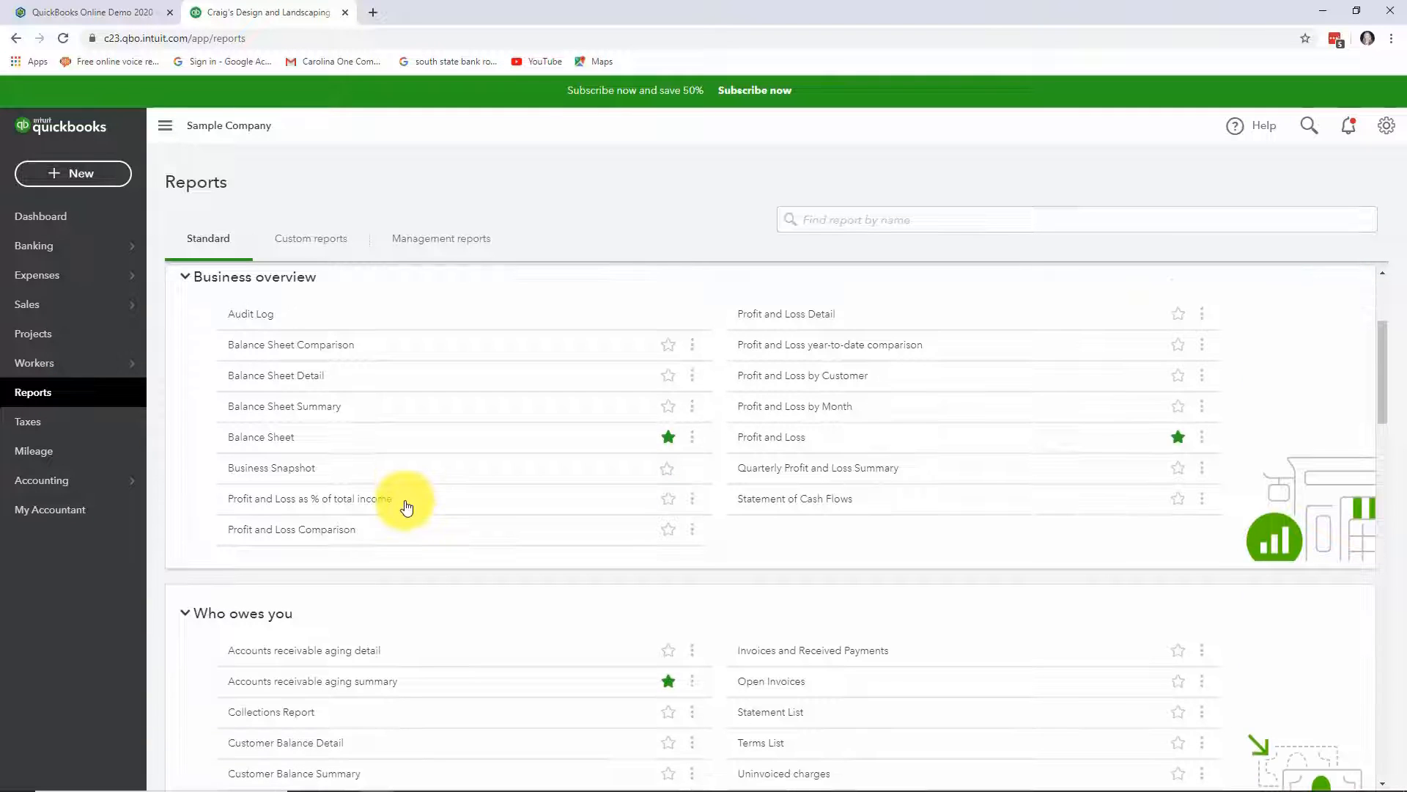
scroll(down, 3)
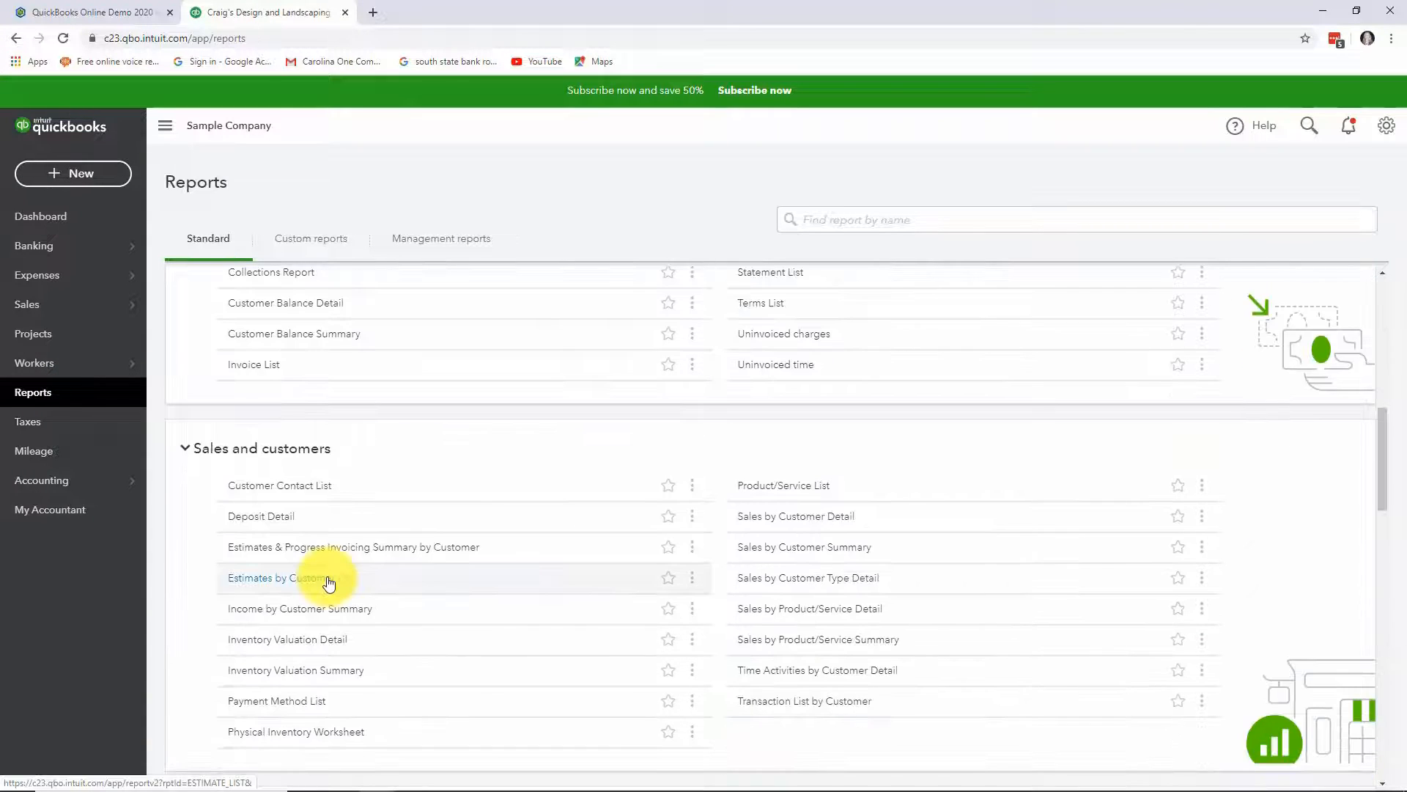
mouse_move(331, 651)
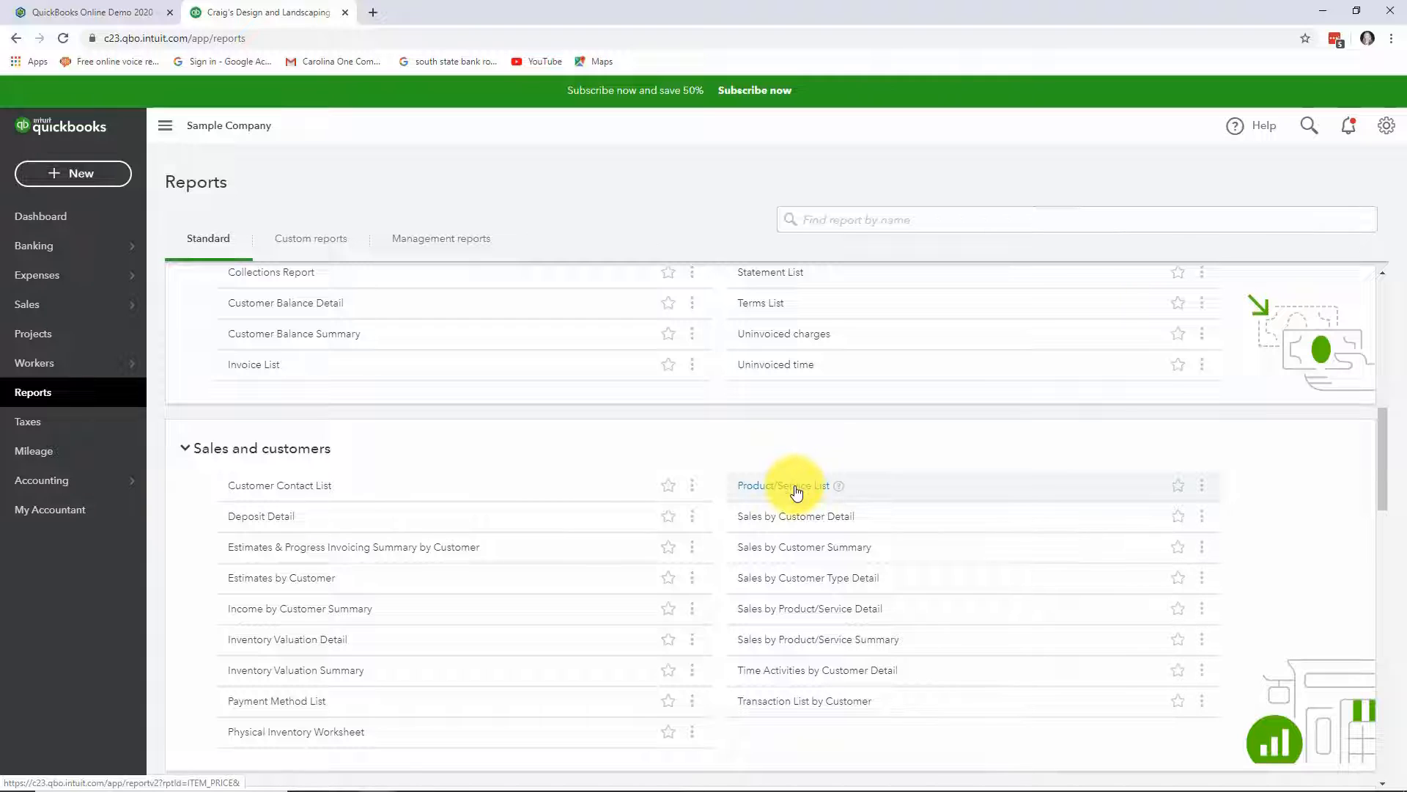
mouse_move(911, 524)
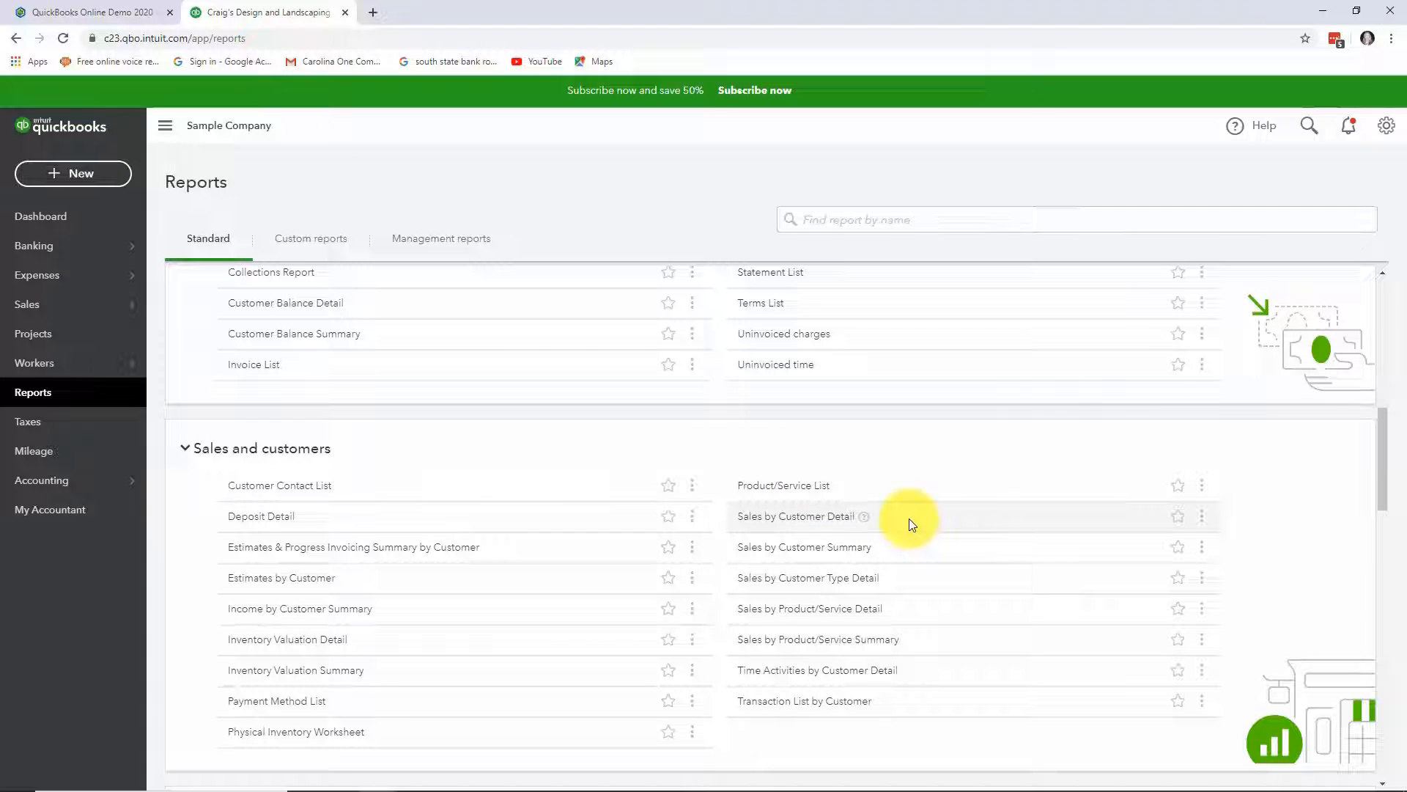
mouse_move(928, 618)
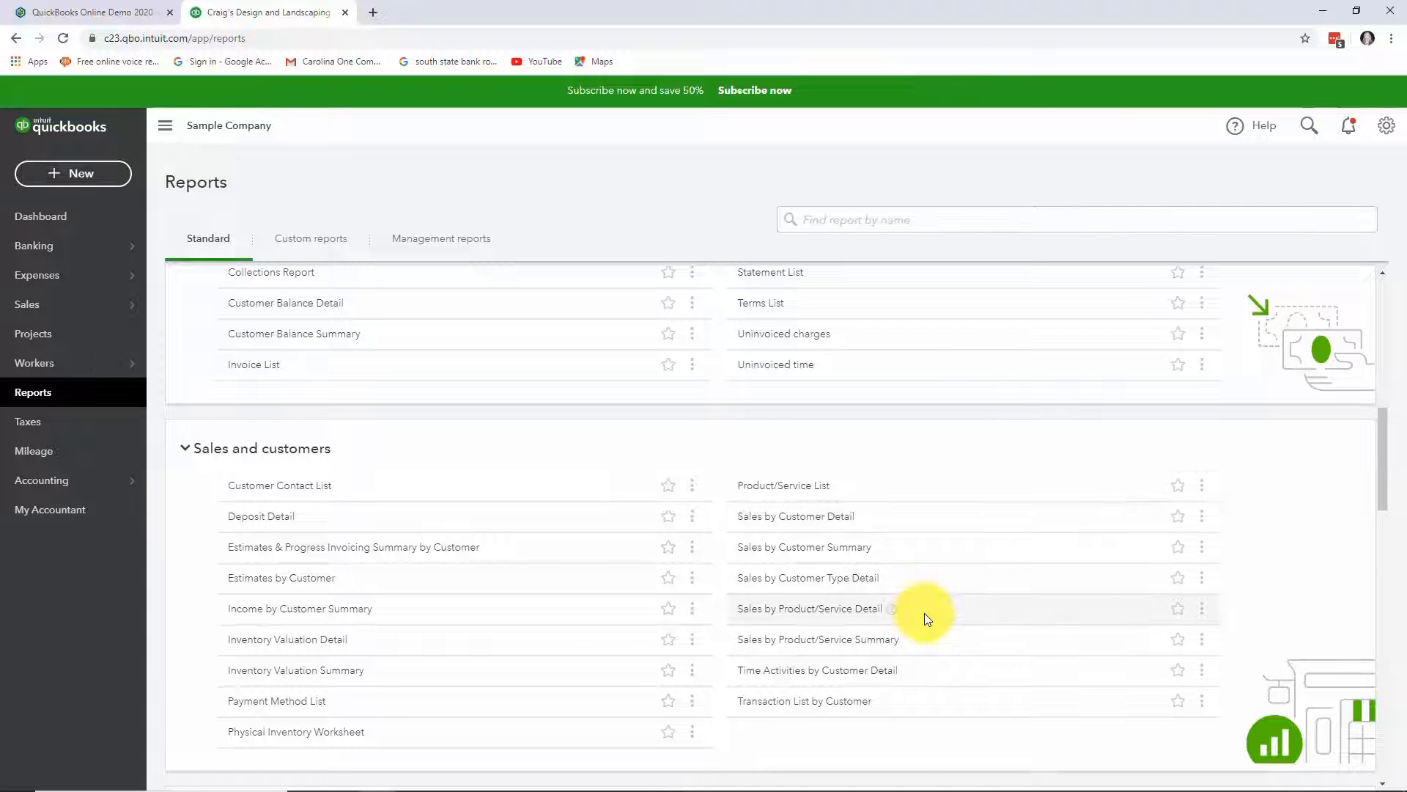
mouse_move(925, 617)
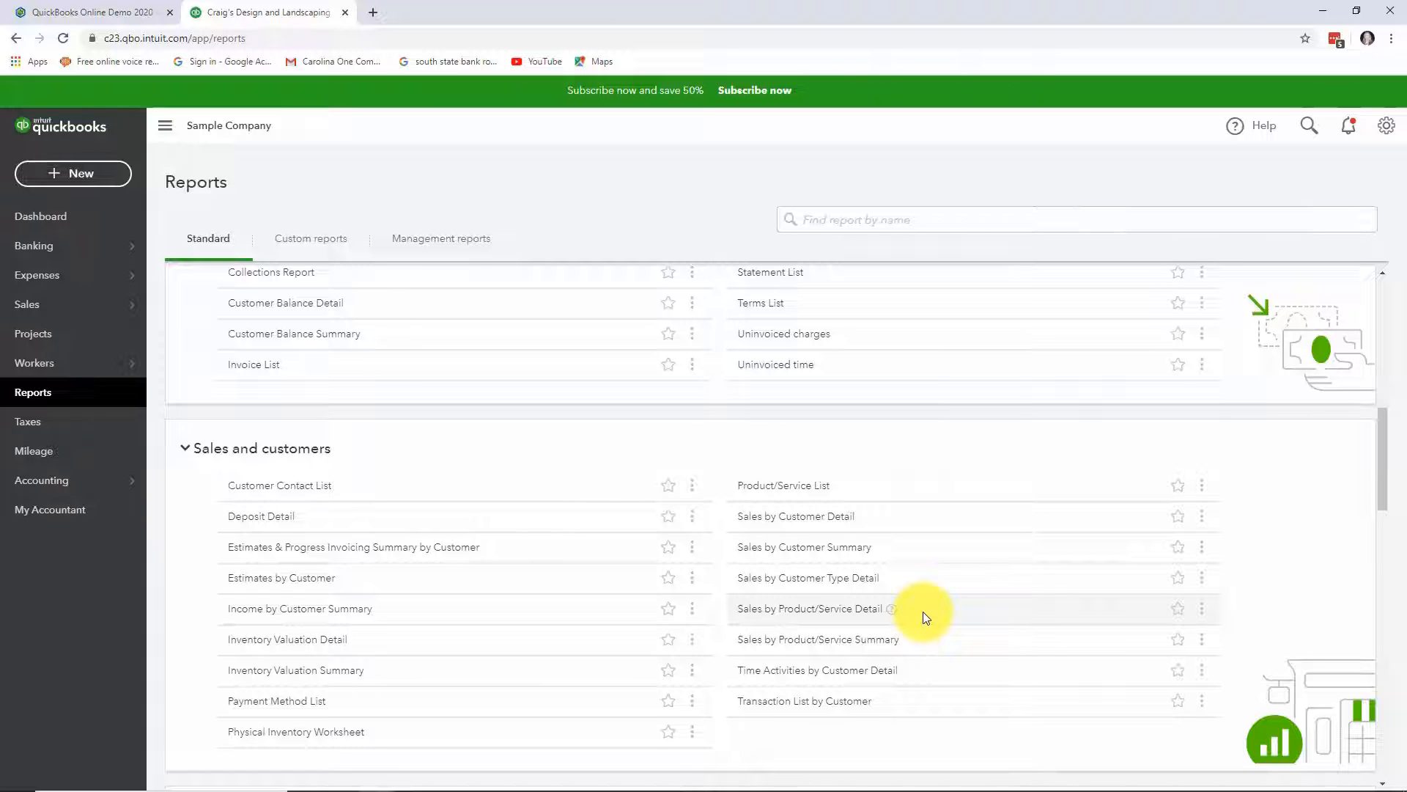
mouse_move(932, 677)
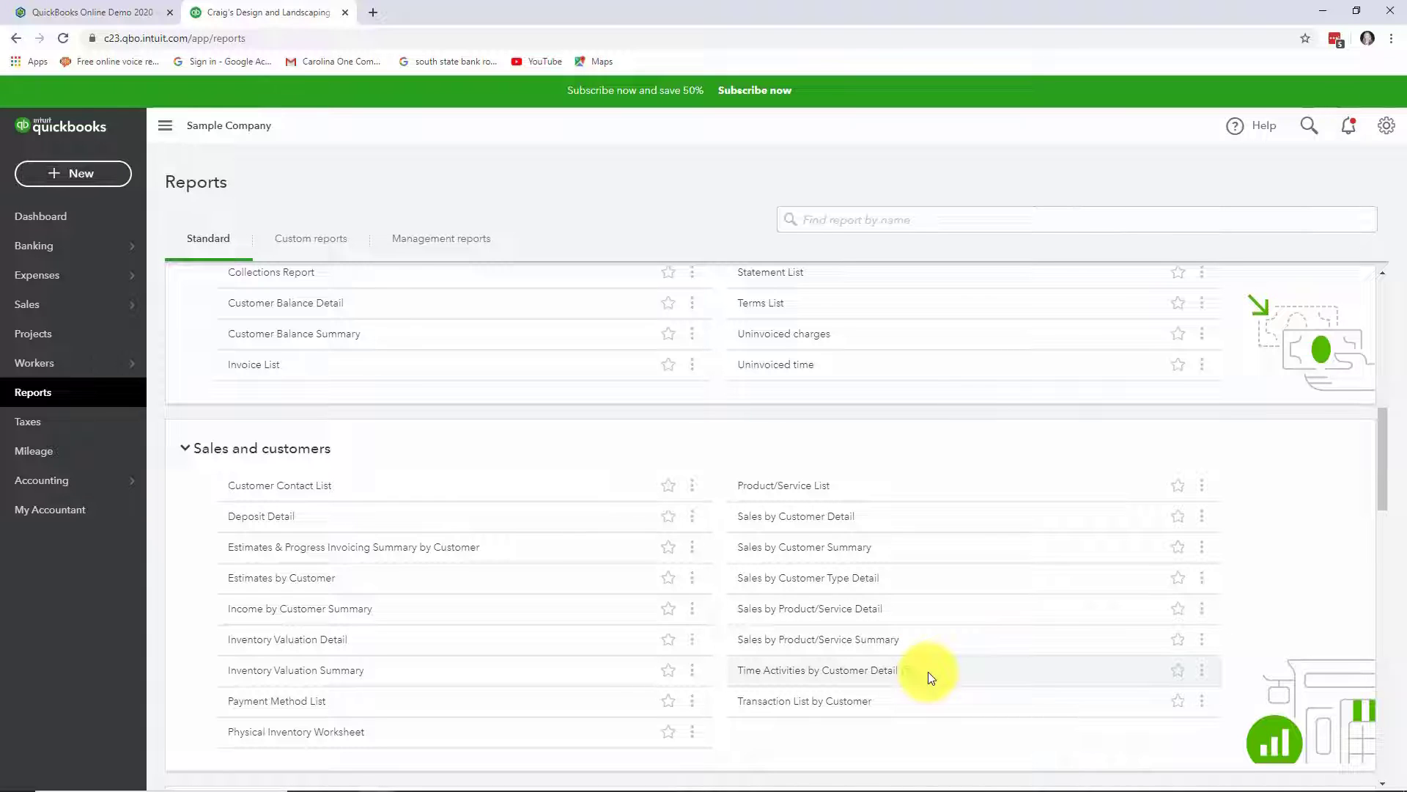
mouse_move(988, 318)
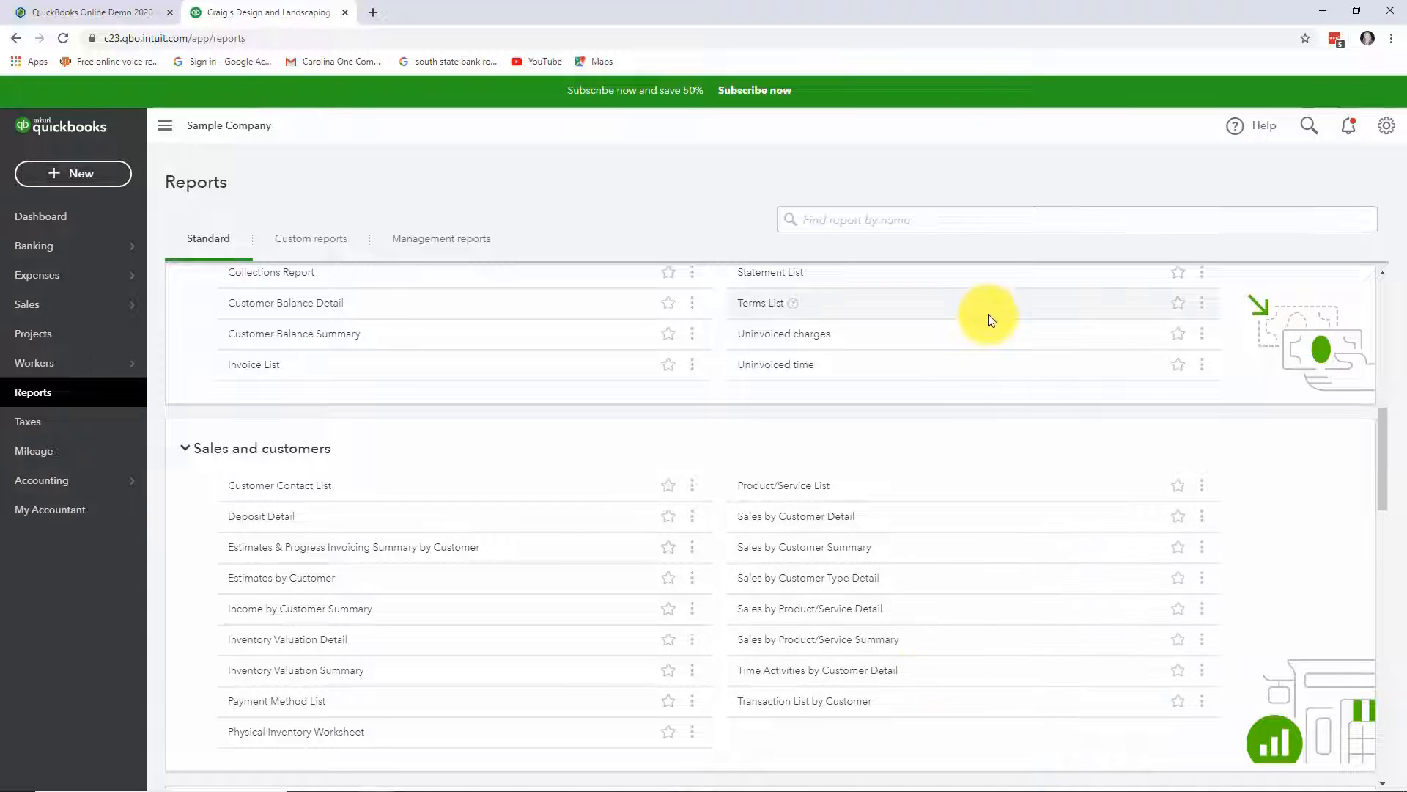
mouse_move(1051, 582)
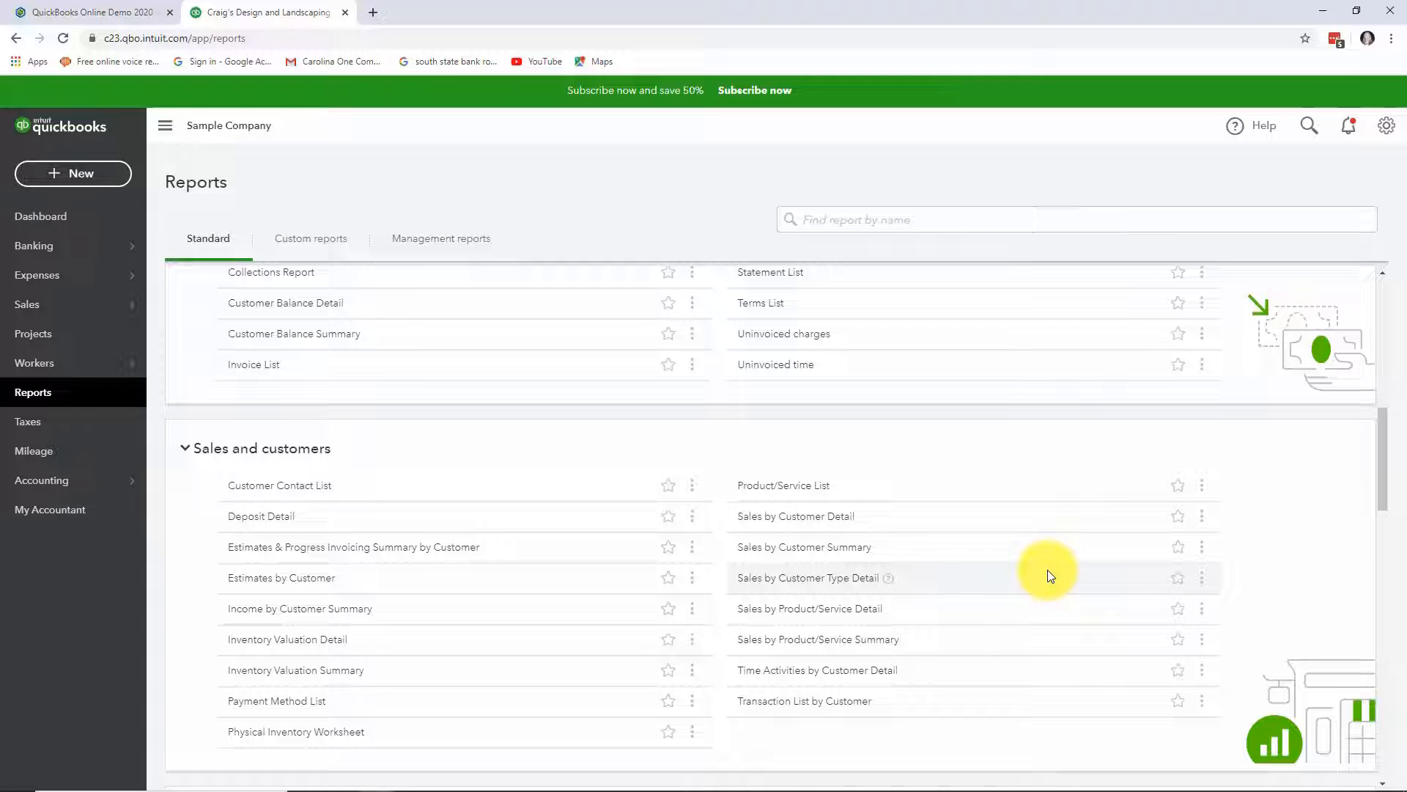
mouse_move(835, 500)
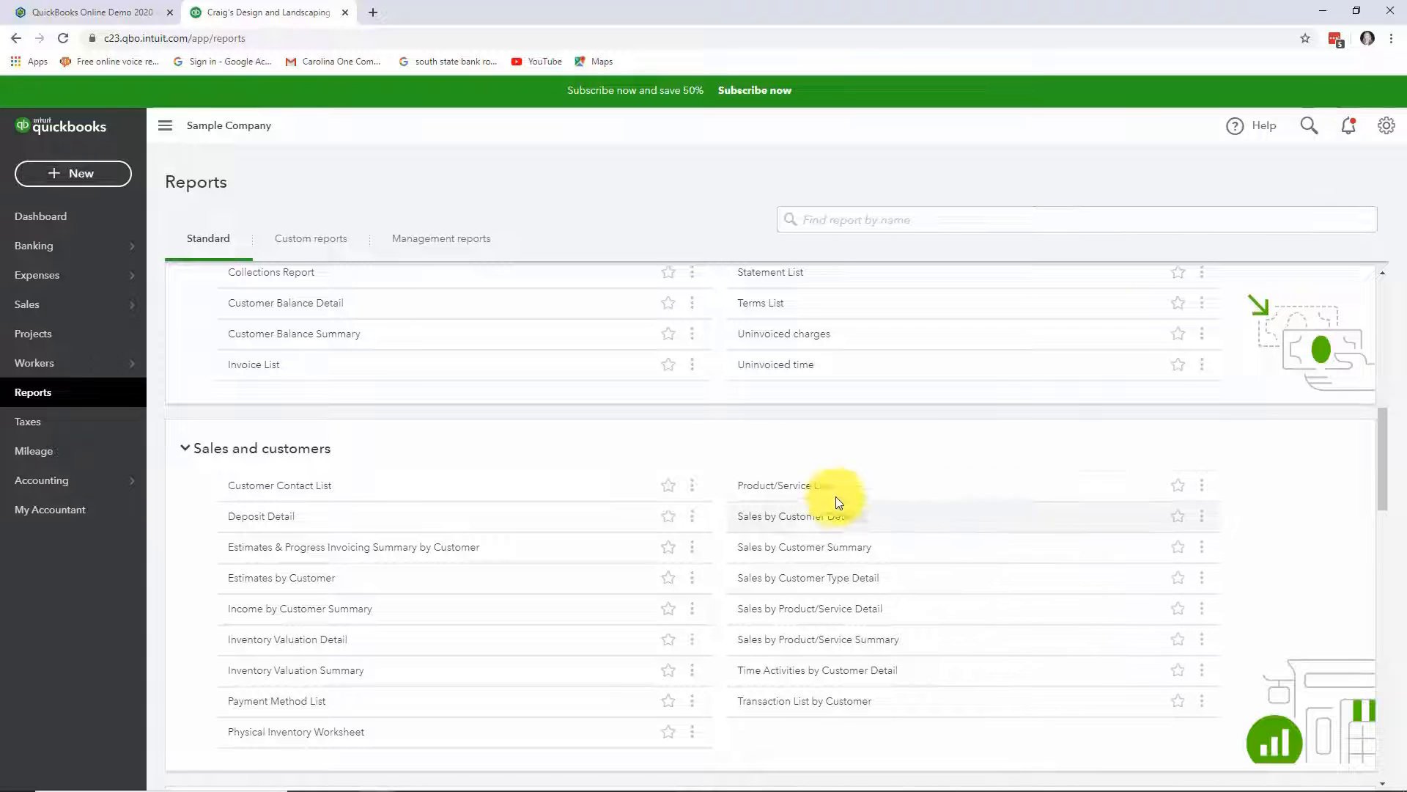
click(789, 516)
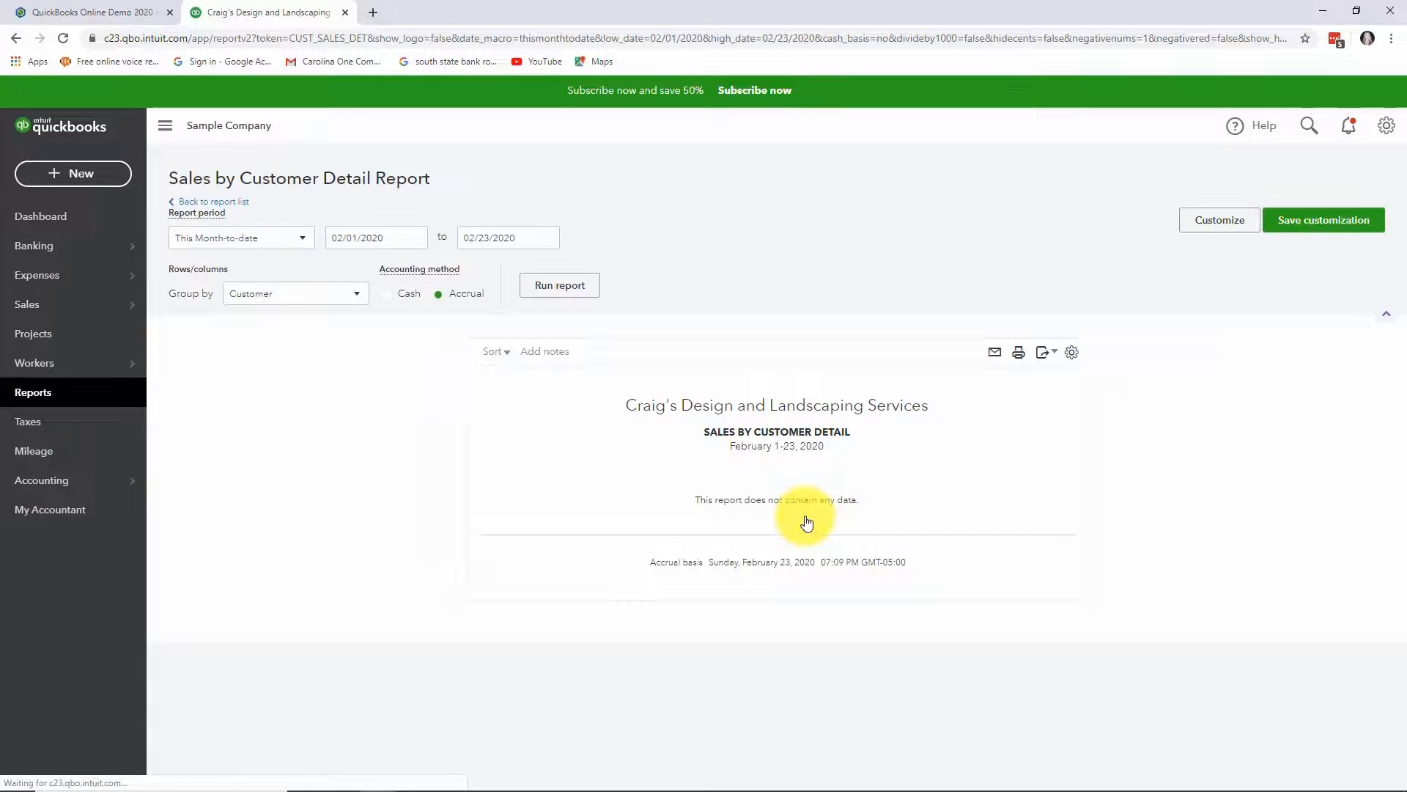
mouse_move(403, 368)
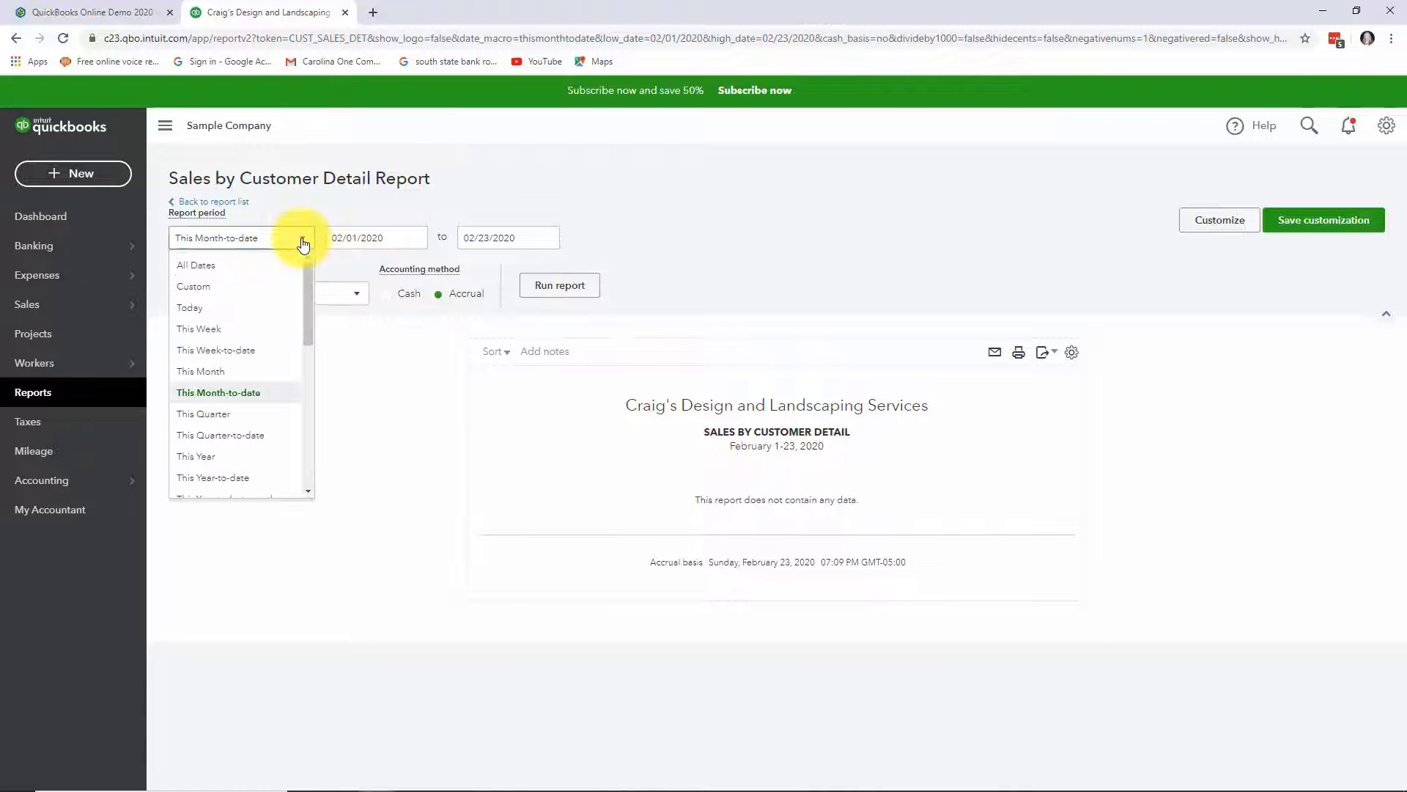
Set the report period to All Dates and run the Sales by Customer Detail report
click(195, 264)
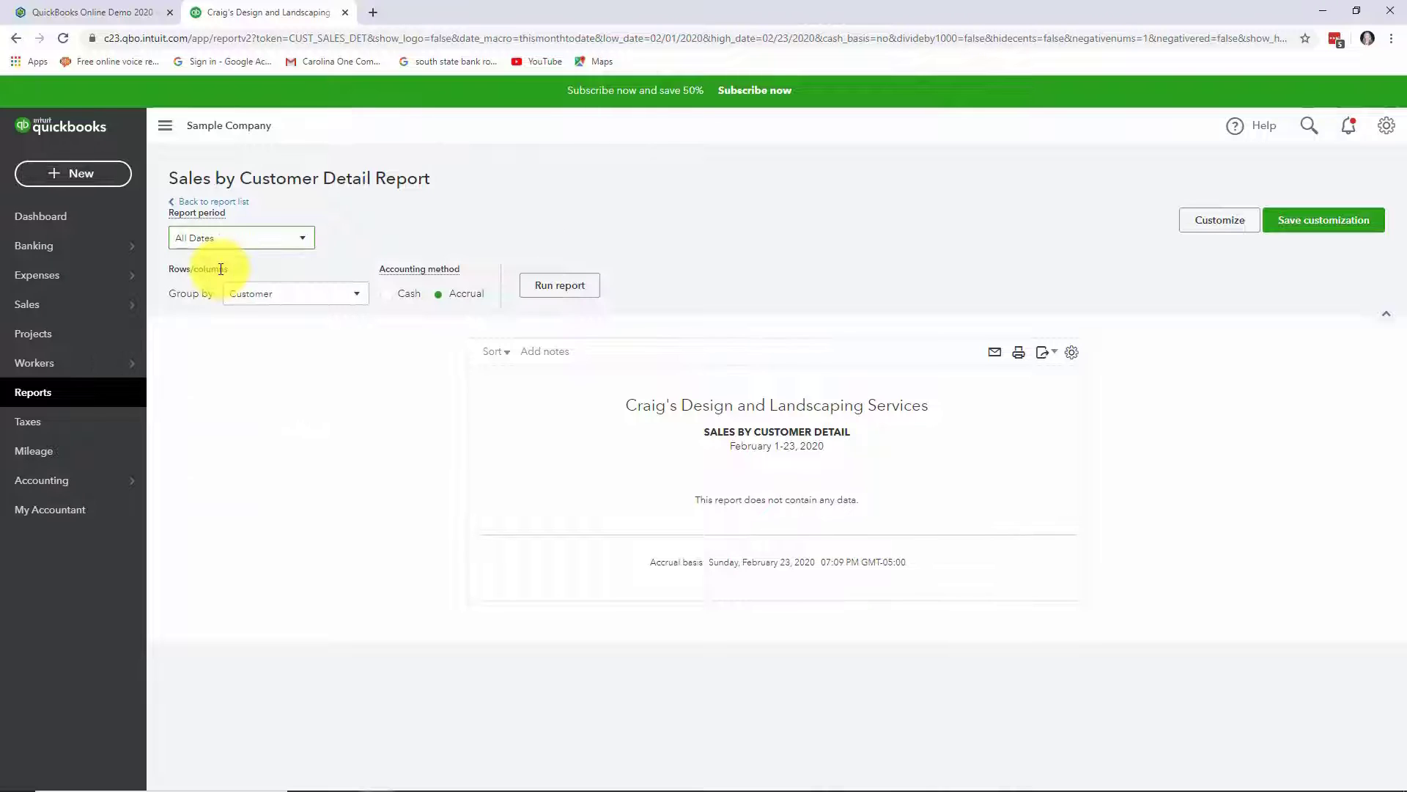
mouse_move(634, 281)
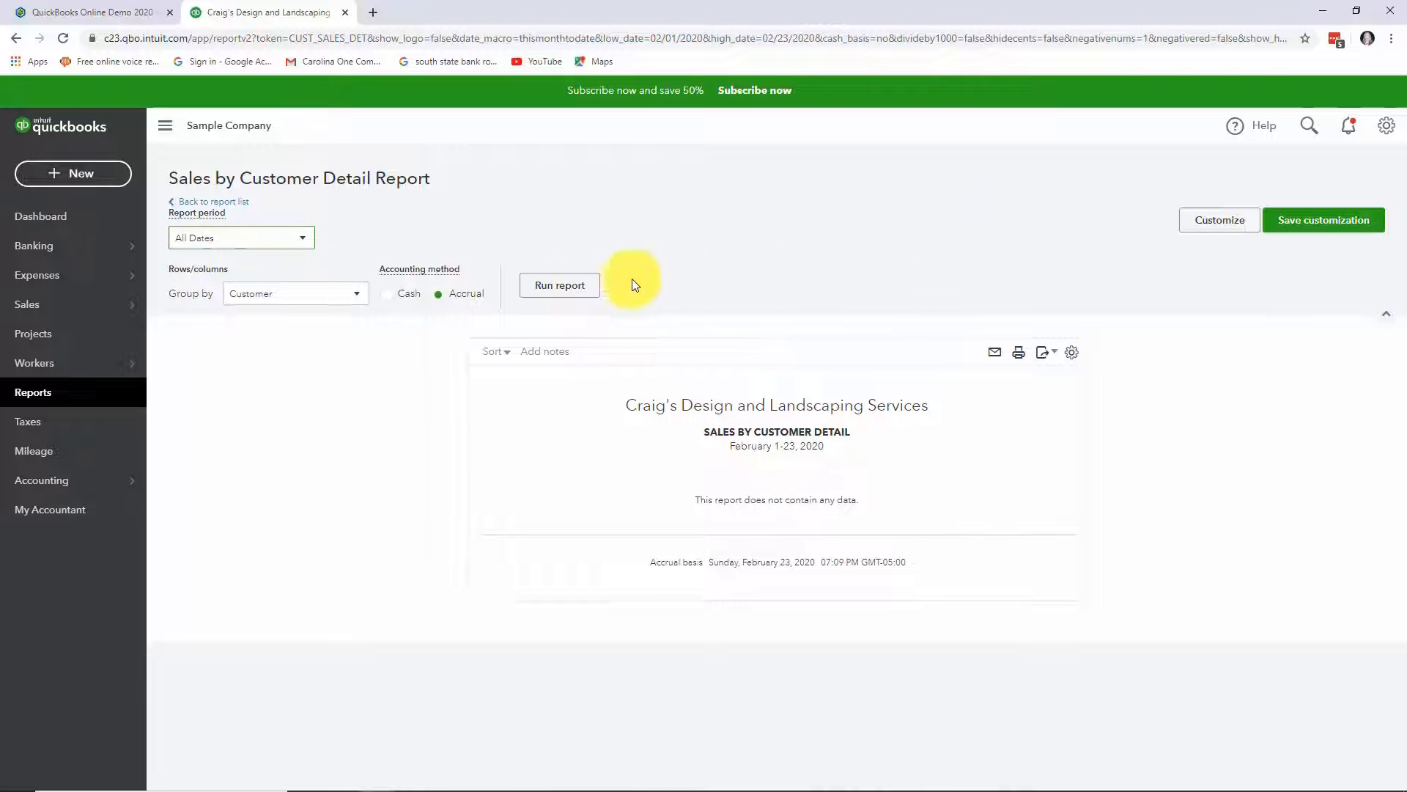
click(560, 285)
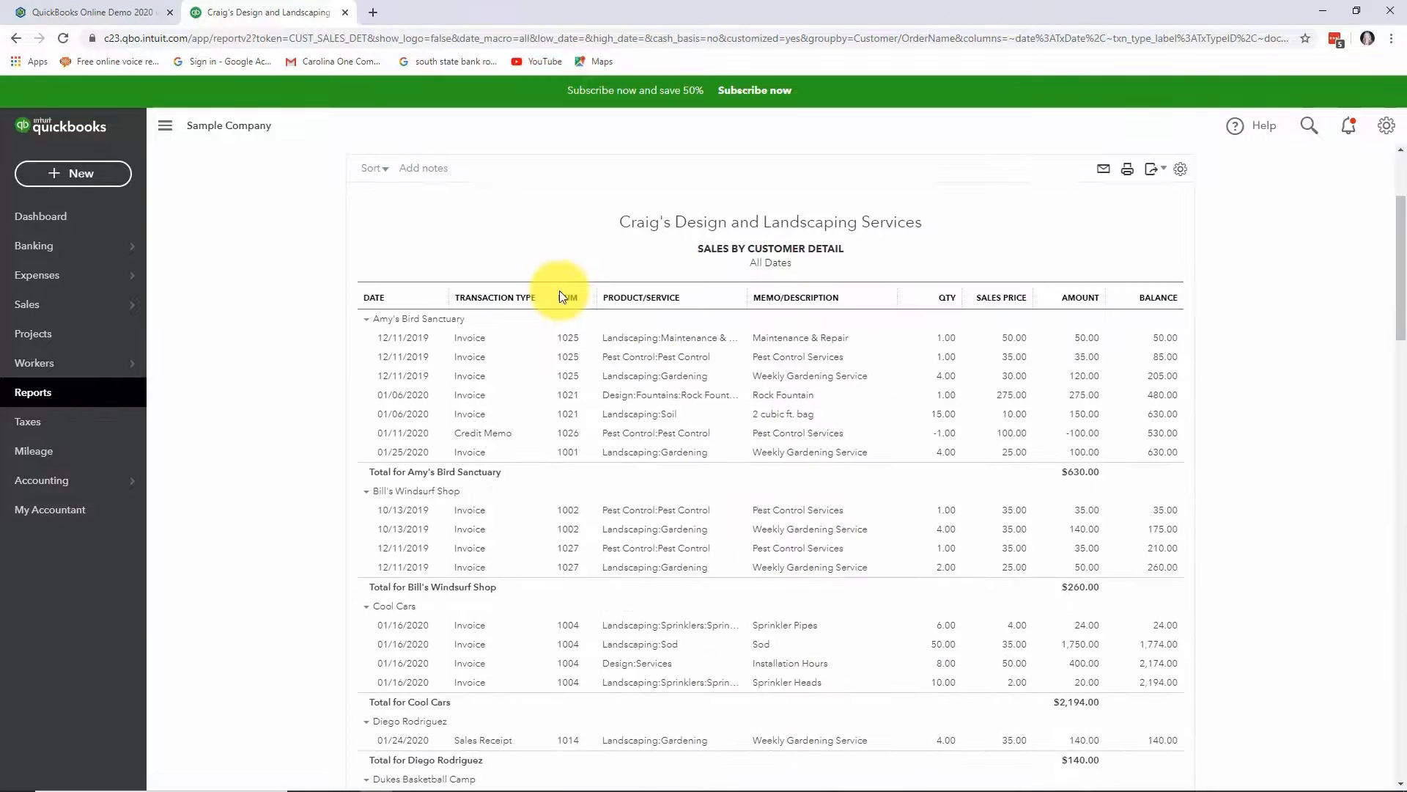
mouse_move(302, 467)
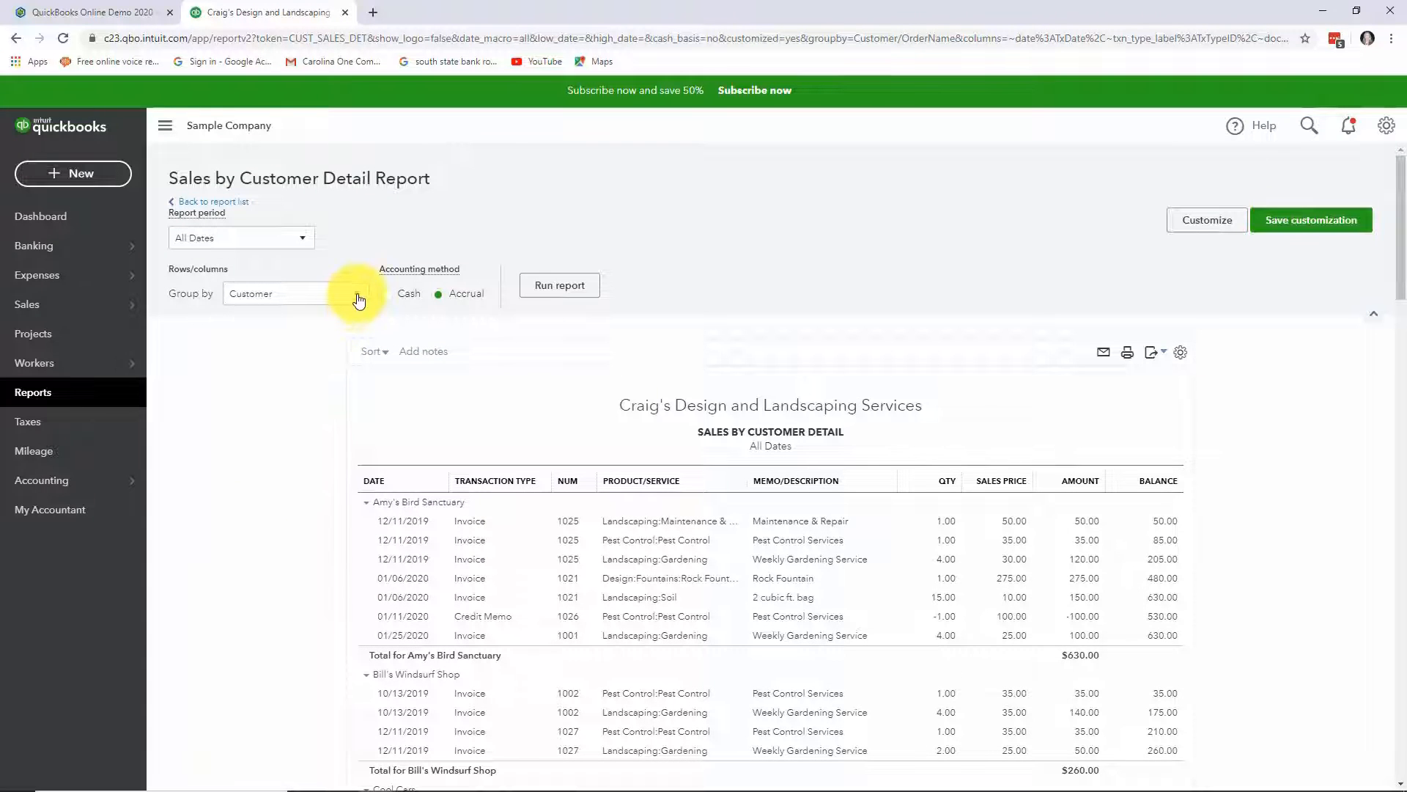
click(296, 293)
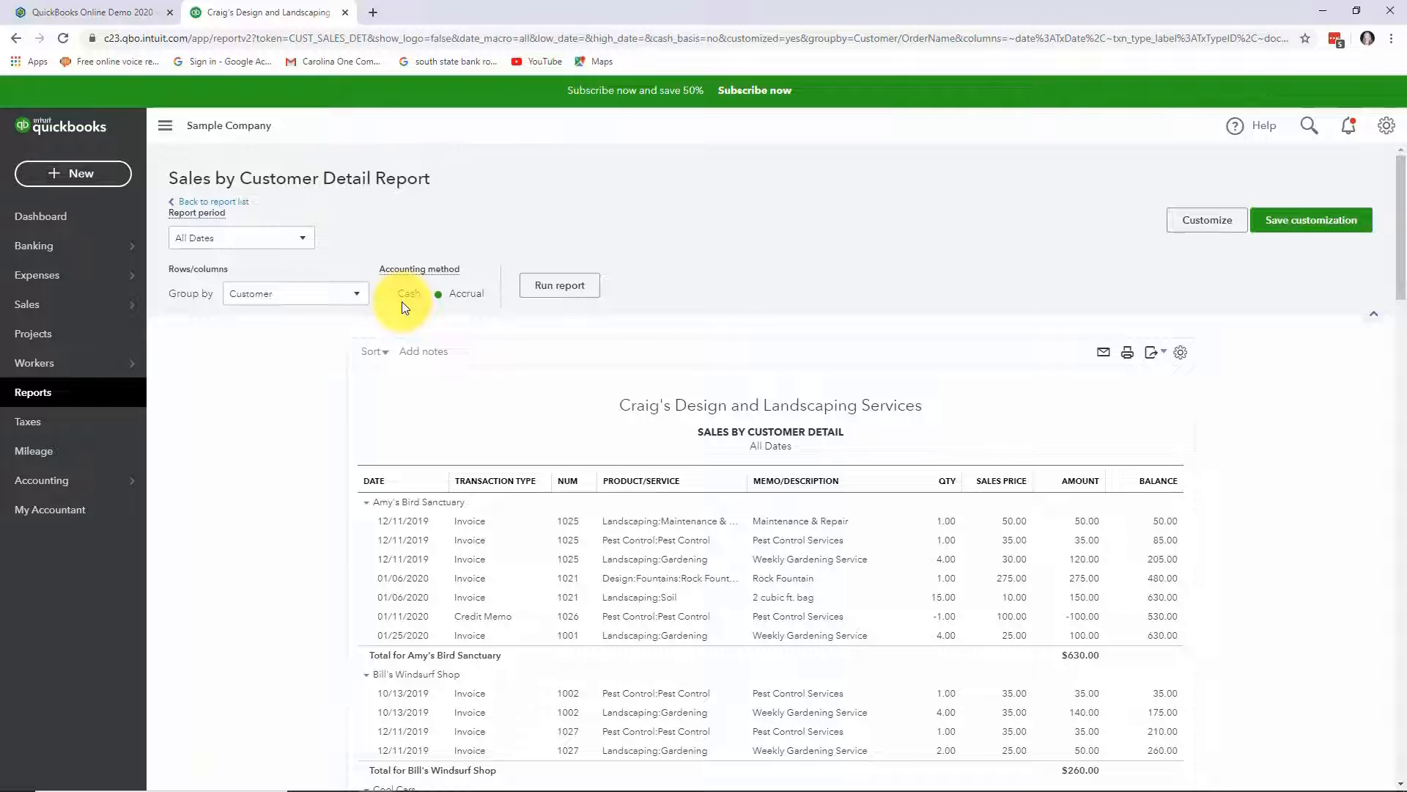
click(387, 293)
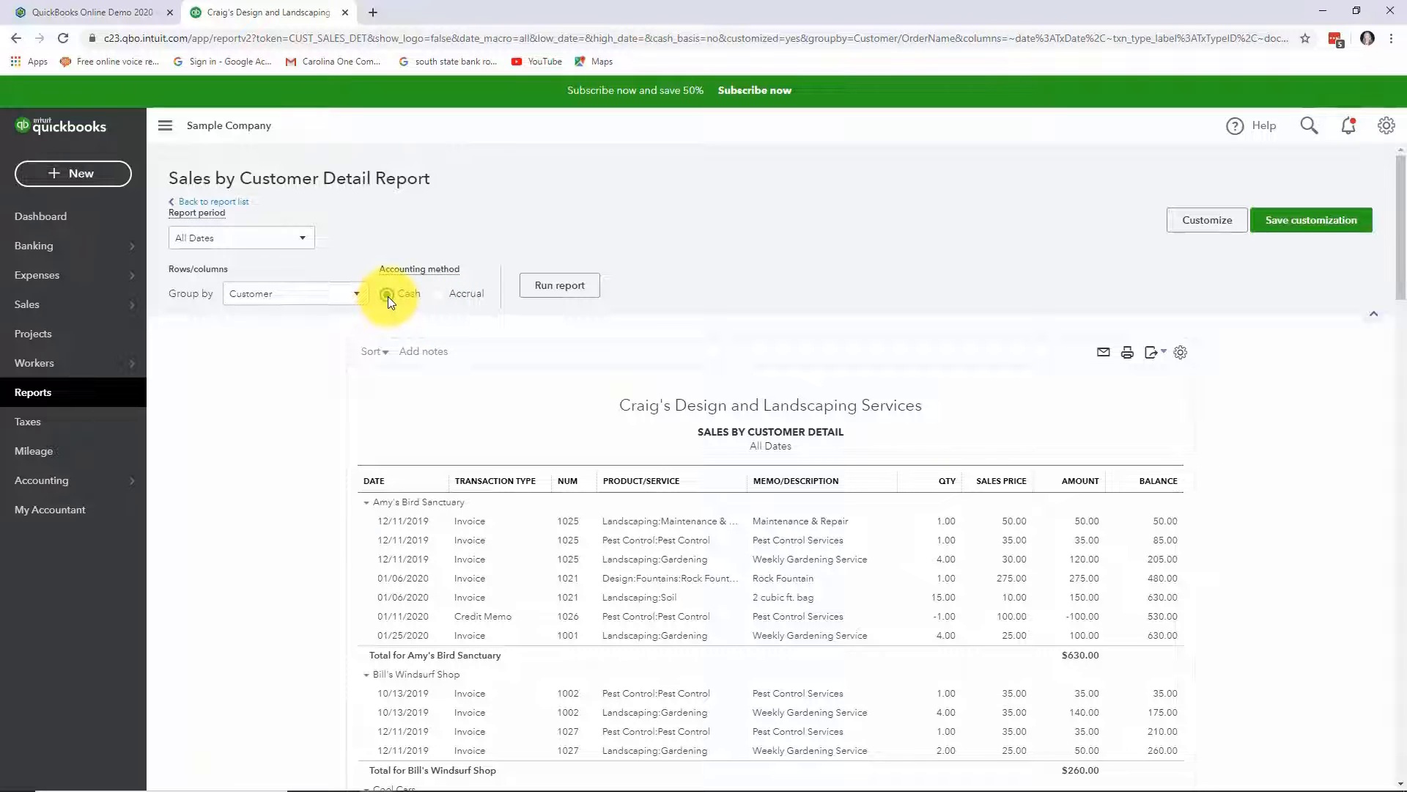
click(439, 294)
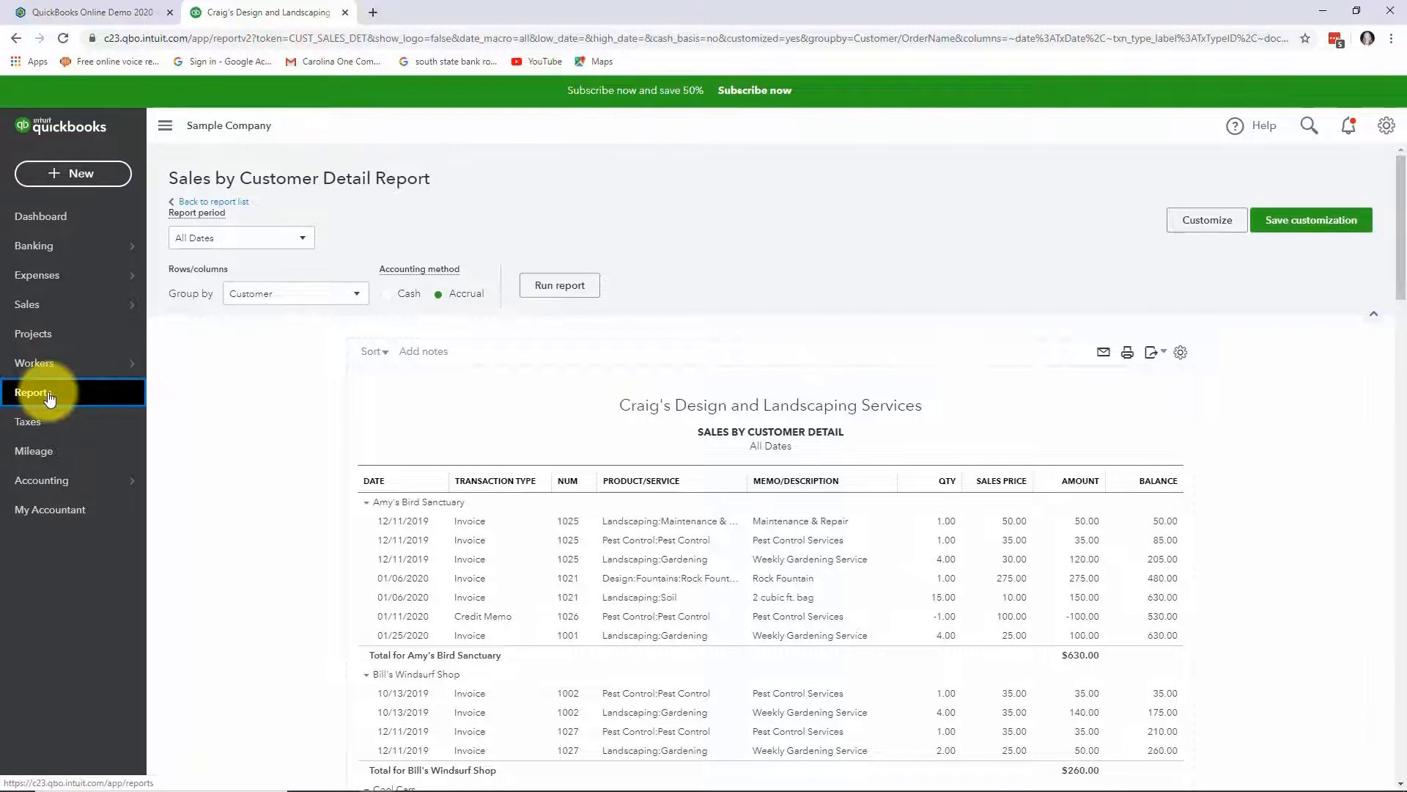
Return to the standard reports catalogue with the 'Who owes you' group in view
click(32, 393)
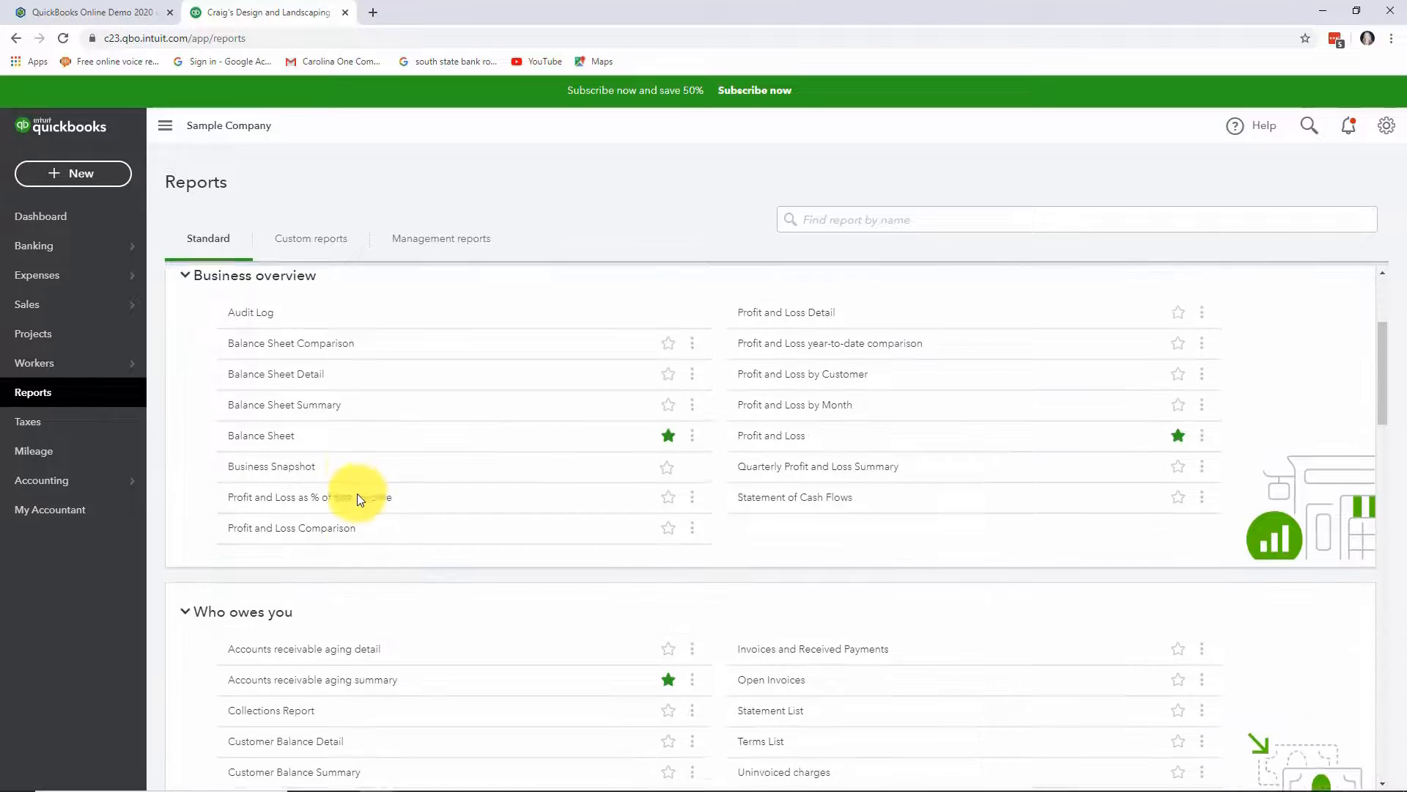
scroll(down, 3)
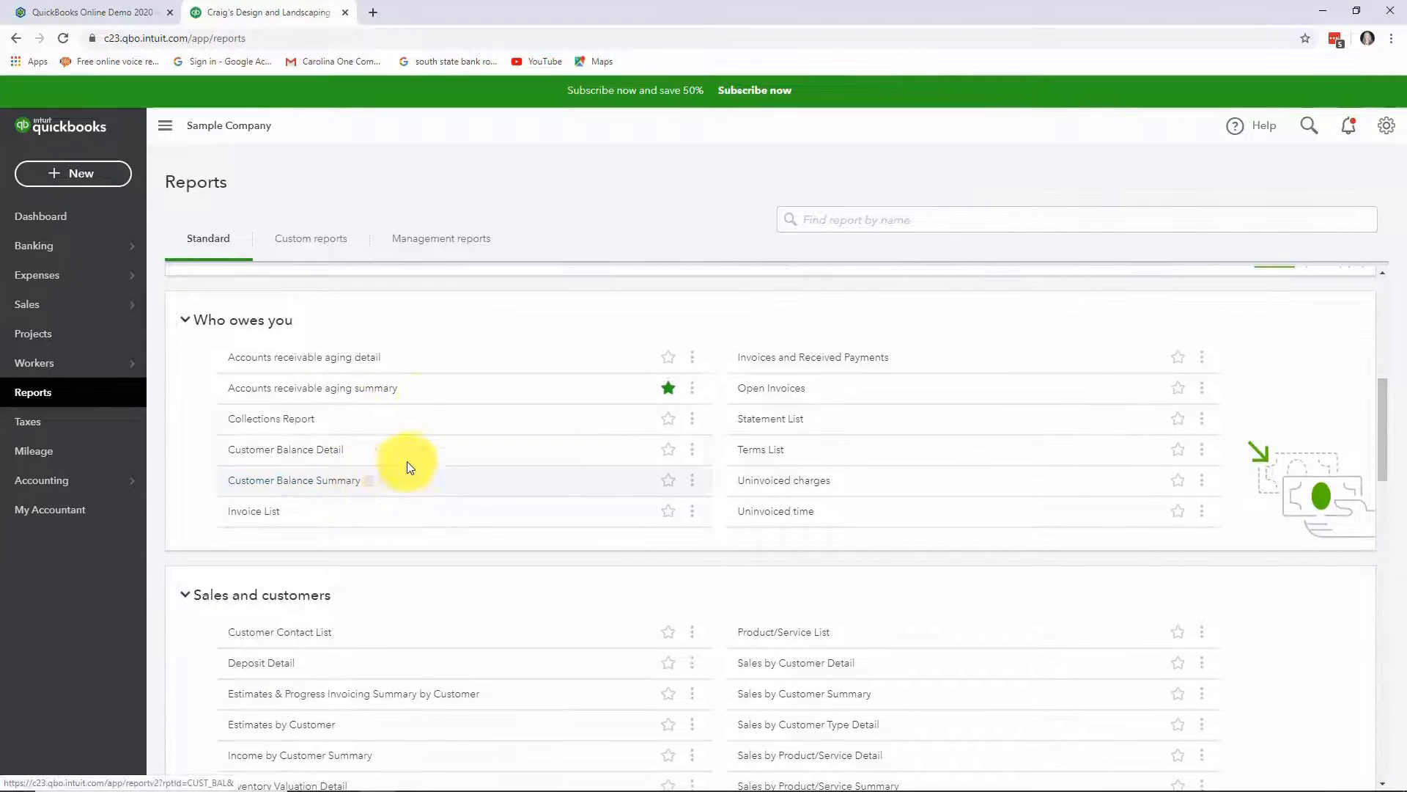
mouse_move(481, 624)
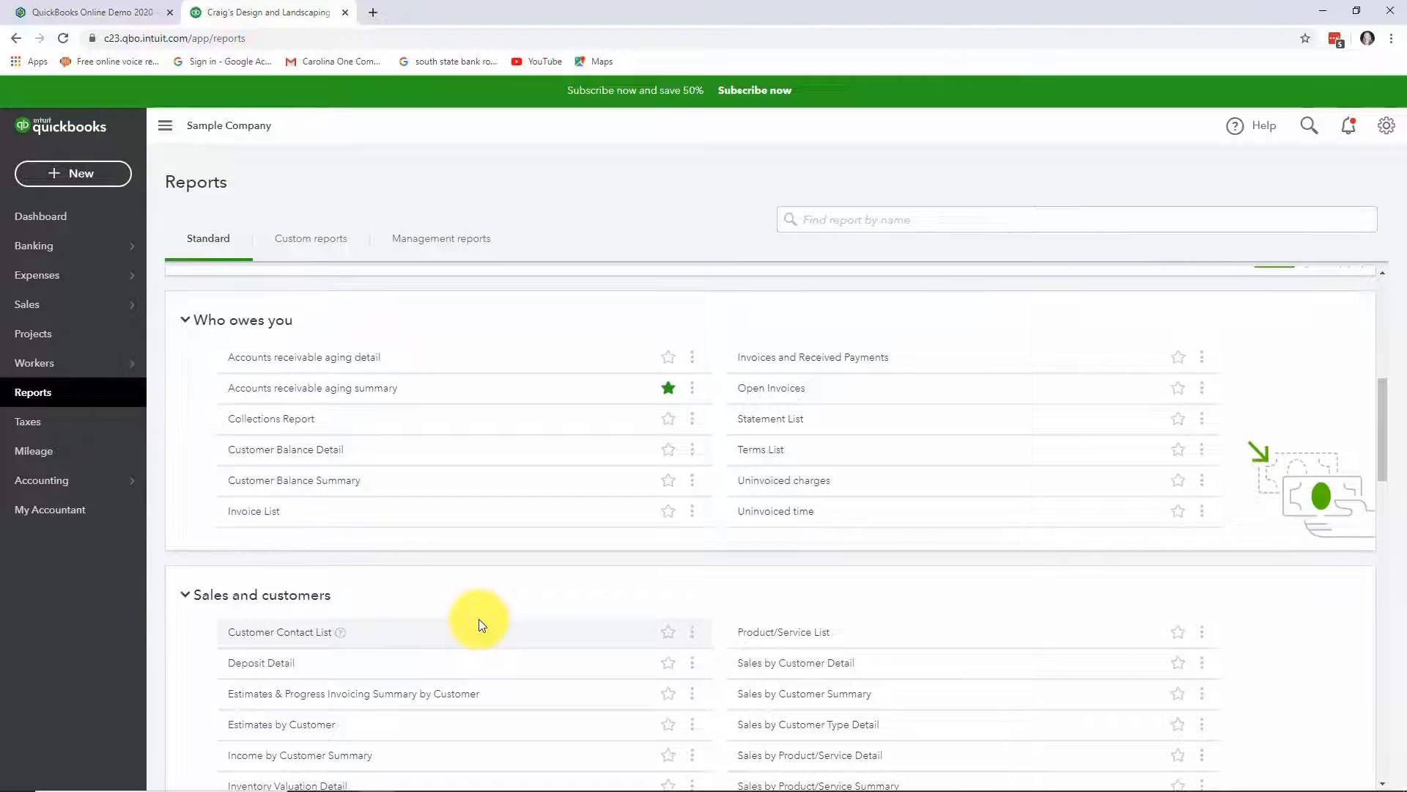